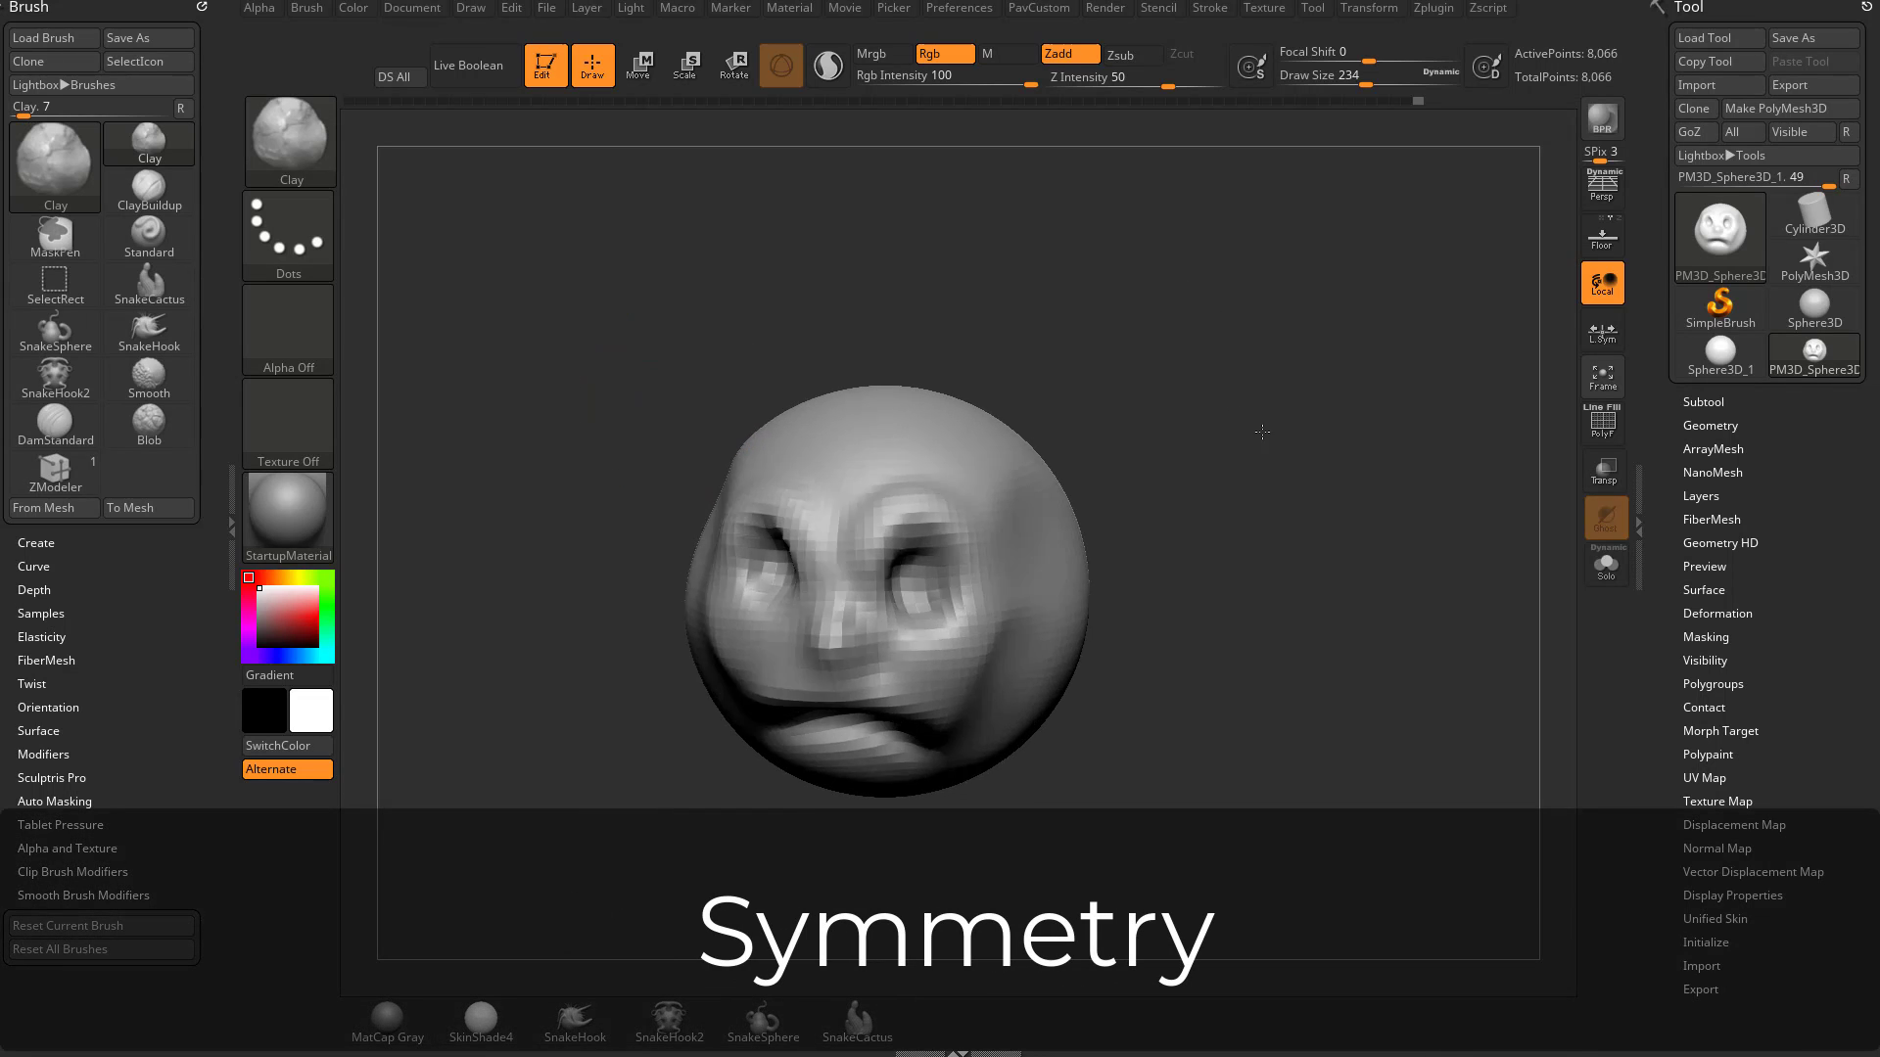
- Orbit the reverted, unsculpted PM3D_Sphere3D to inspect it
drag(1261, 433, 989, 540)
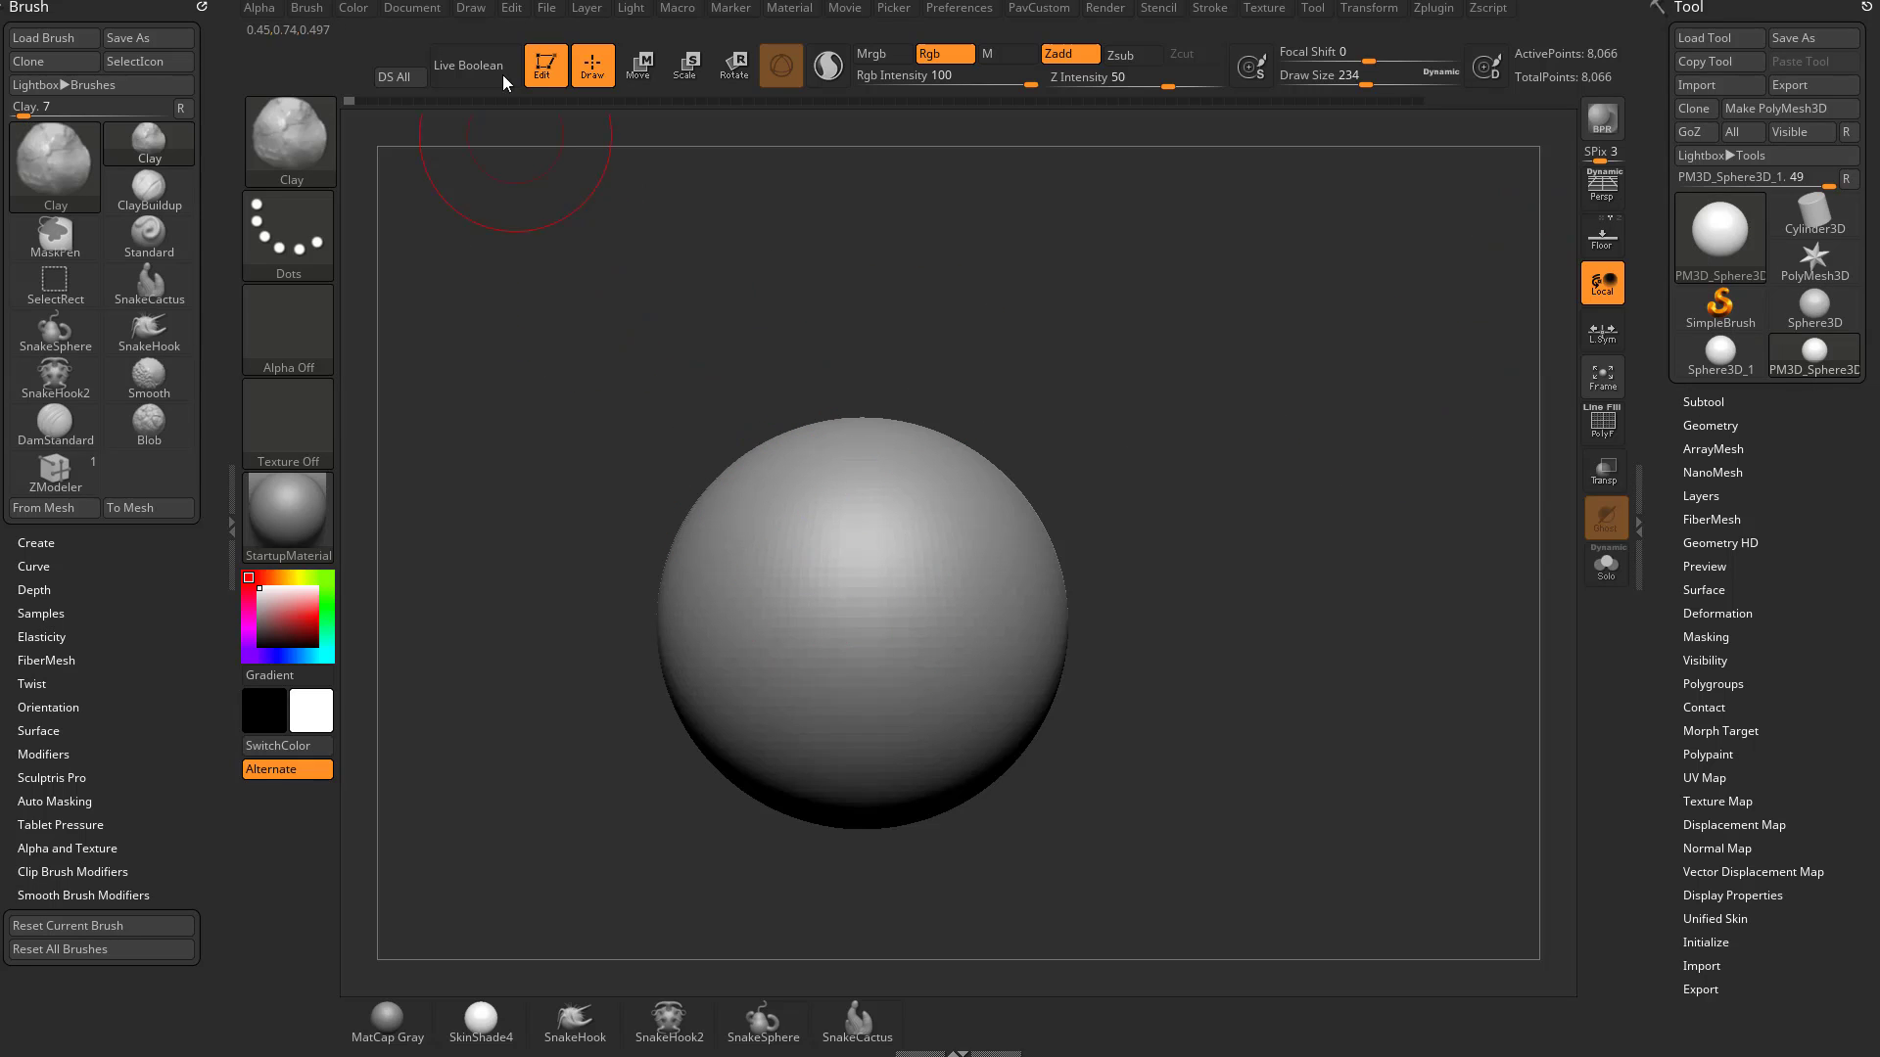
mouse_move(1199, 477)
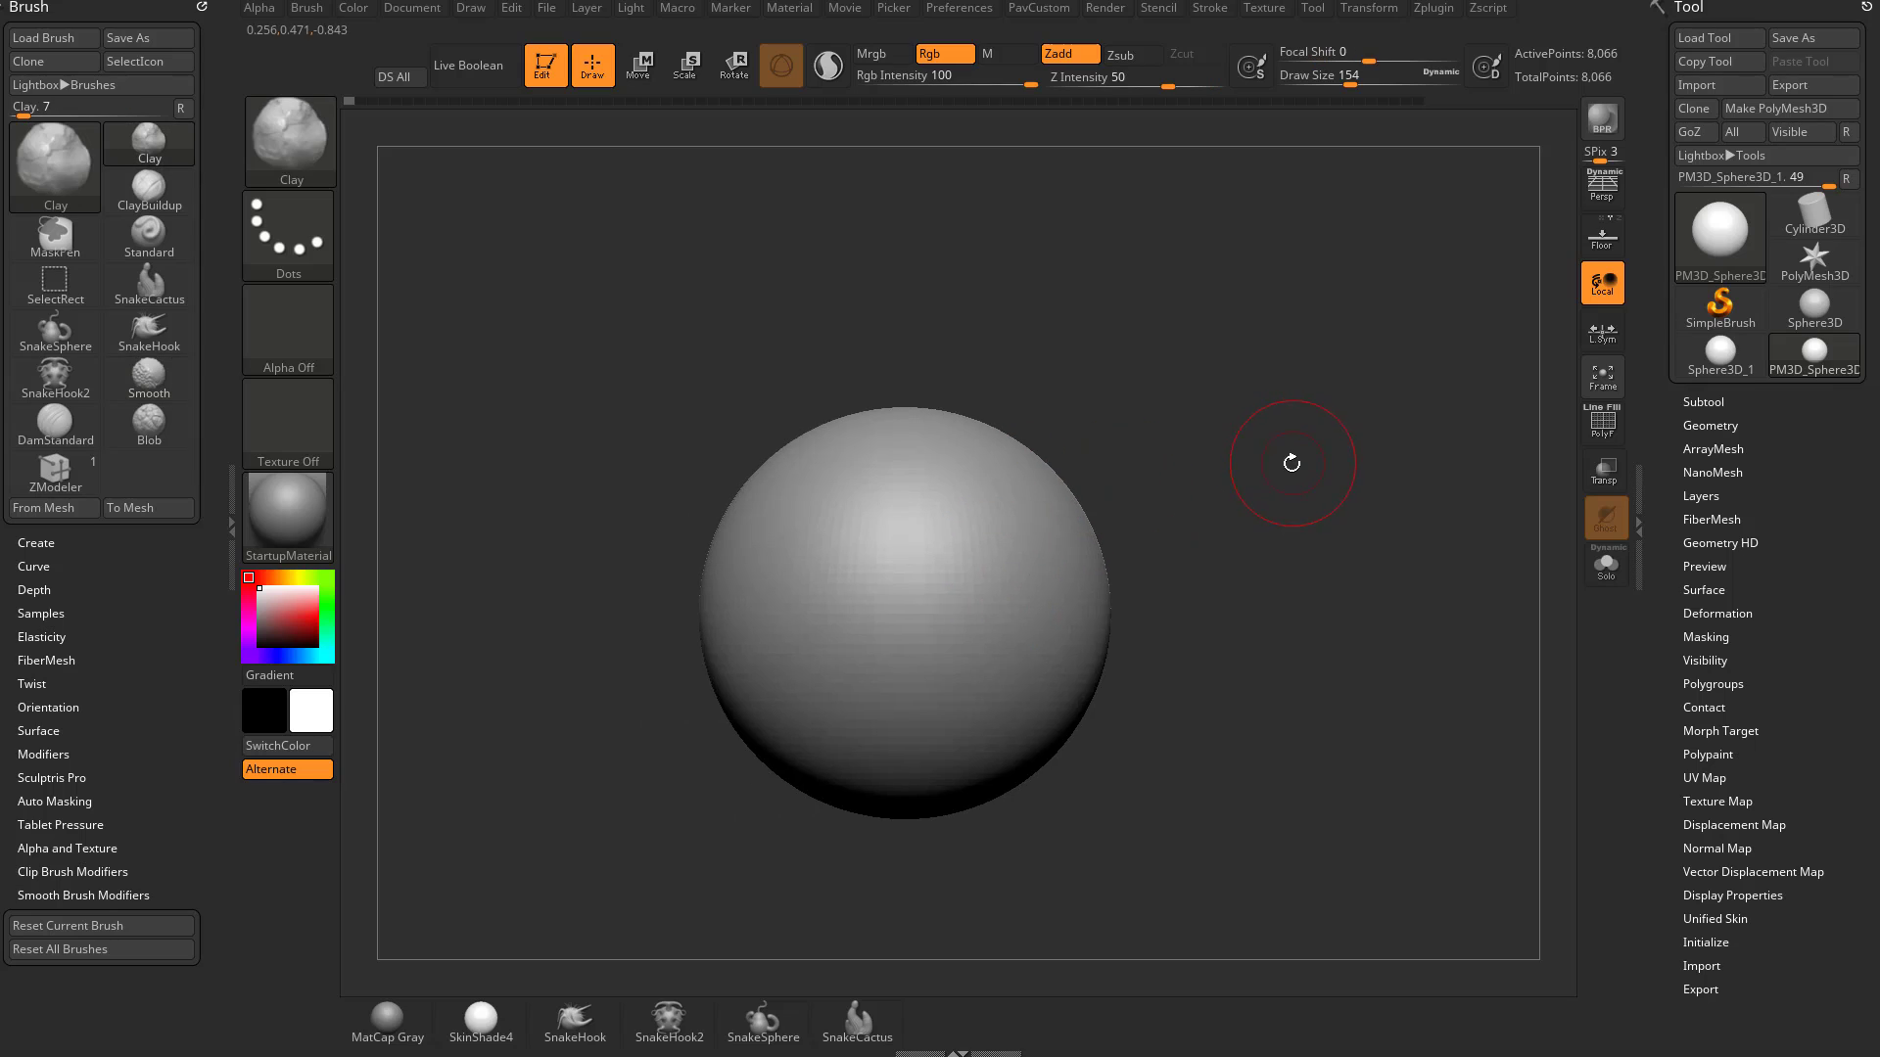
mouse_move(1127, 634)
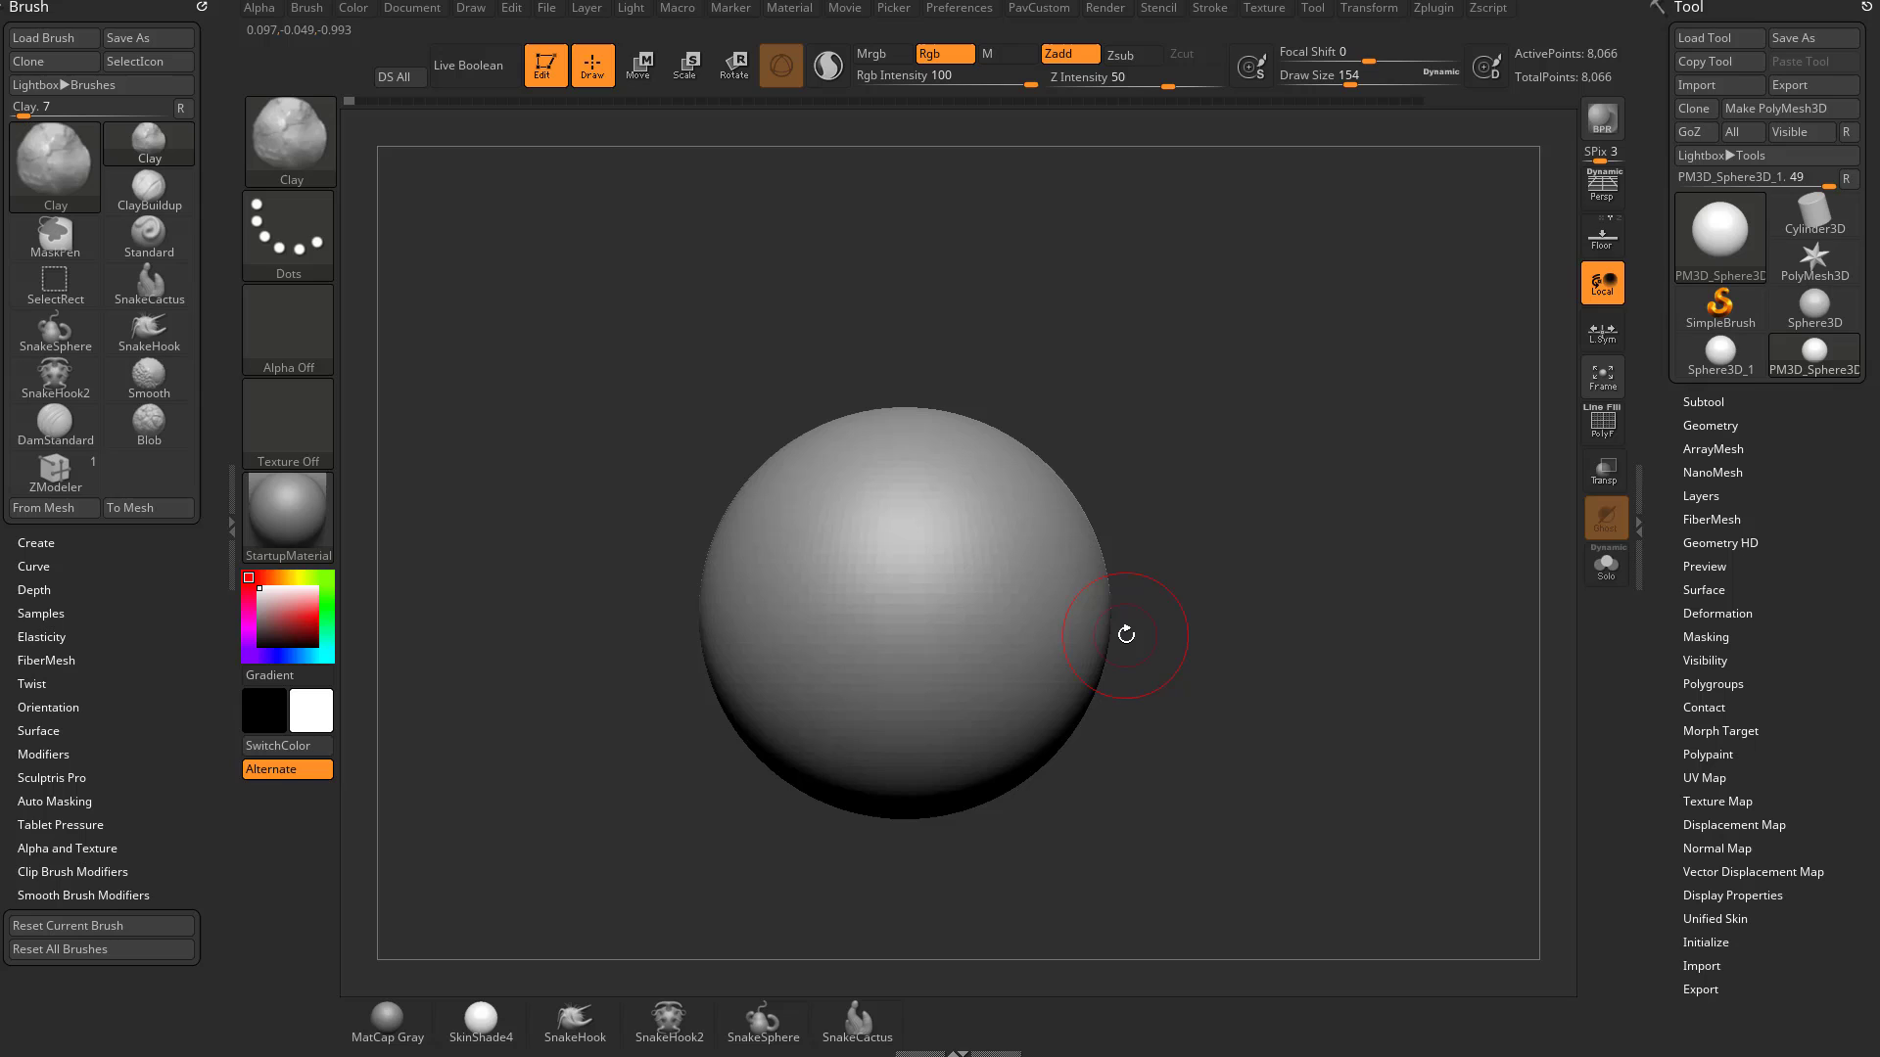
mouse_move(1497, 179)
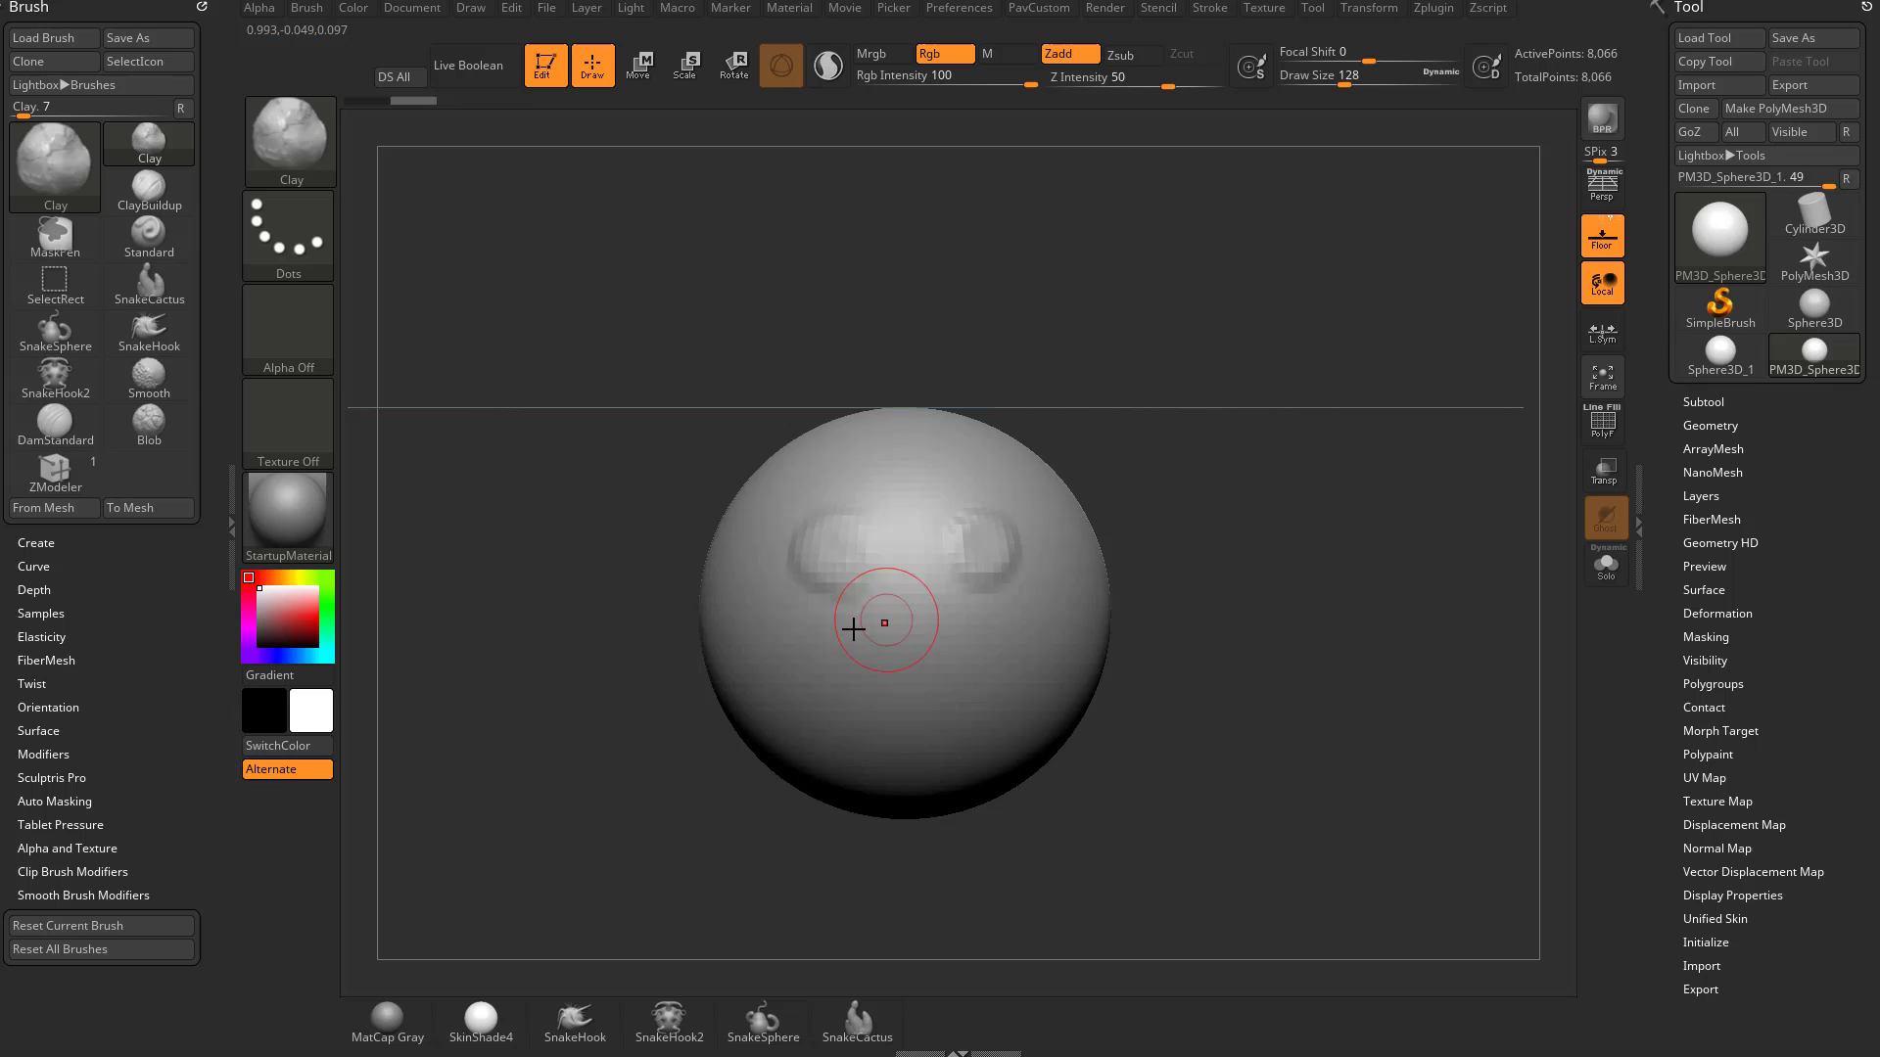
- Sculpt Clay-brush eye hollows and a smile, orbiting to view them from above and the side
drag(886, 621, 1271, 701)
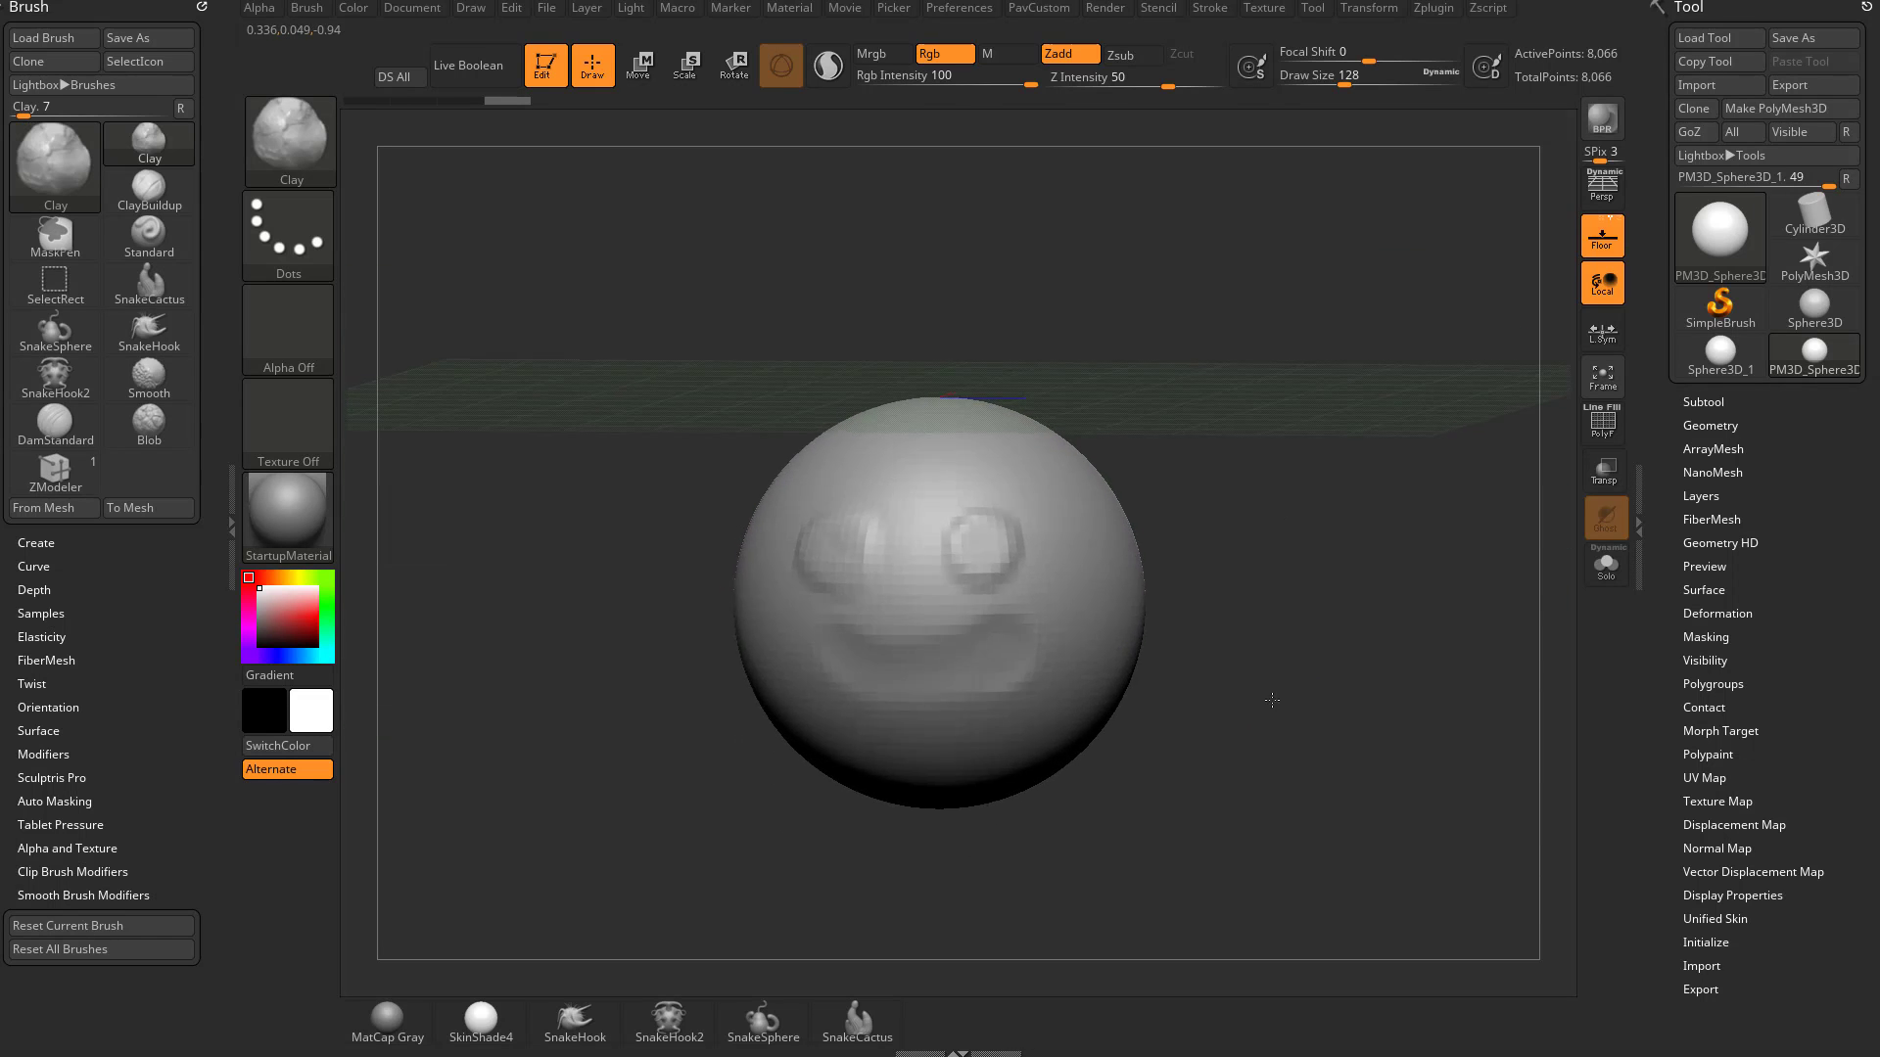
drag(1271, 700, 1350, 645)
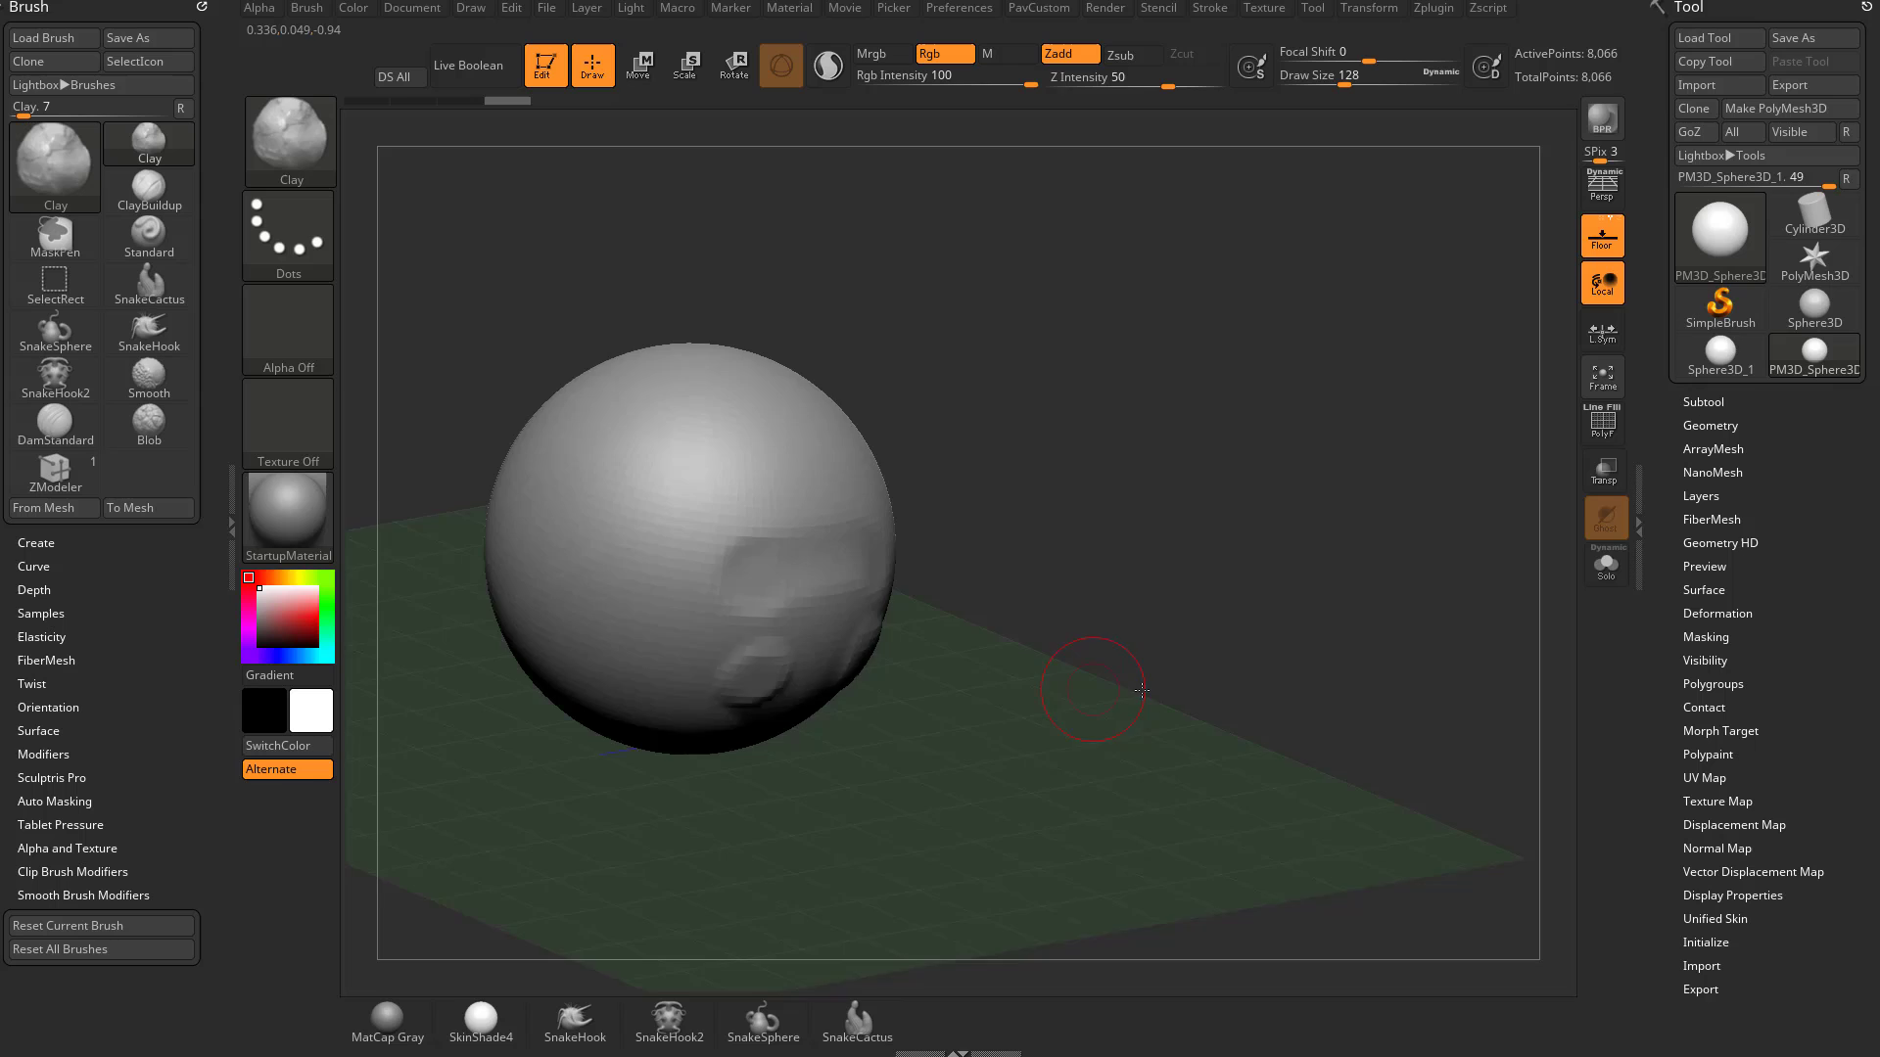
drag(1139, 689, 1131, 780)
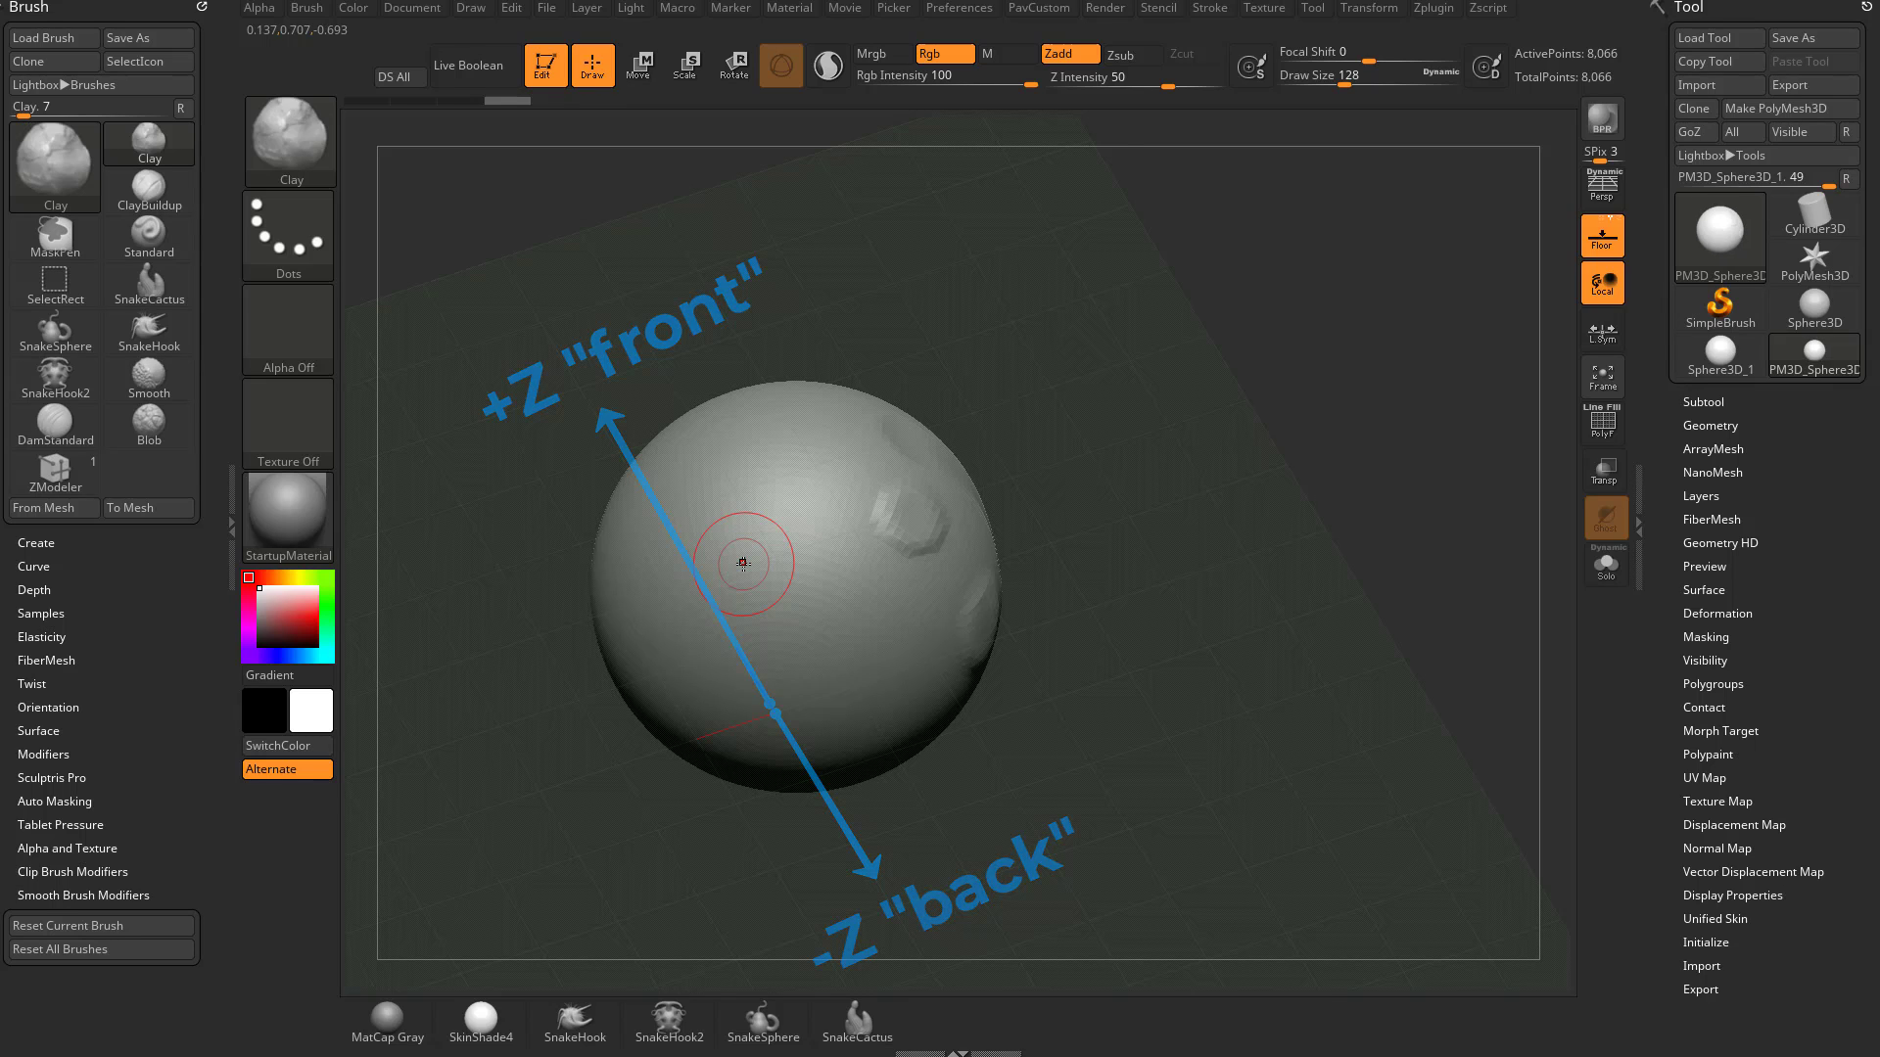
drag(743, 564, 1258, 599)
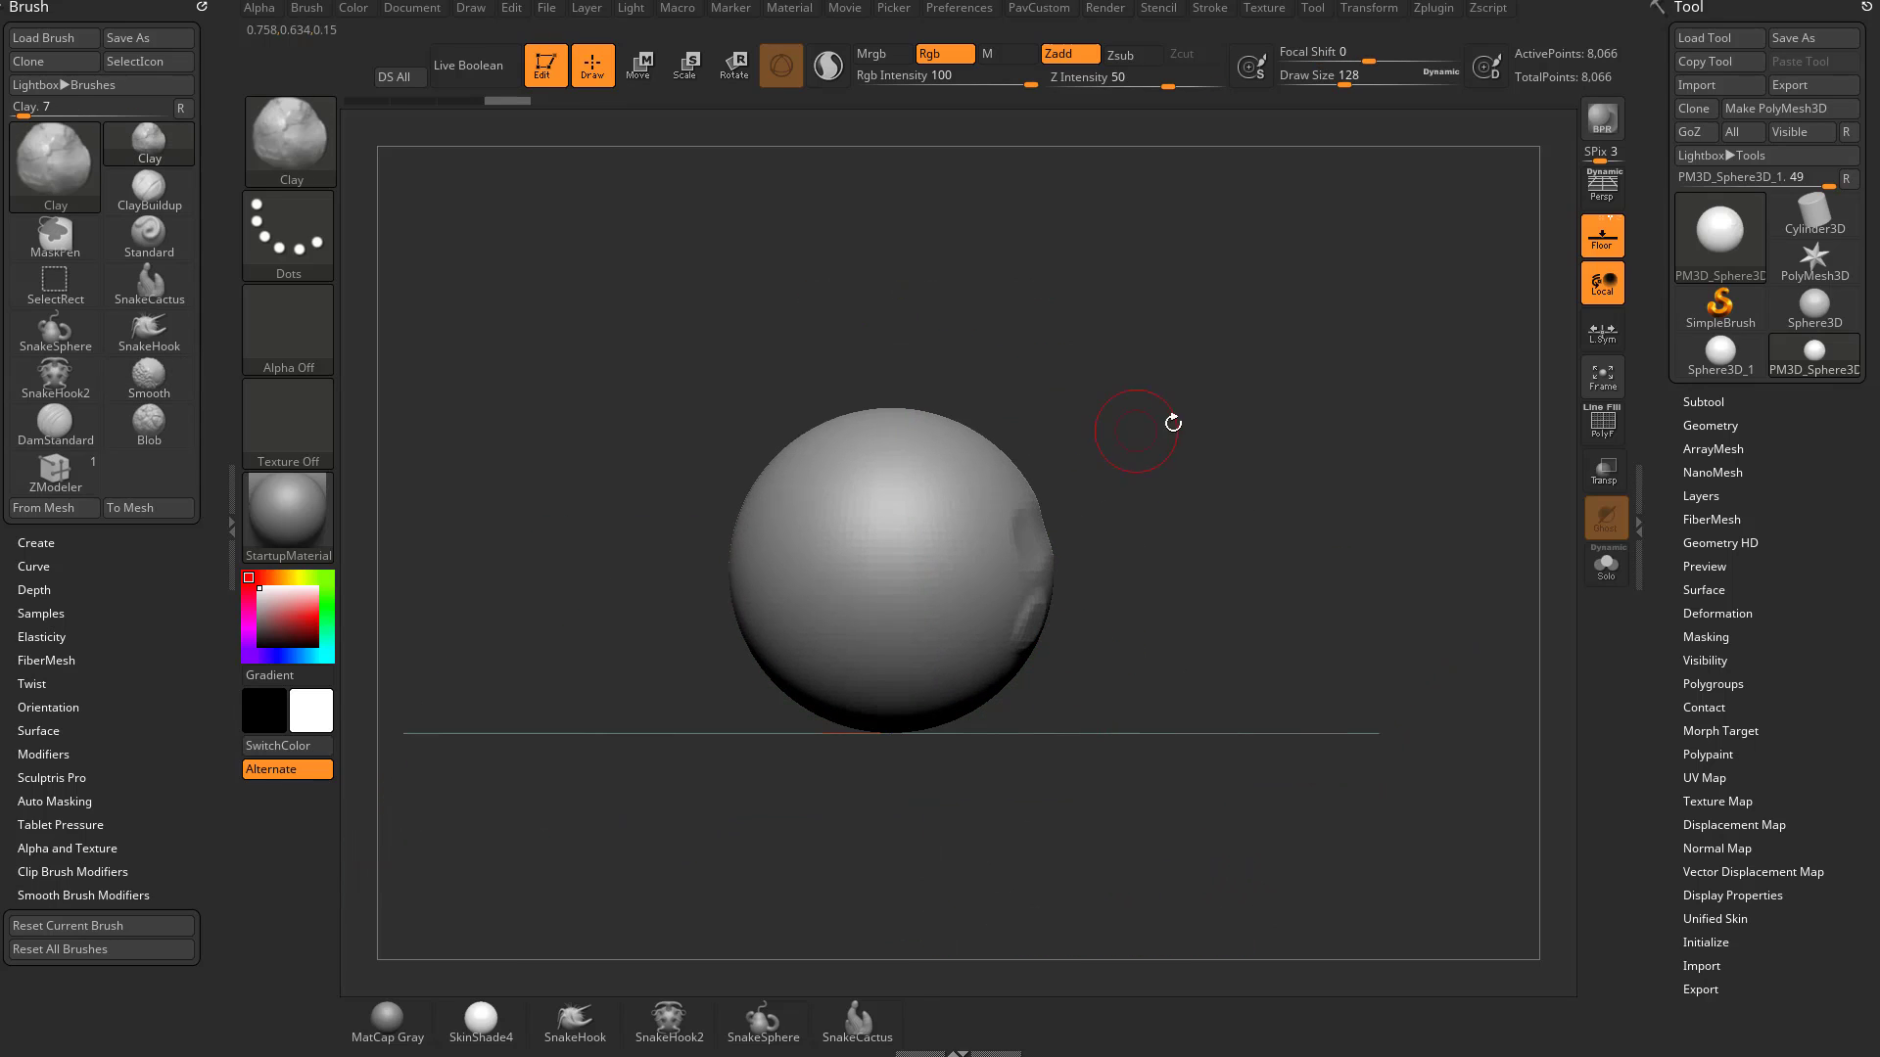
click(1603, 235)
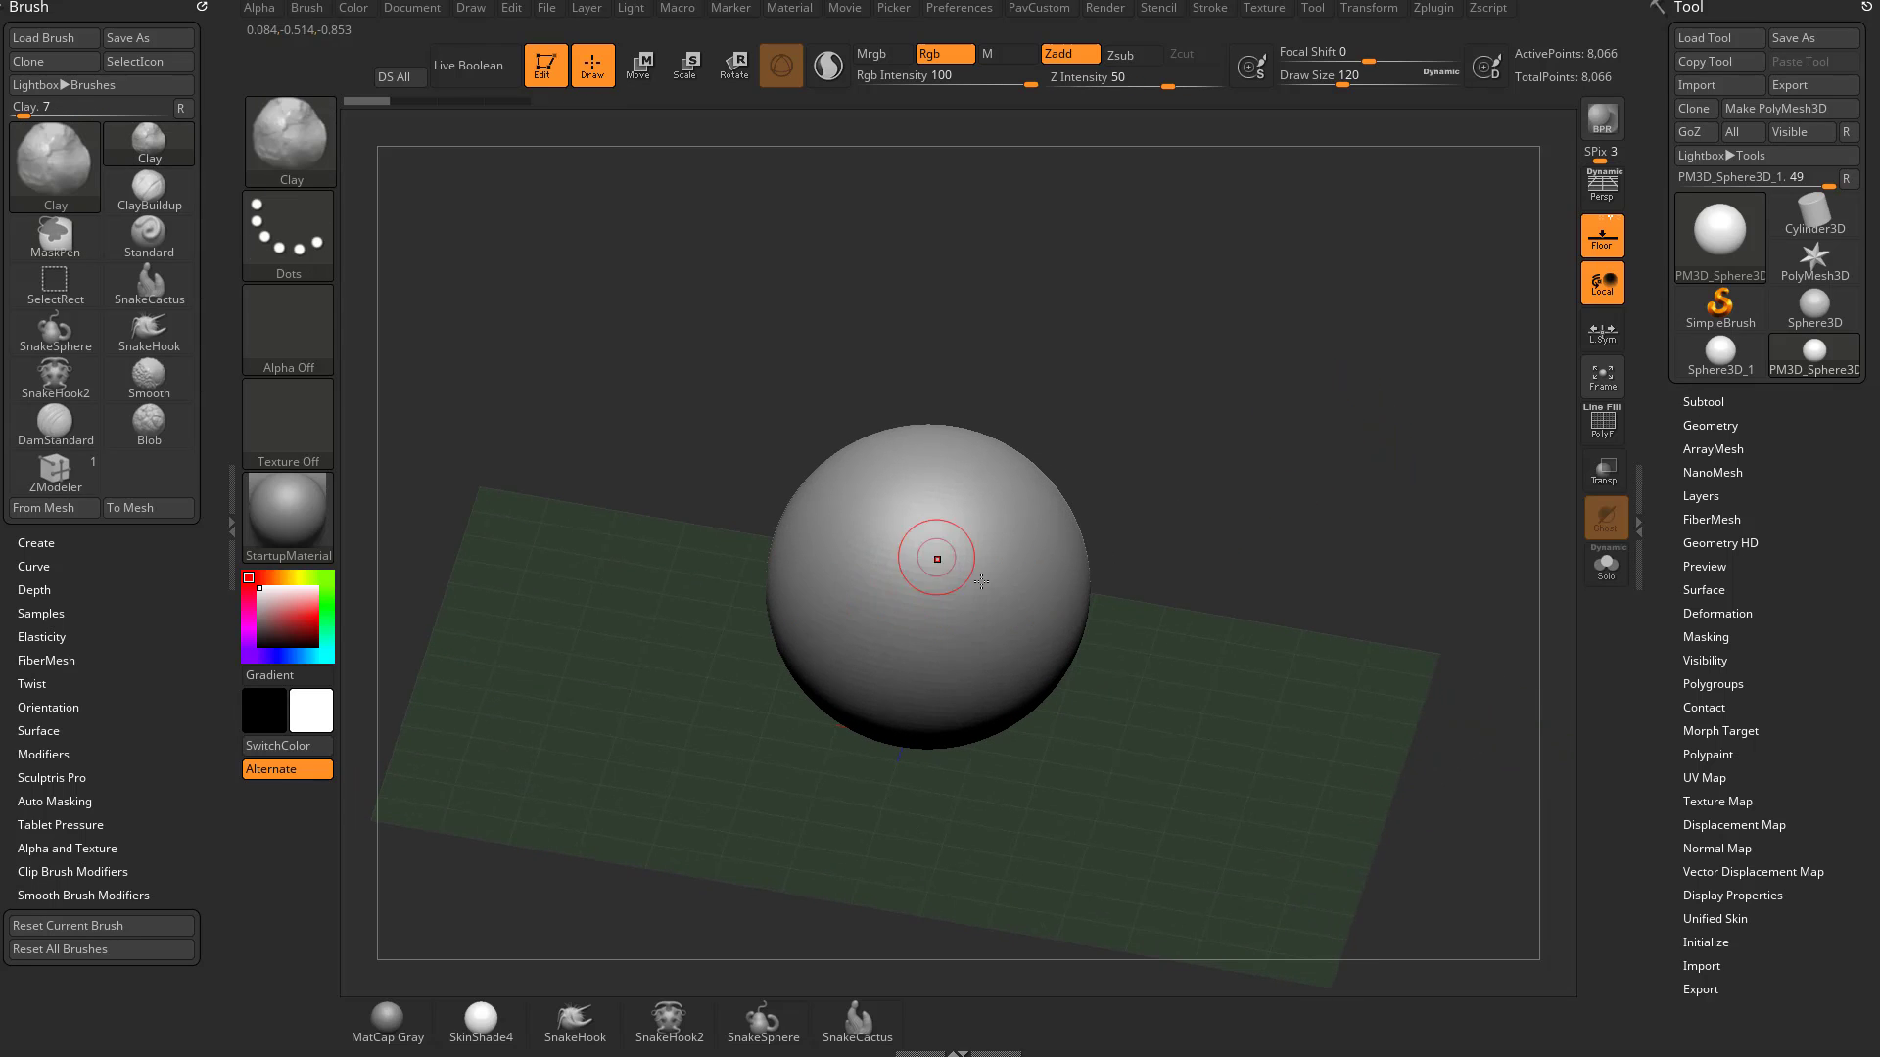
- Orbit around the smooth sphere after undoing the face strokes
drag(935, 557, 1001, 696)
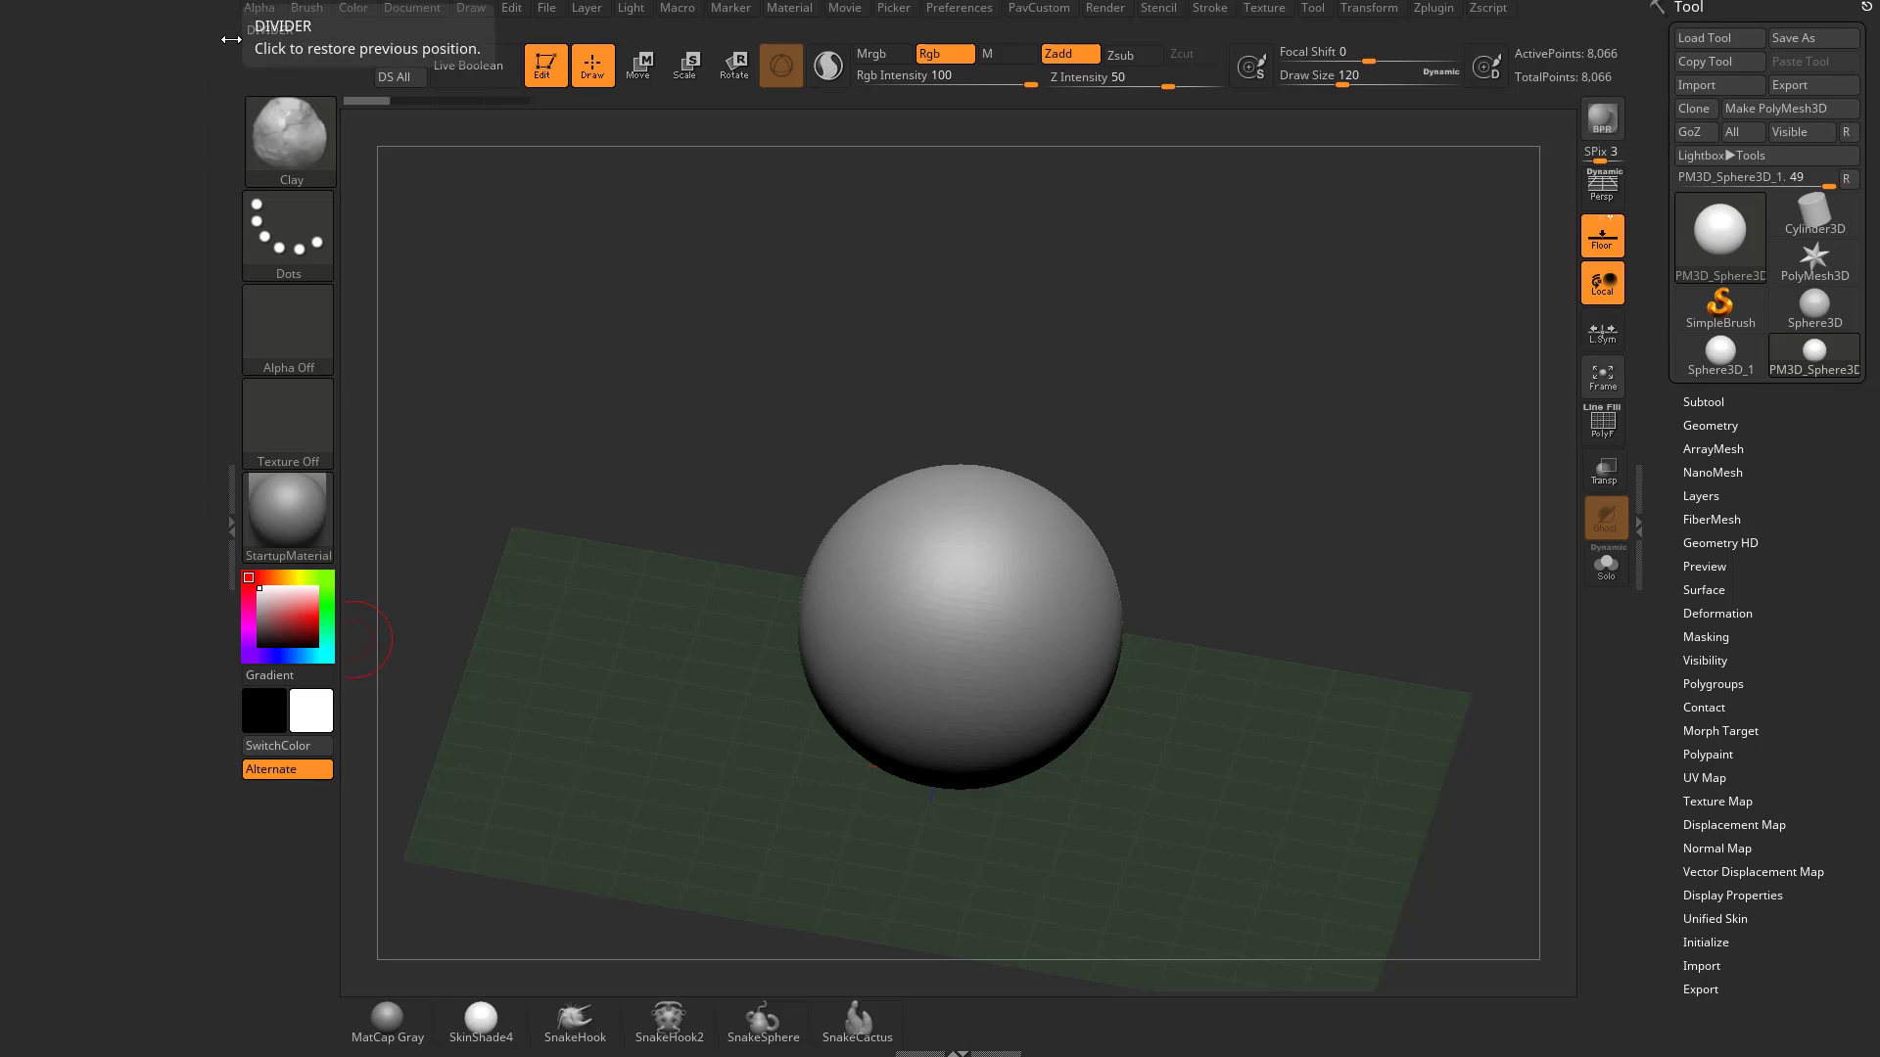
- Dock the Transform palette with its symmetry controls in the left tray
click(1369, 8)
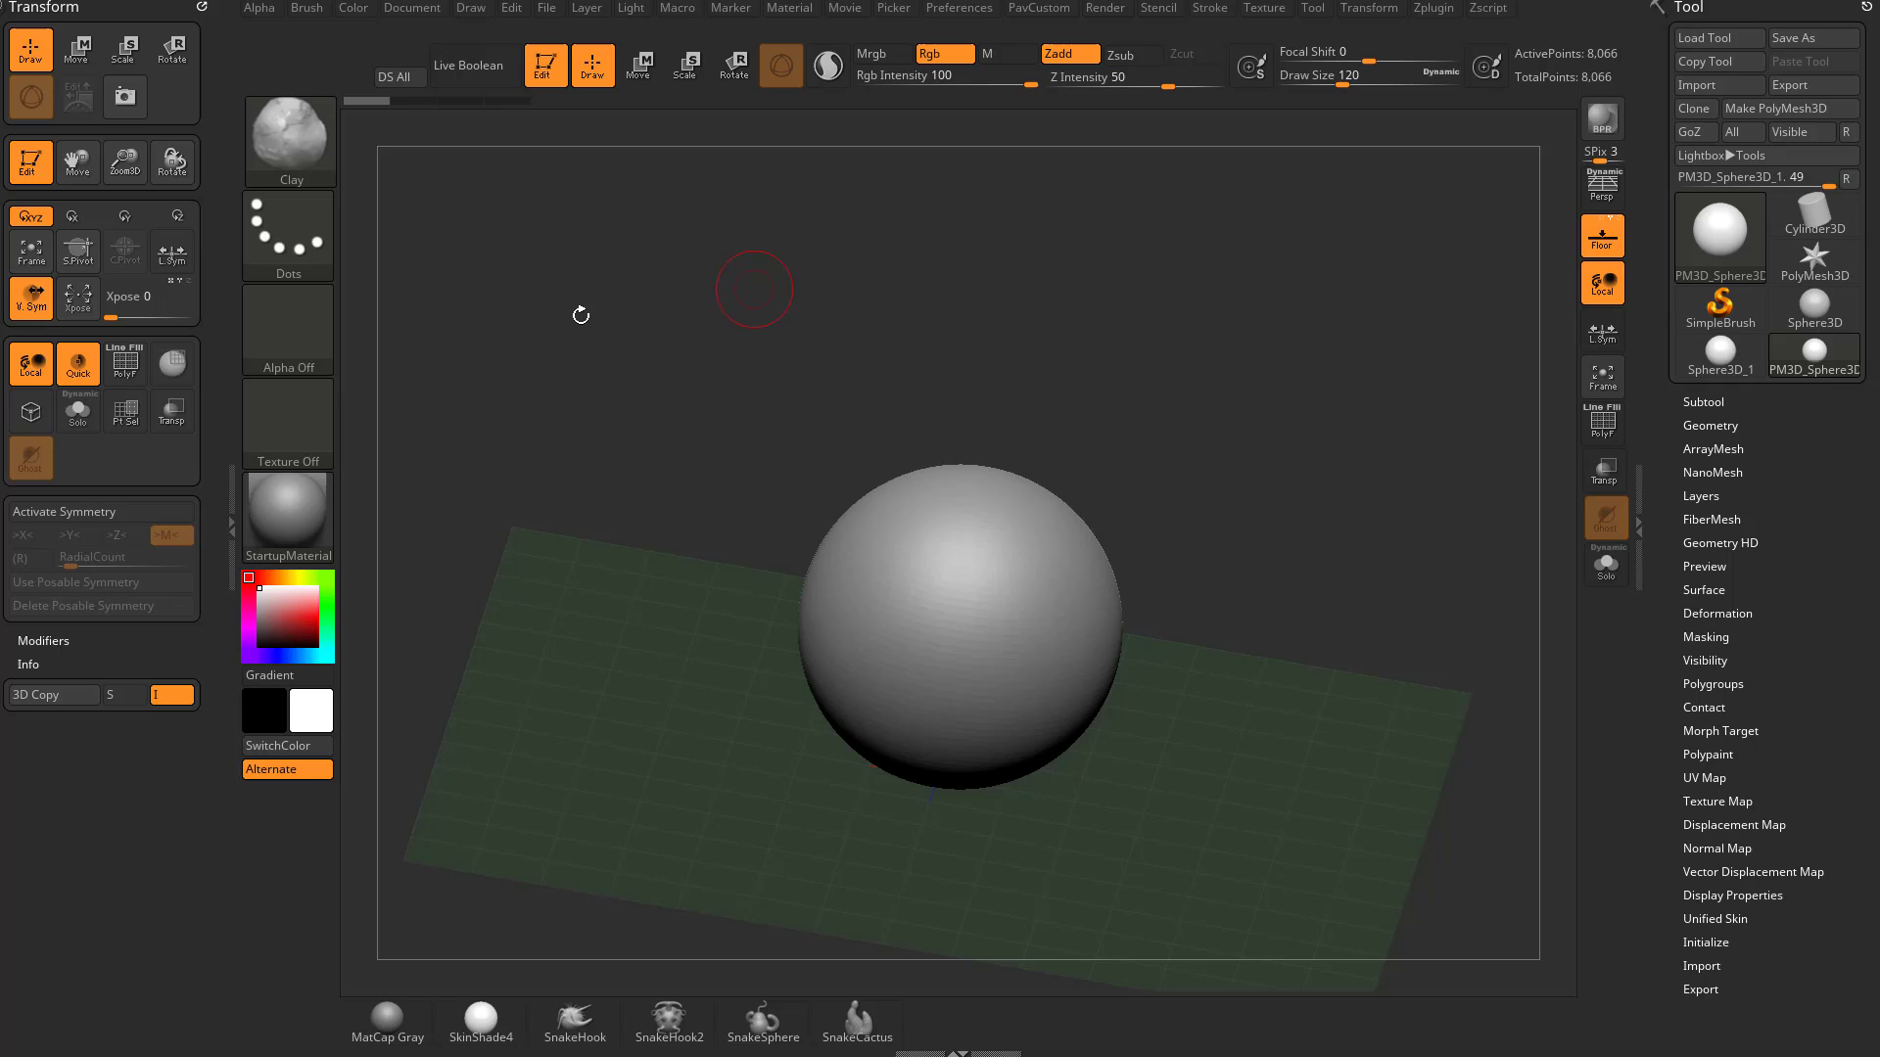
- Activate >X< symmetry and sculpt one eye ring so it mirrors
drag(753, 287, 1246, 431)
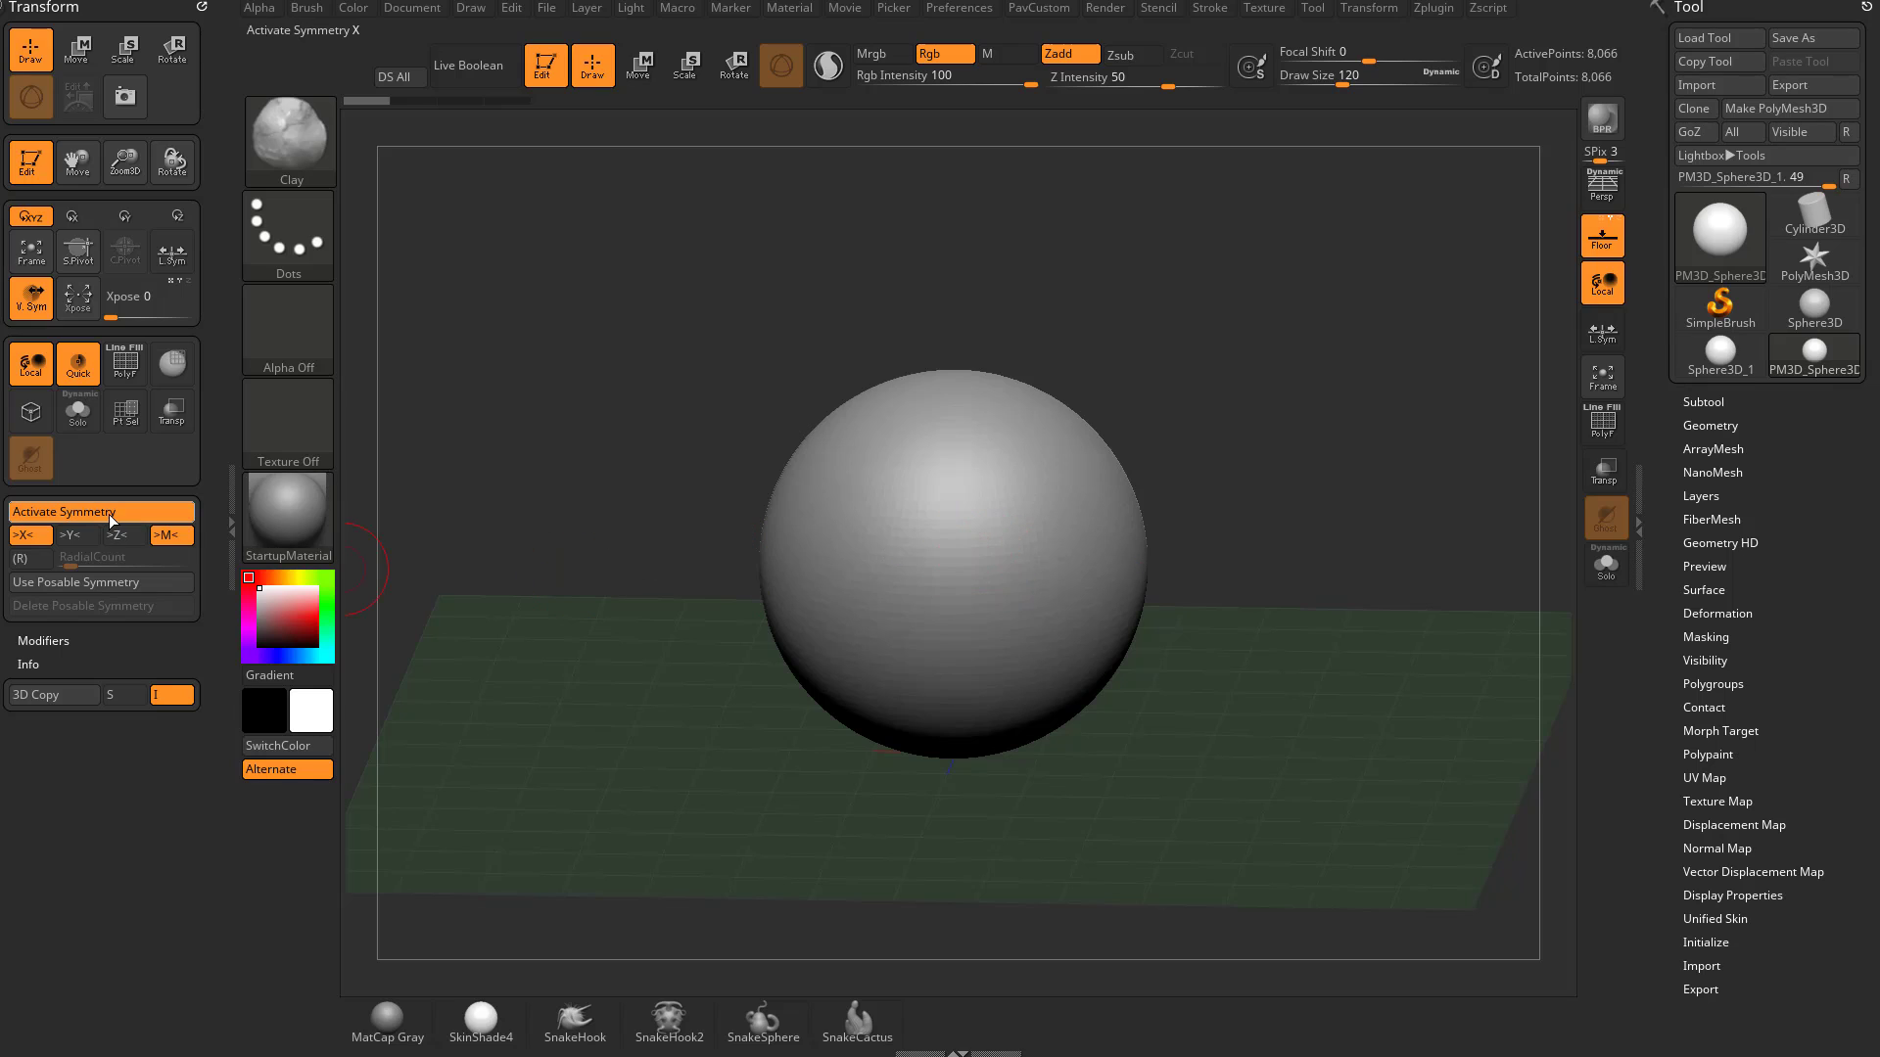
mouse_move(112, 520)
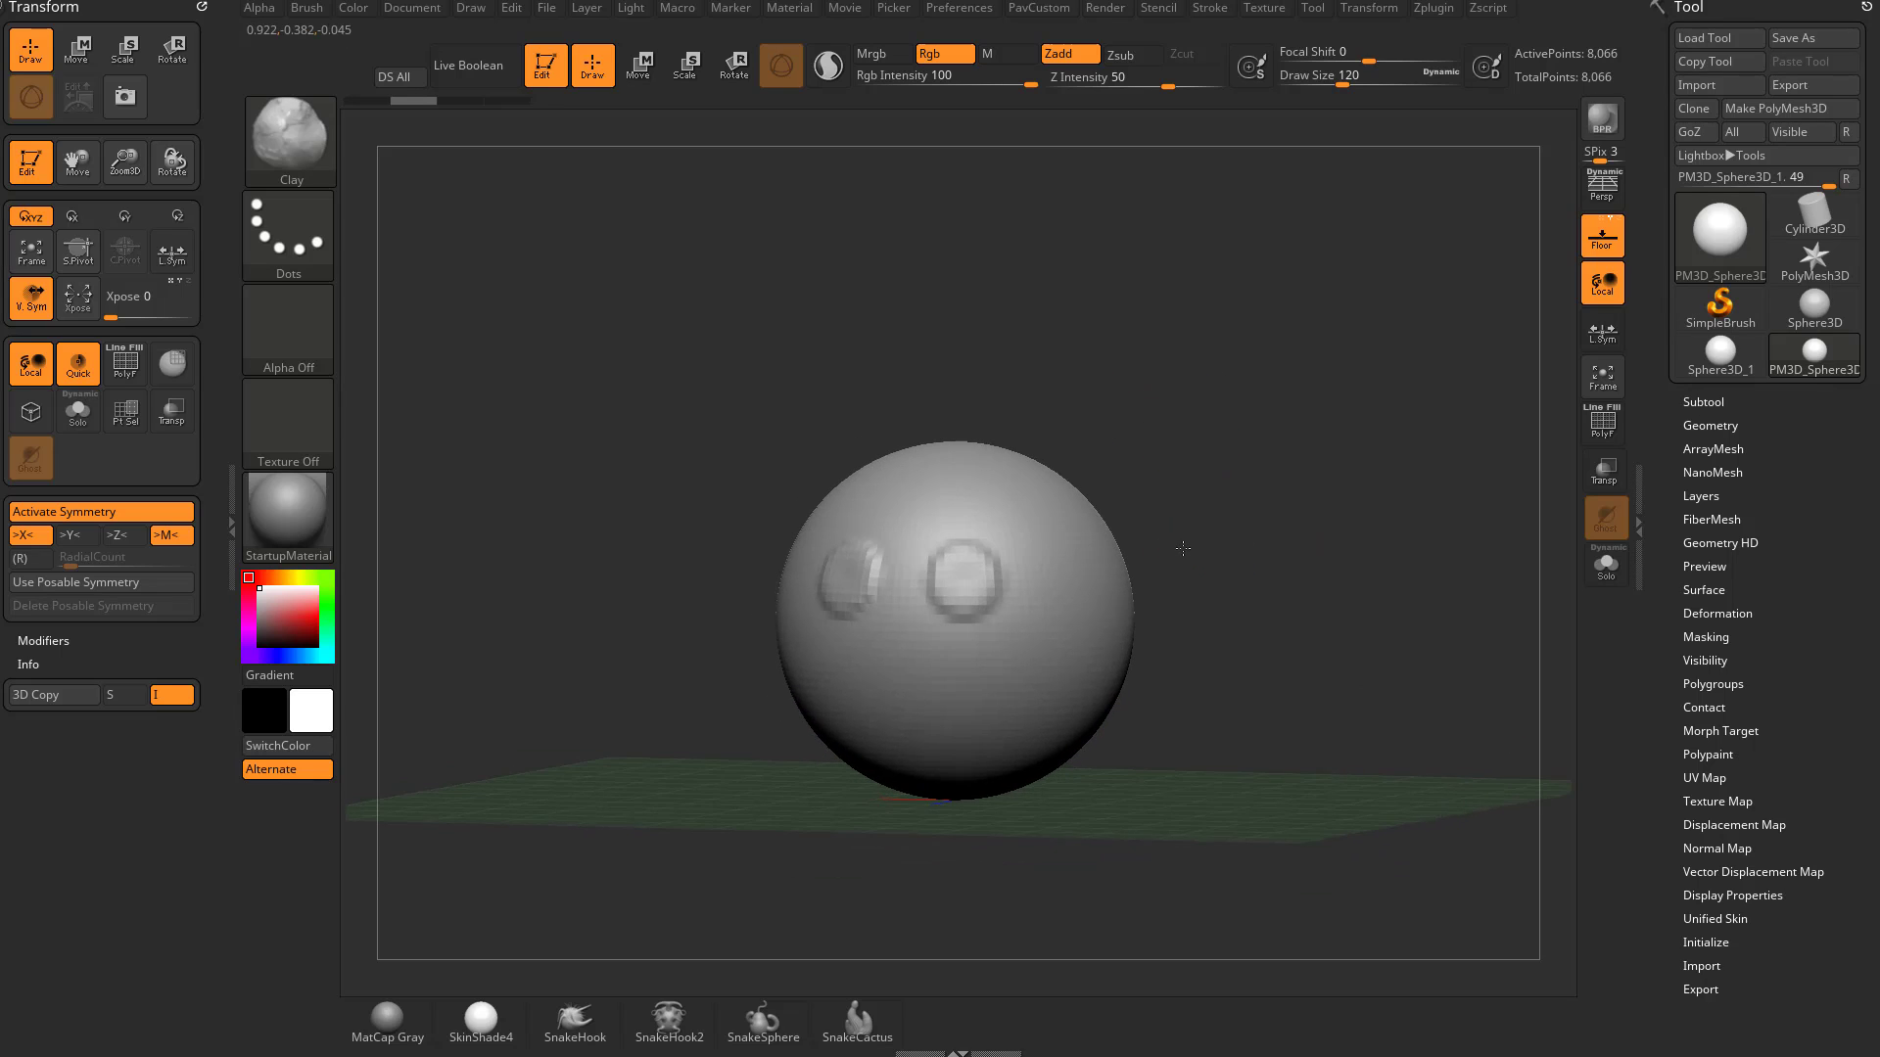
click(25, 535)
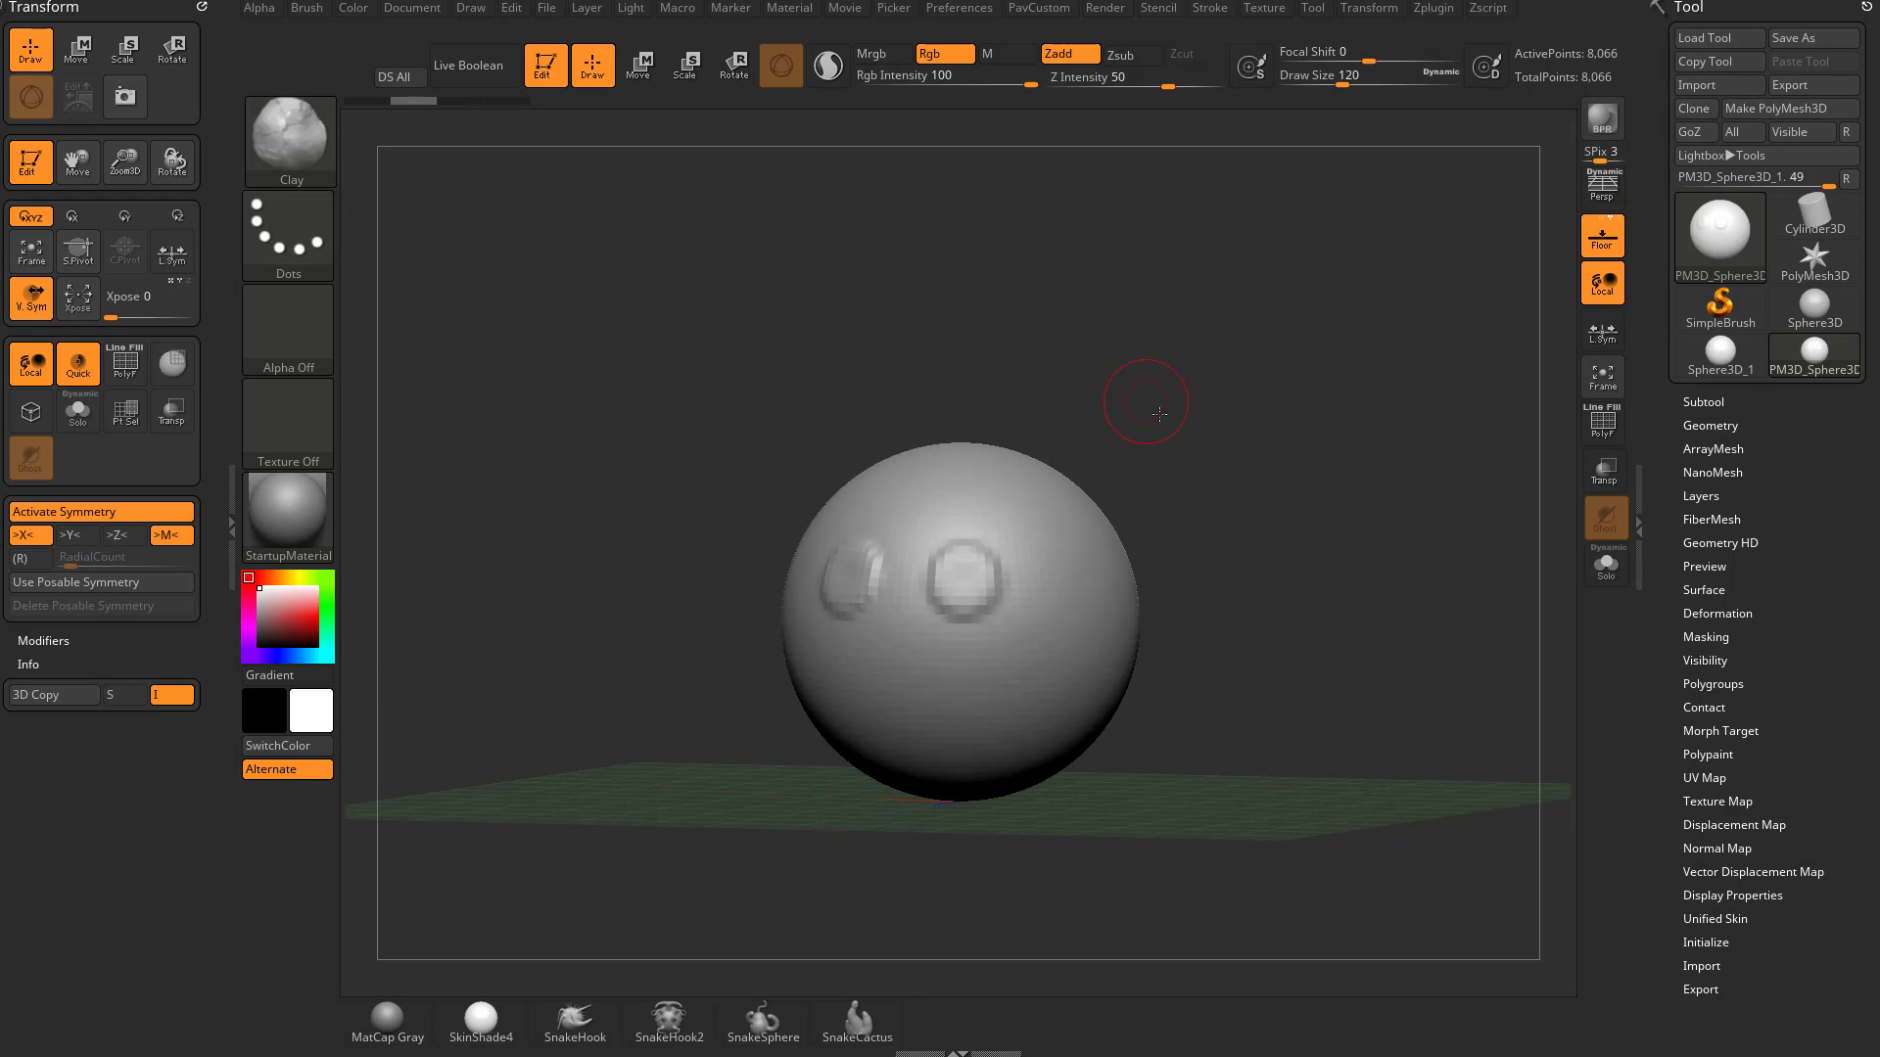
- Sculpt a mirrored nose and smile with the Standard brush, toggle >X<, and face front
drag(1144, 413, 1219, 469)
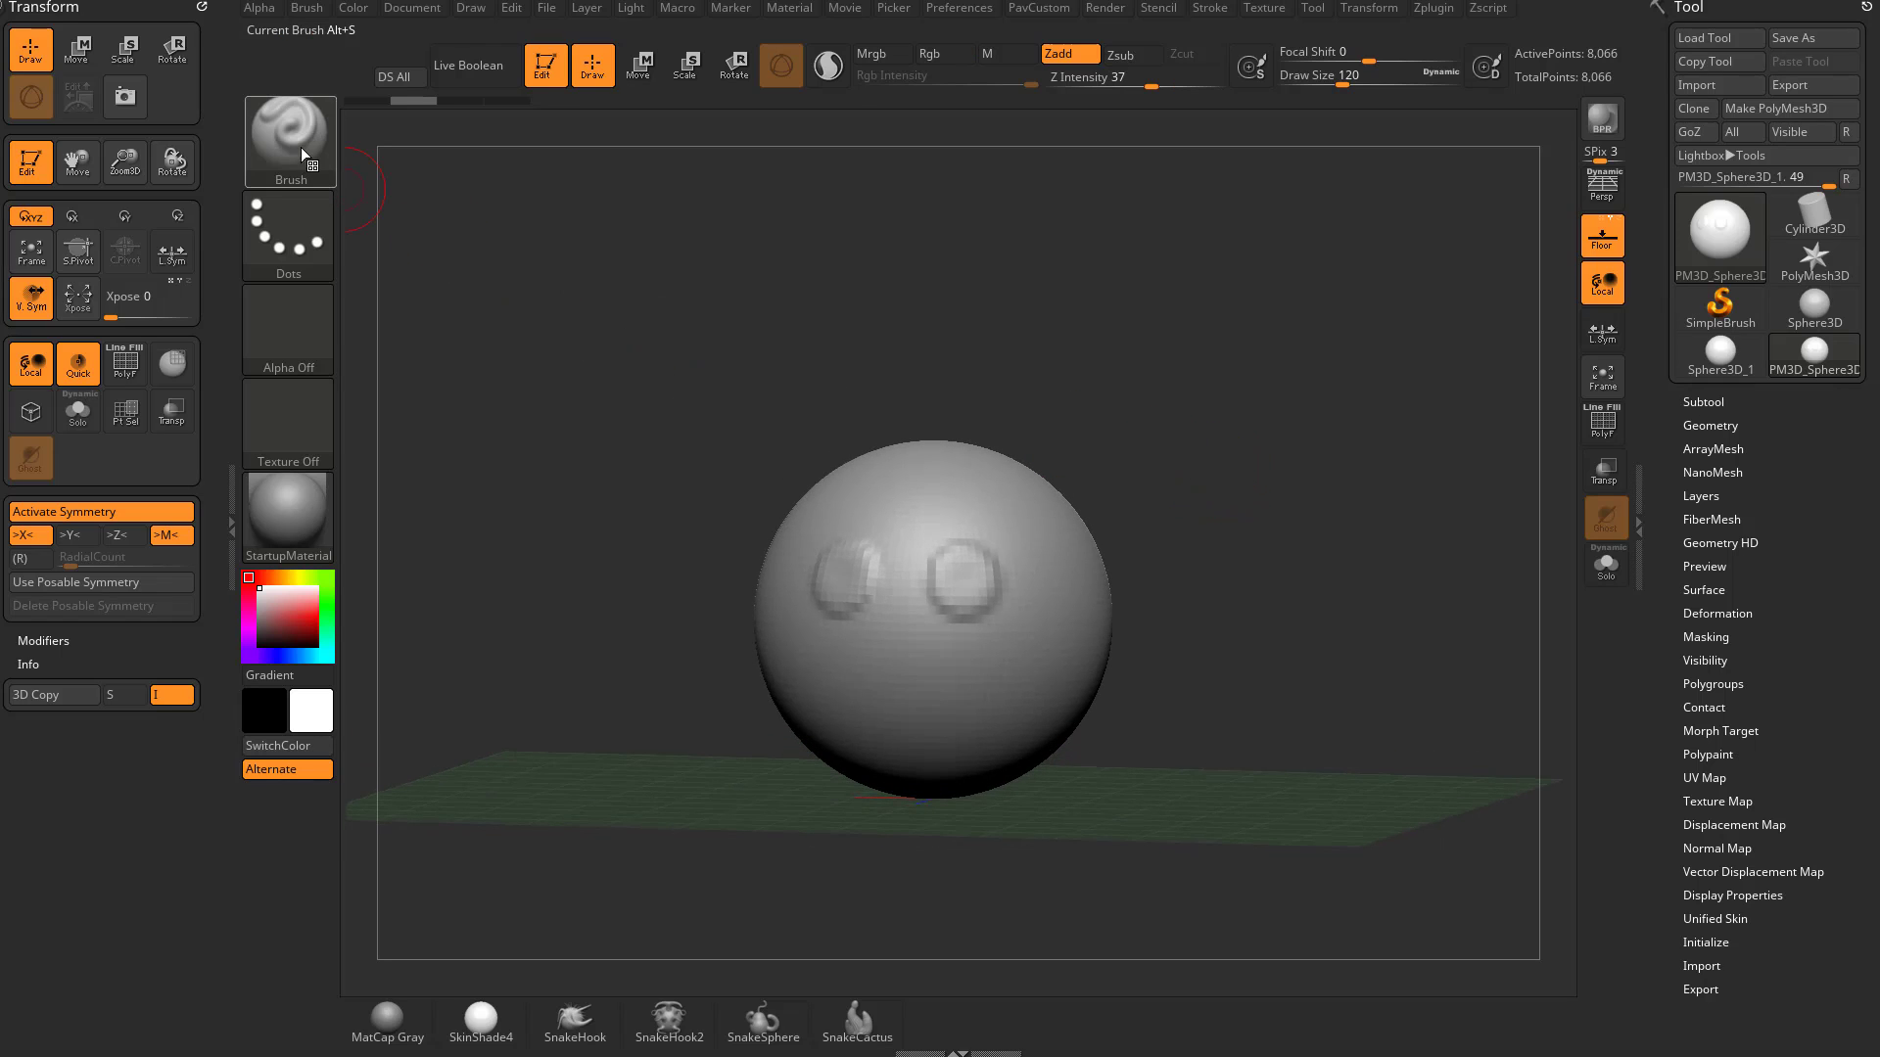
click(290, 141)
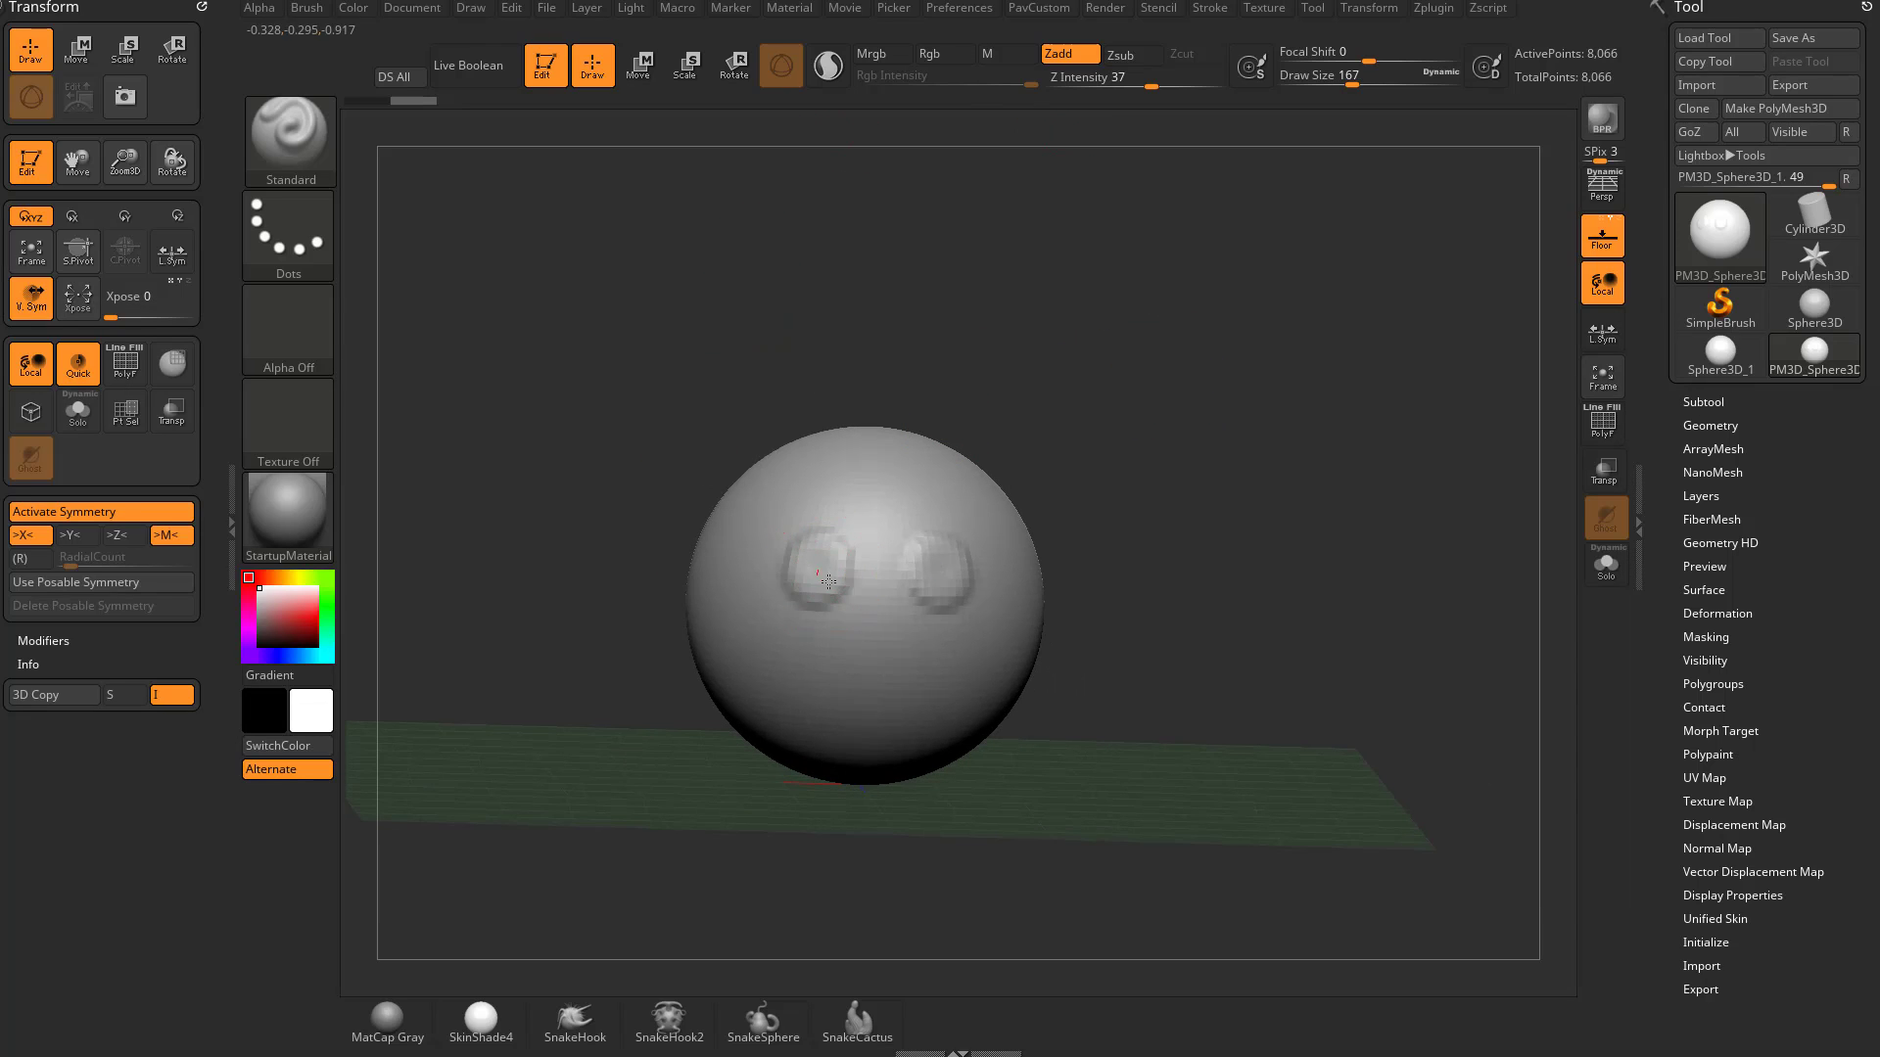
drag(816, 582, 840, 576)
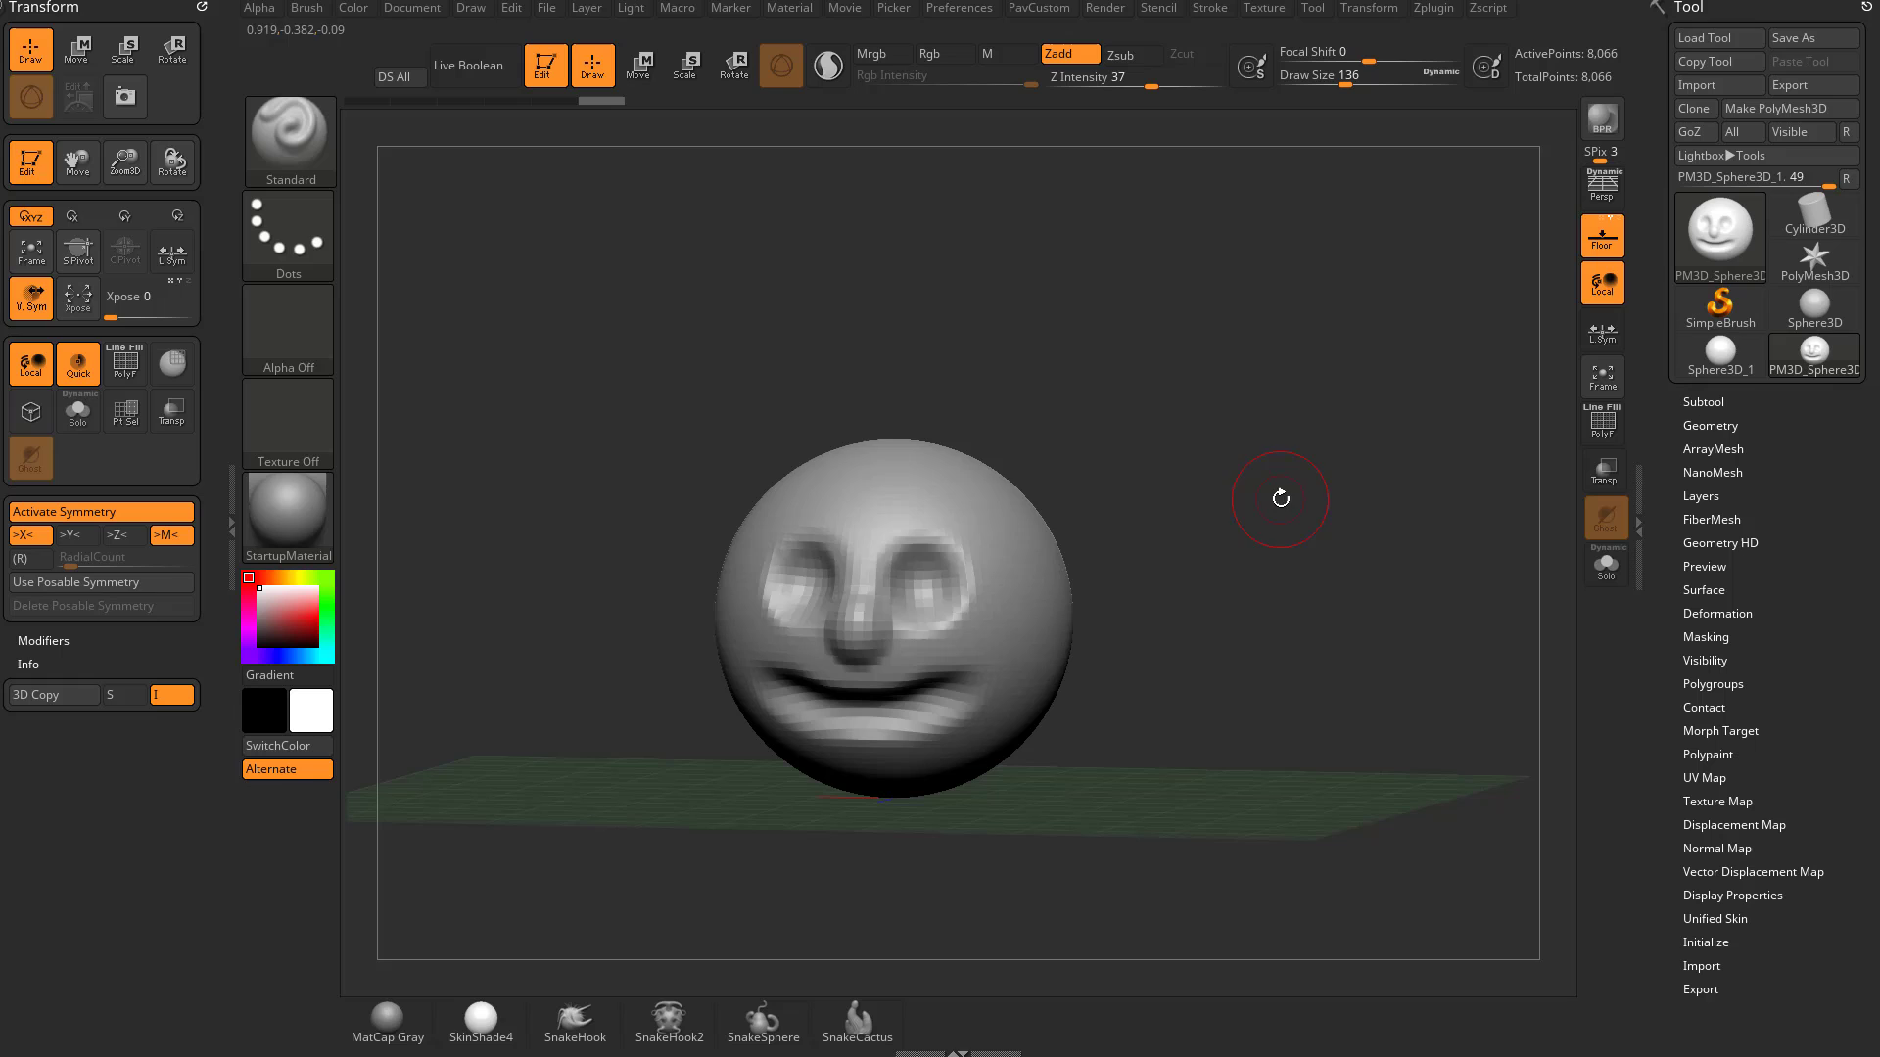
drag(1280, 500, 997, 482)
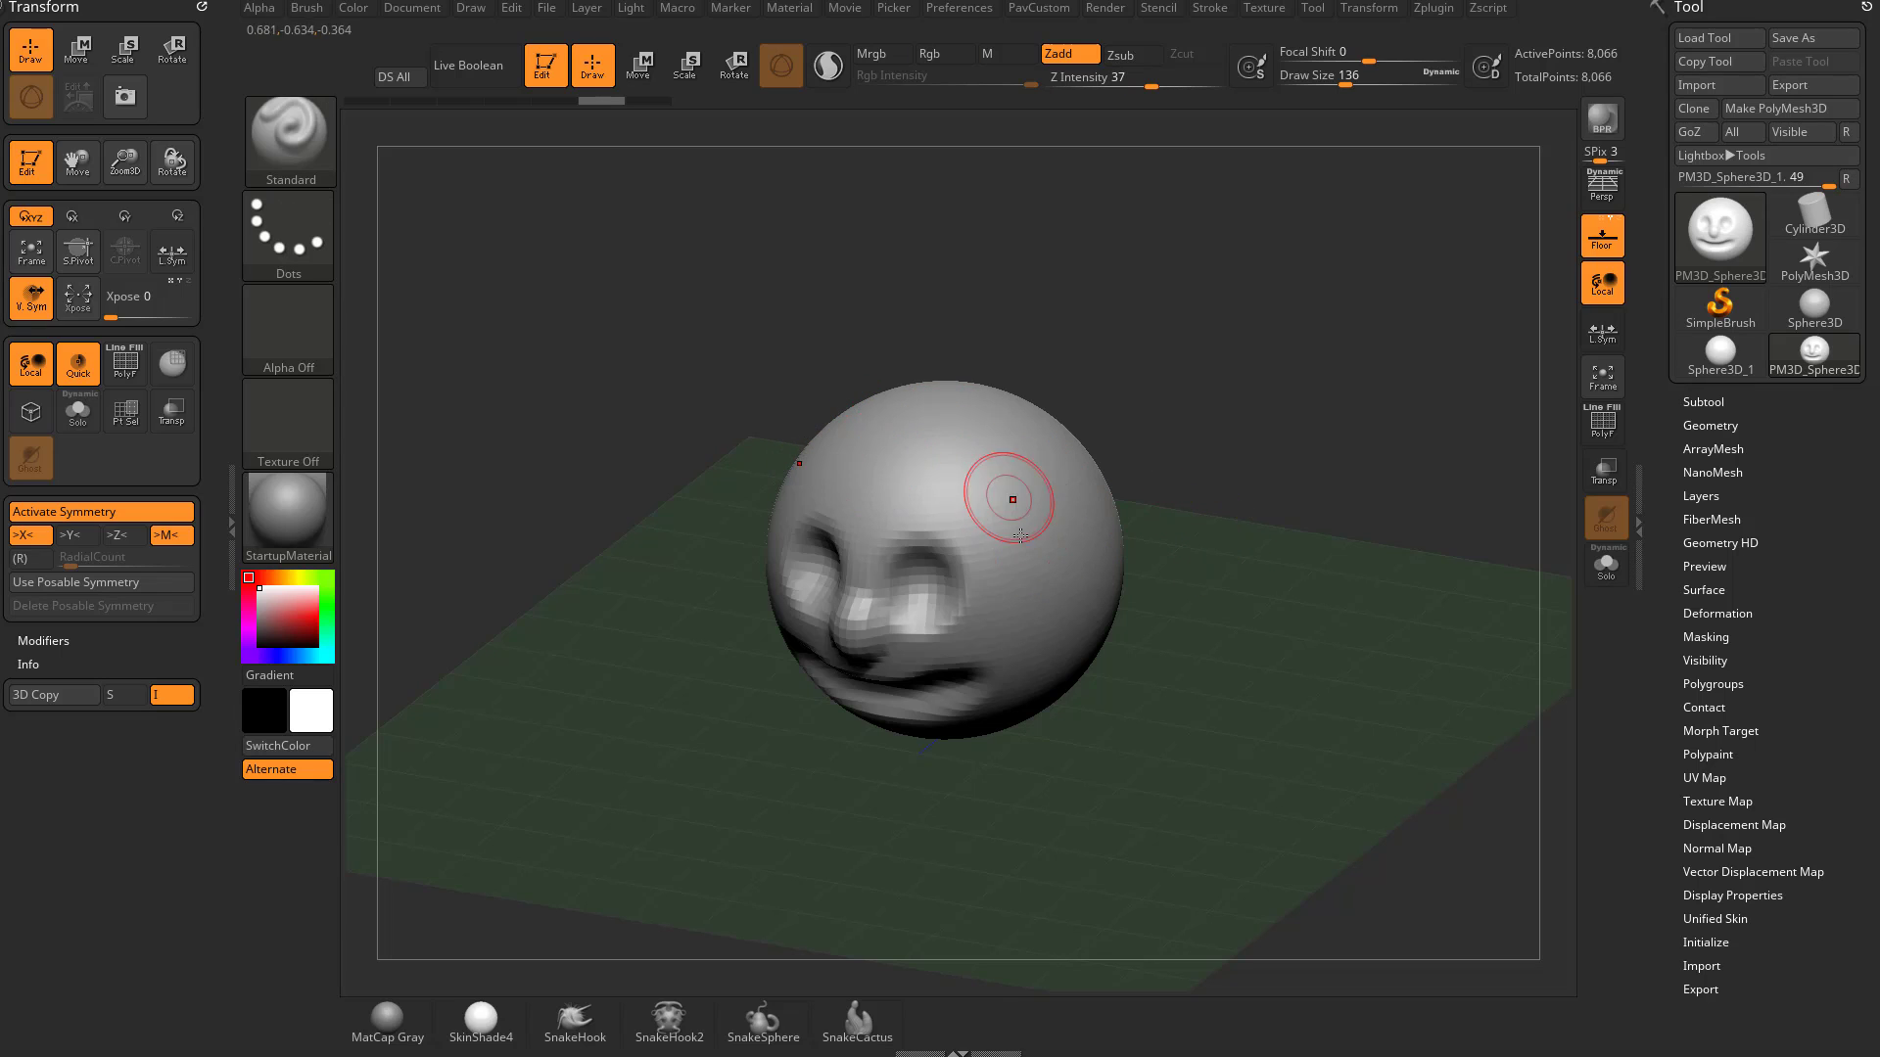
click(28, 535)
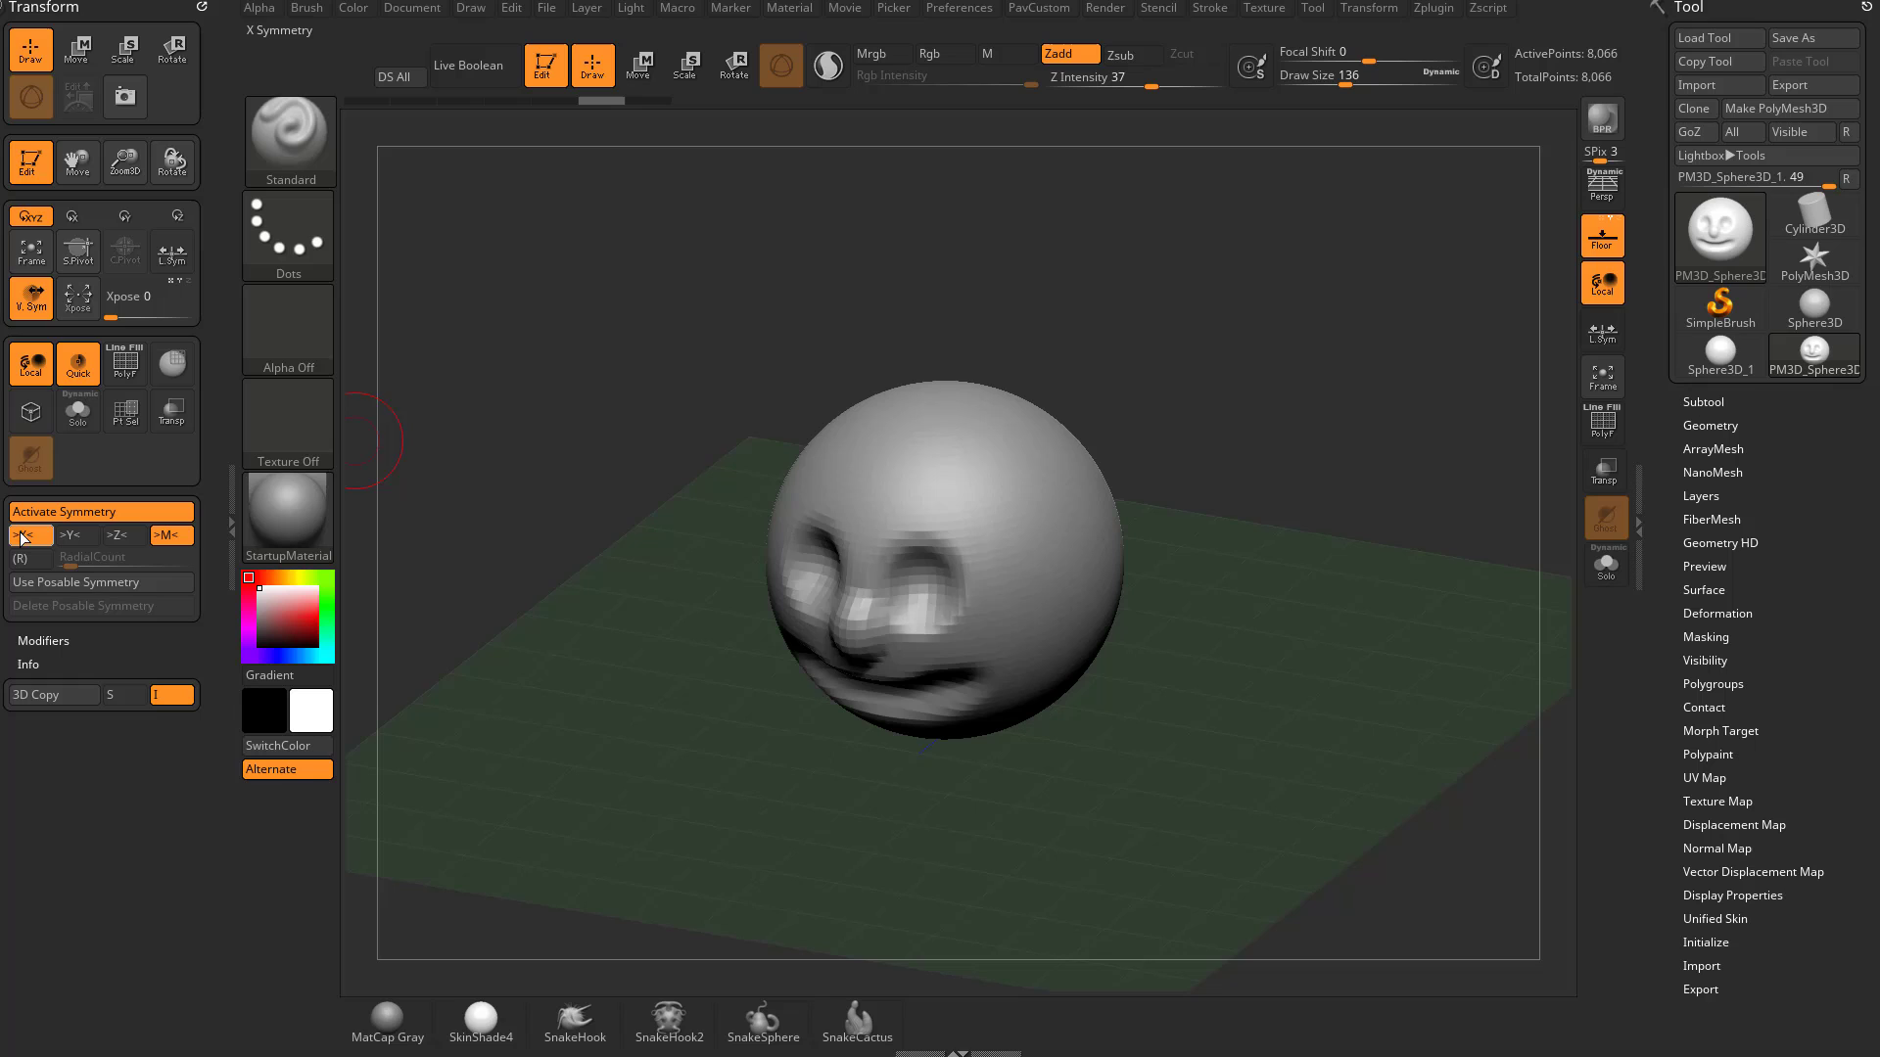
drag(947, 564, 1234, 370)
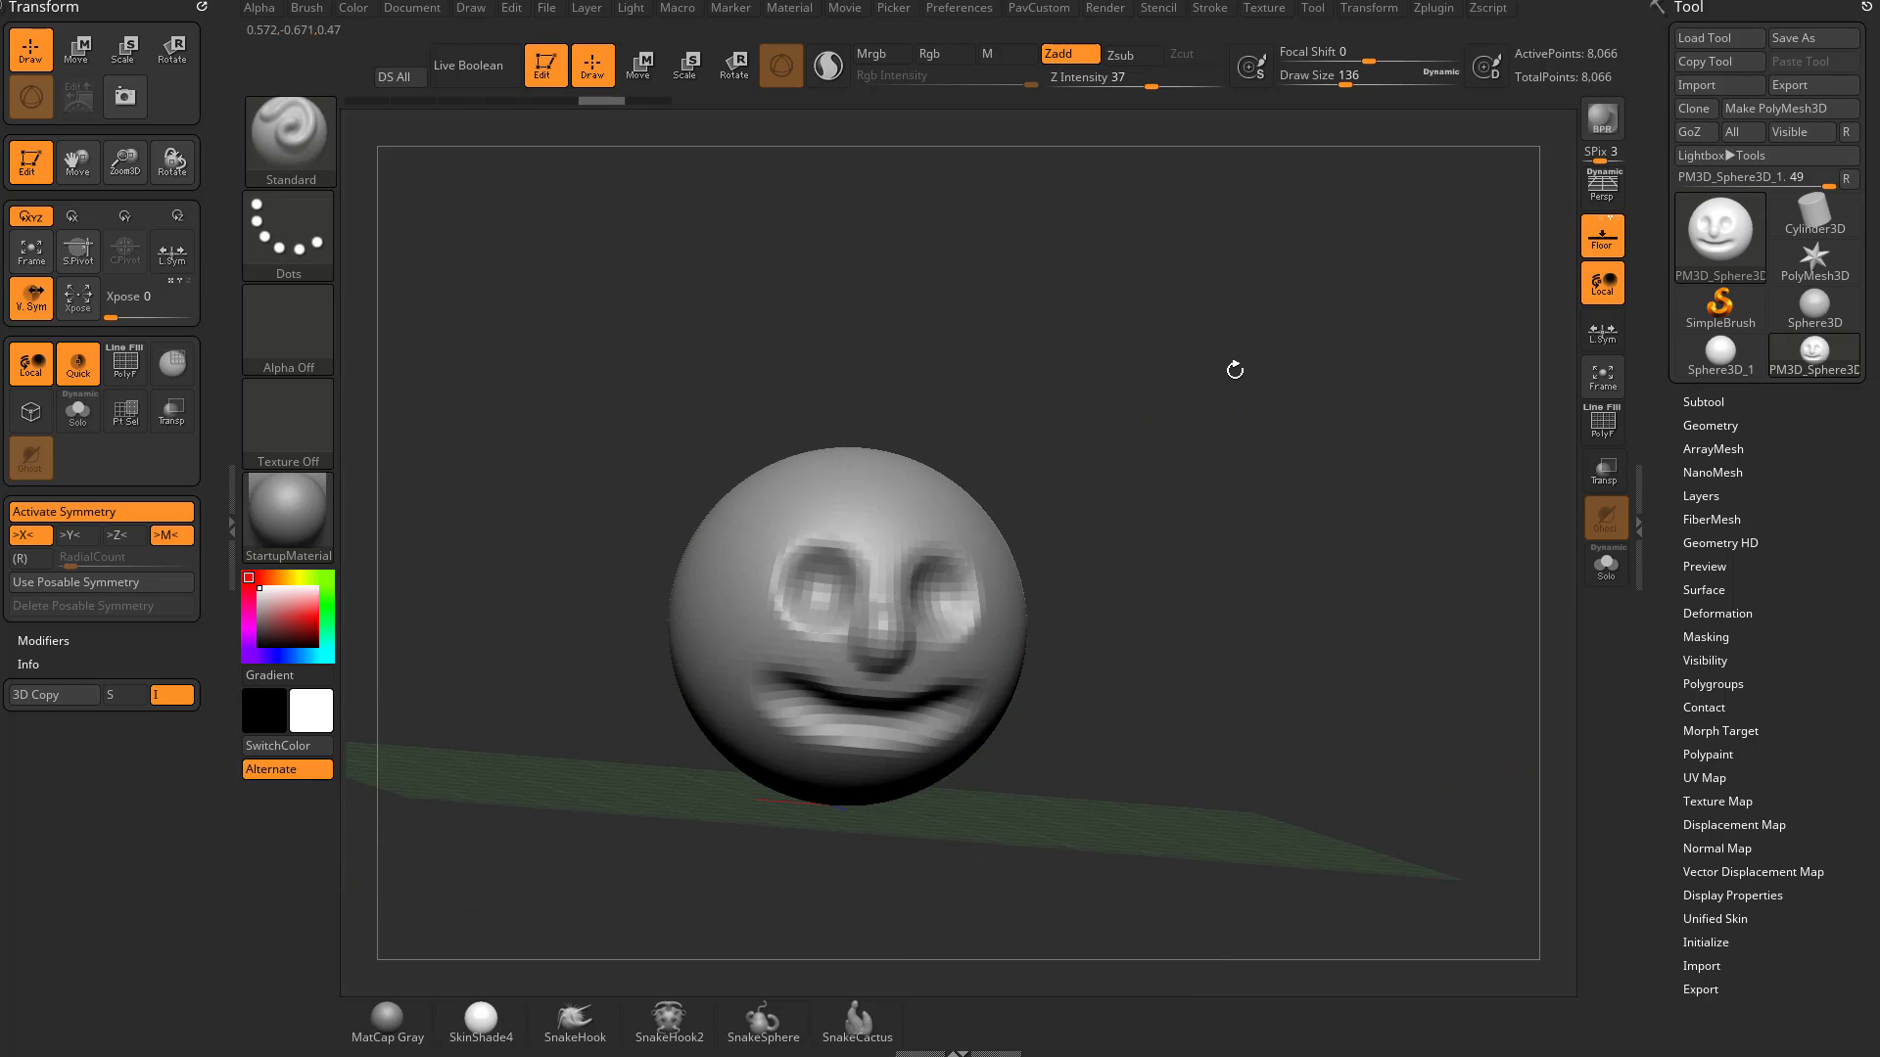
- Enable >Y< symmetry and try mirrored test strokes on the smooth sphere
drag(1235, 369, 1108, 421)
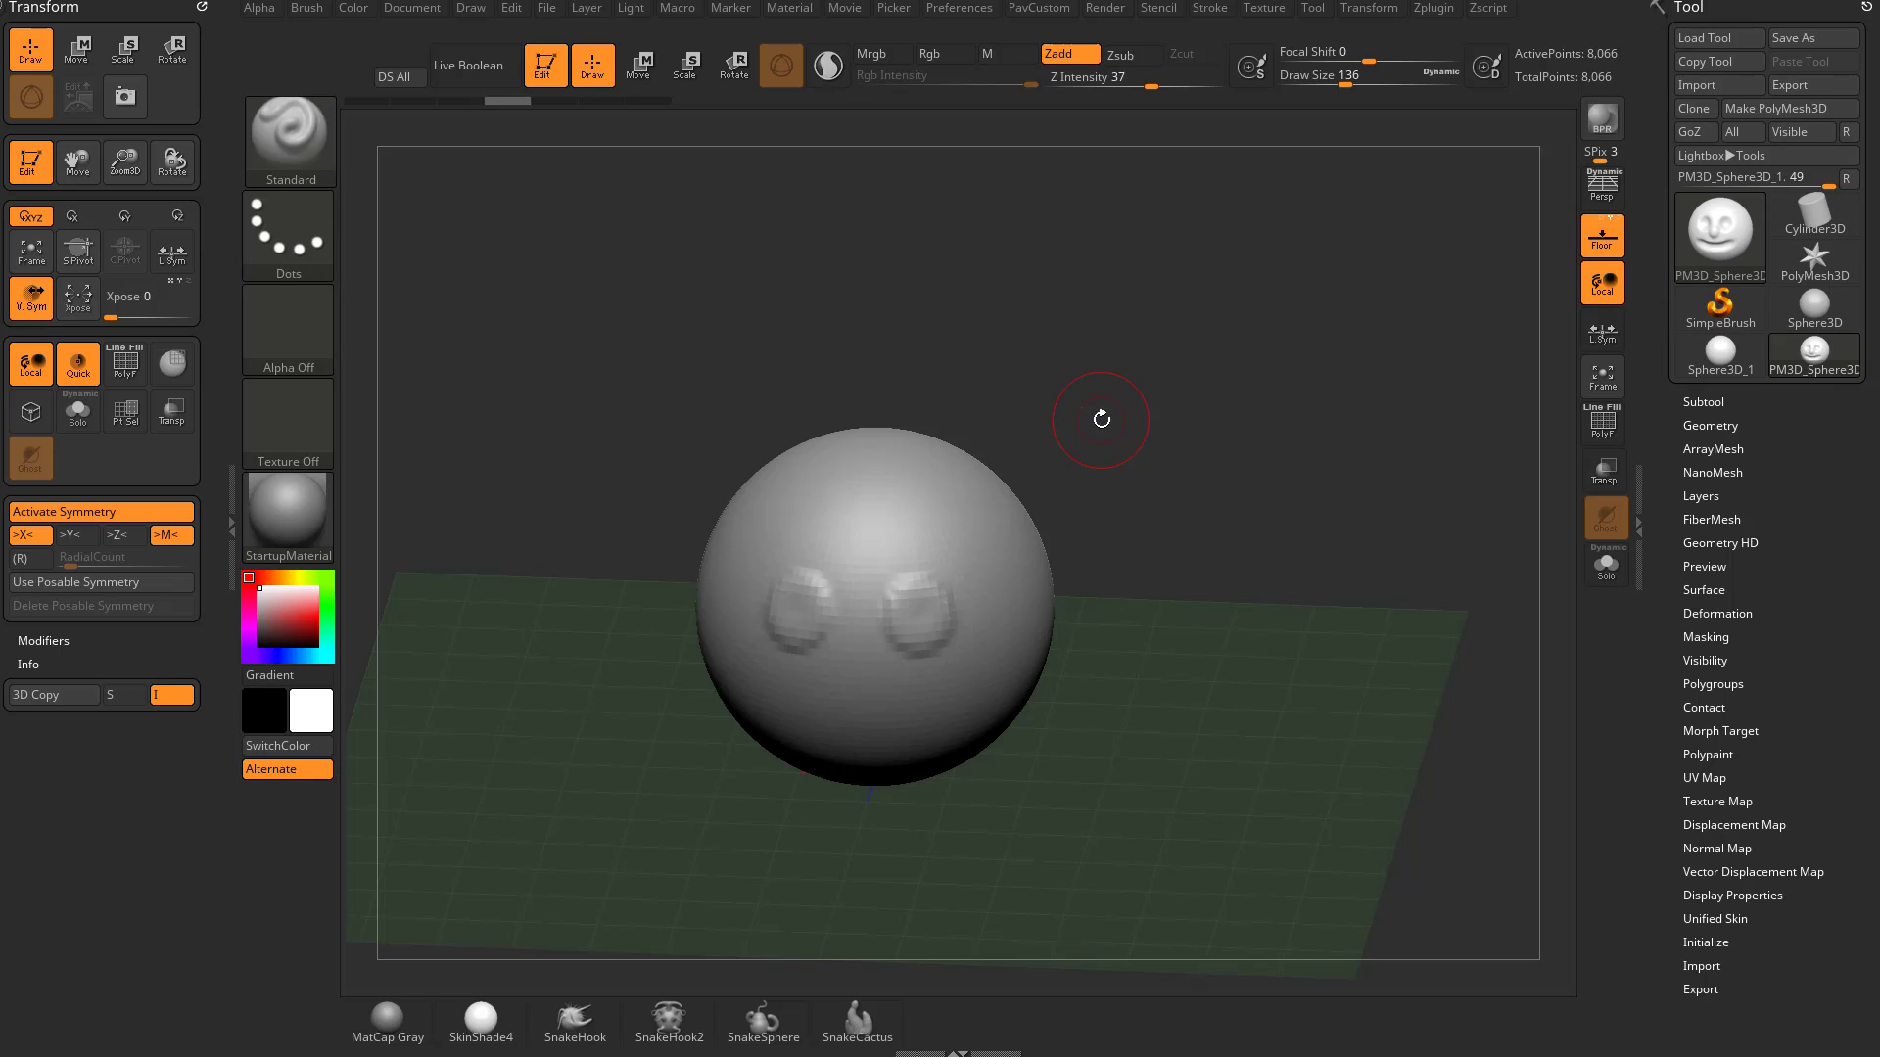
click(23, 535)
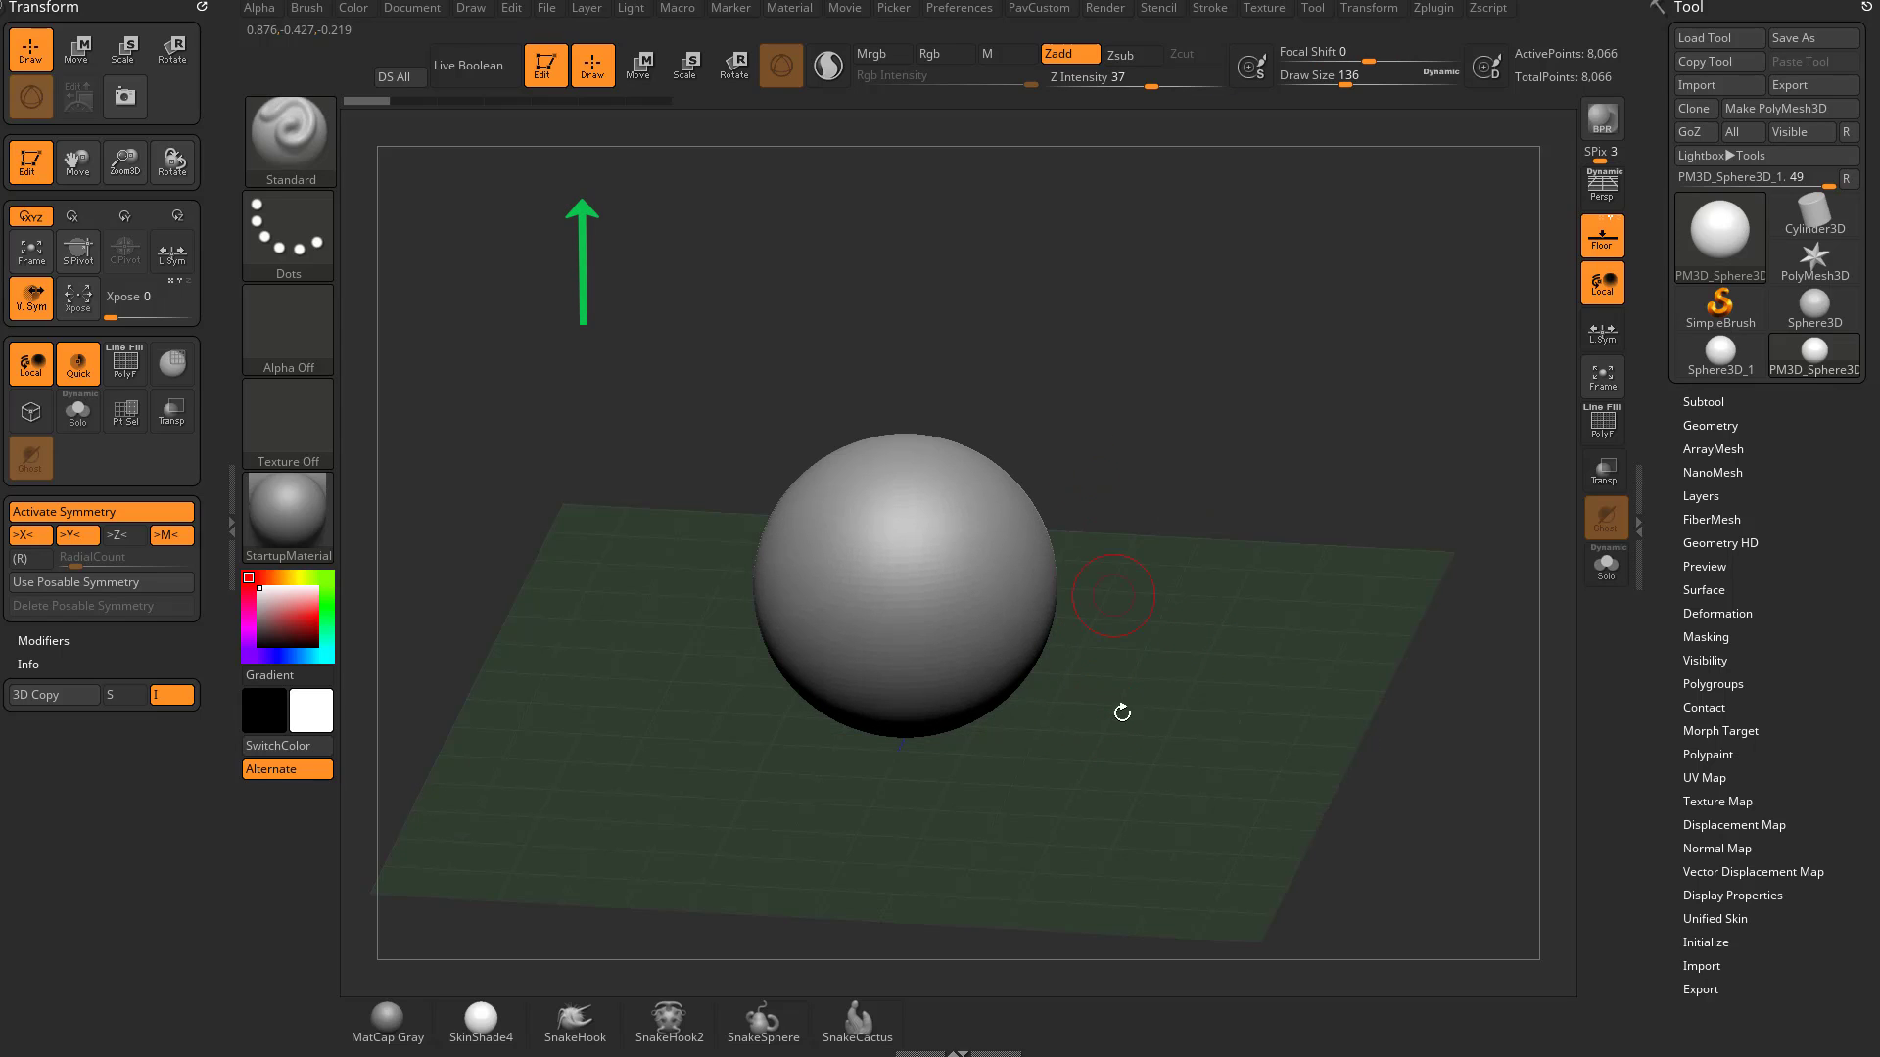
drag(1116, 713, 989, 599)
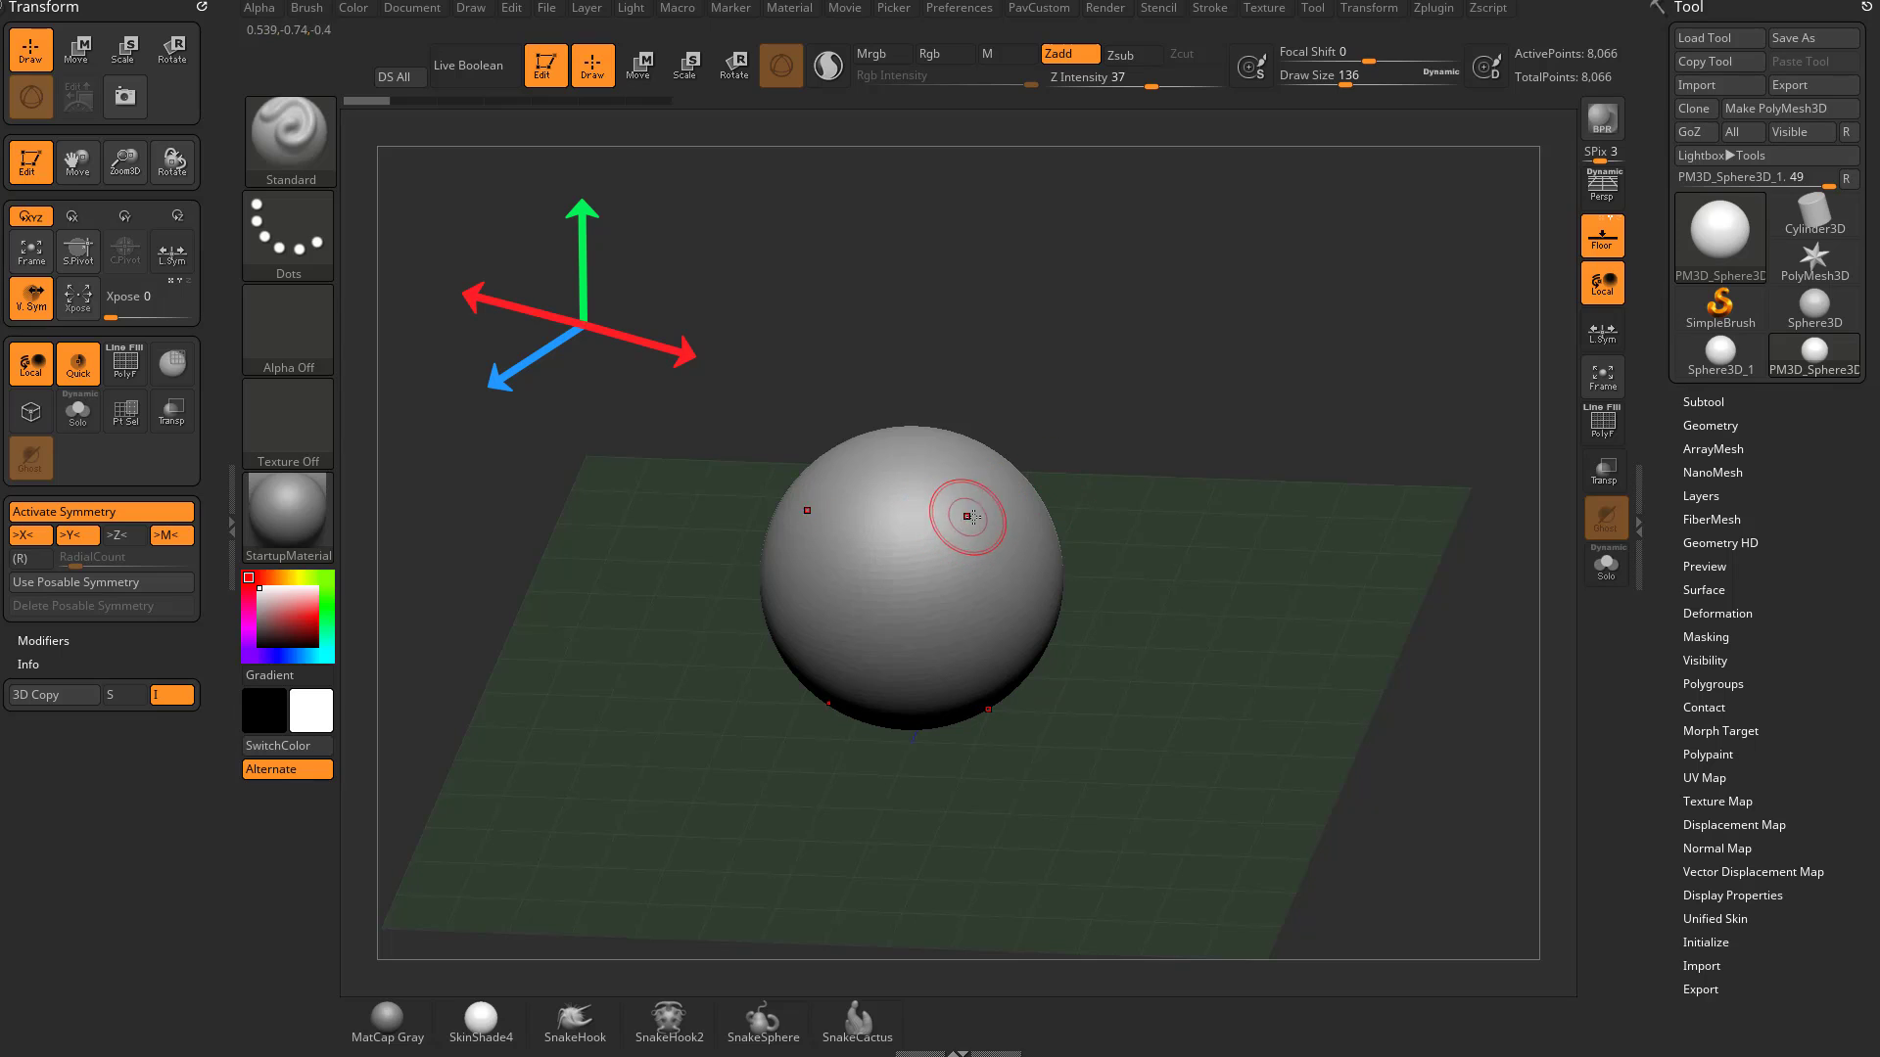
drag(966, 518, 1179, 501)
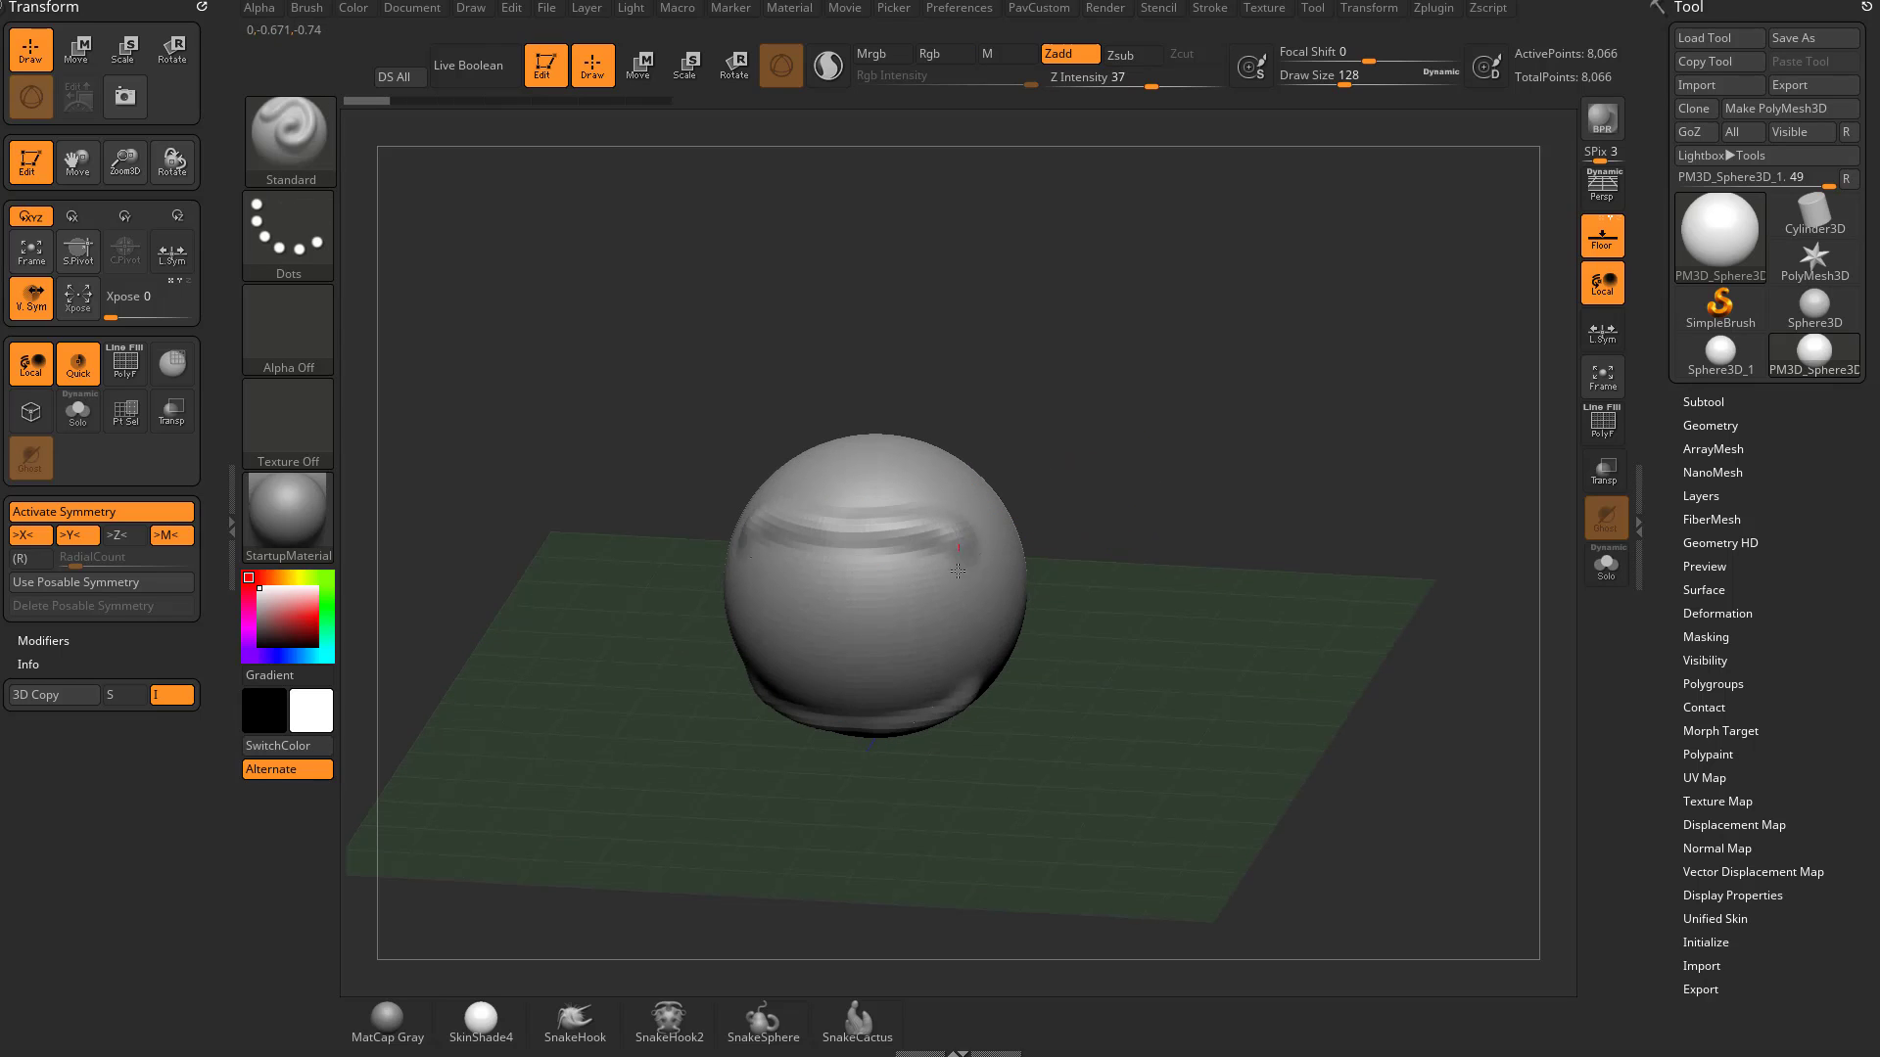
drag(960, 572, 873, 565)
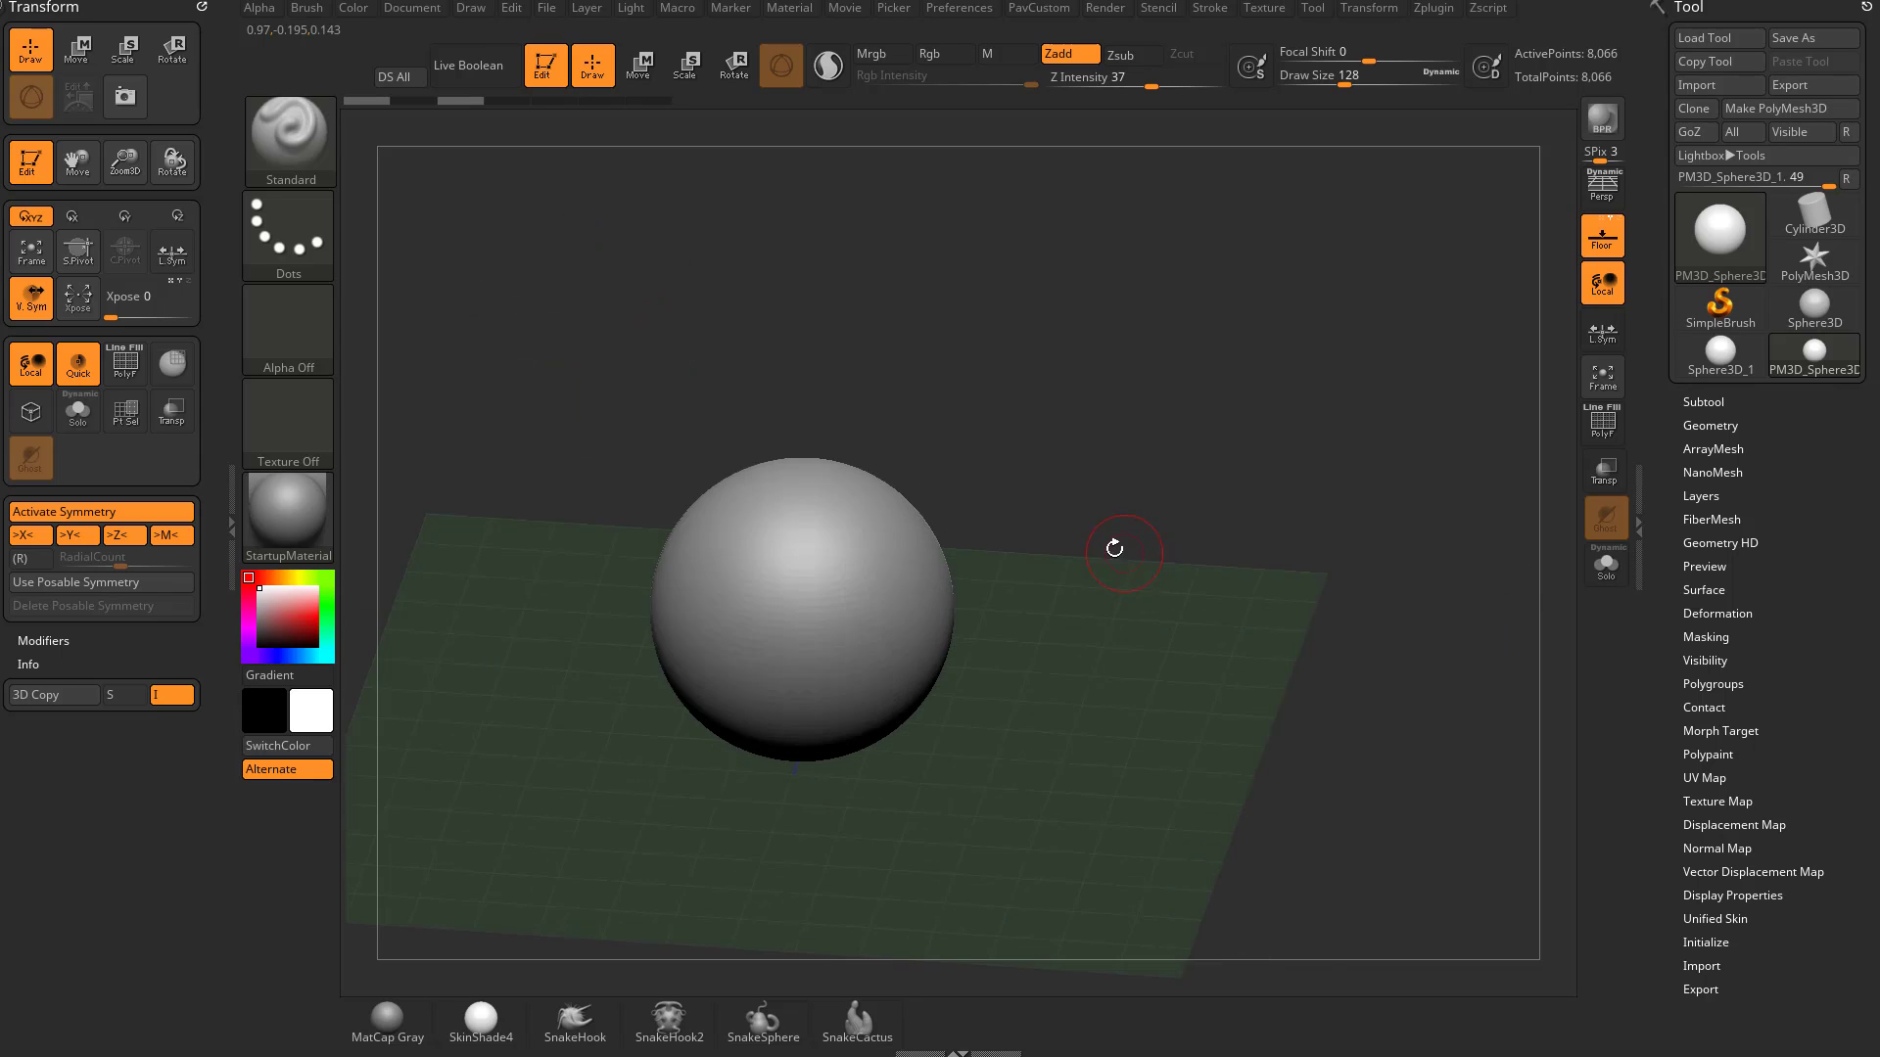
- Toggle the >Z< and >M< symmetry buttons in the Transform palette
click(122, 535)
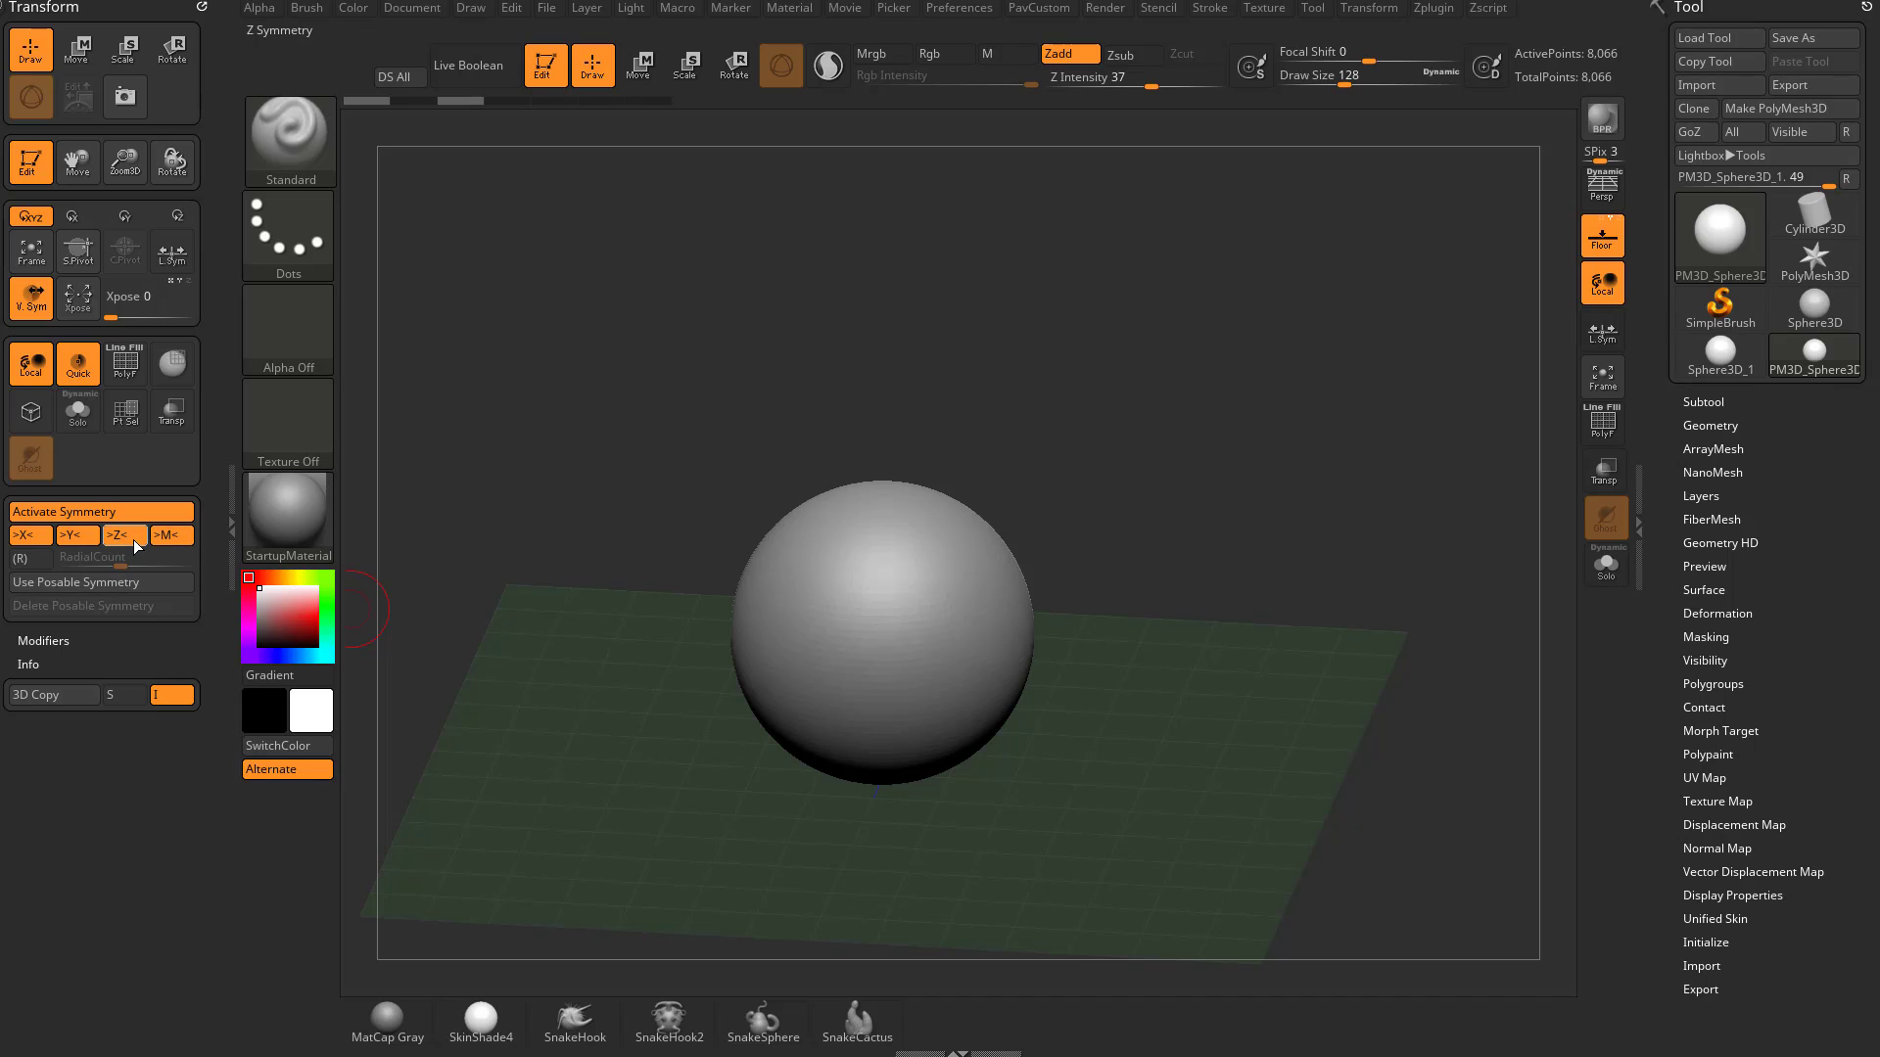
click(119, 535)
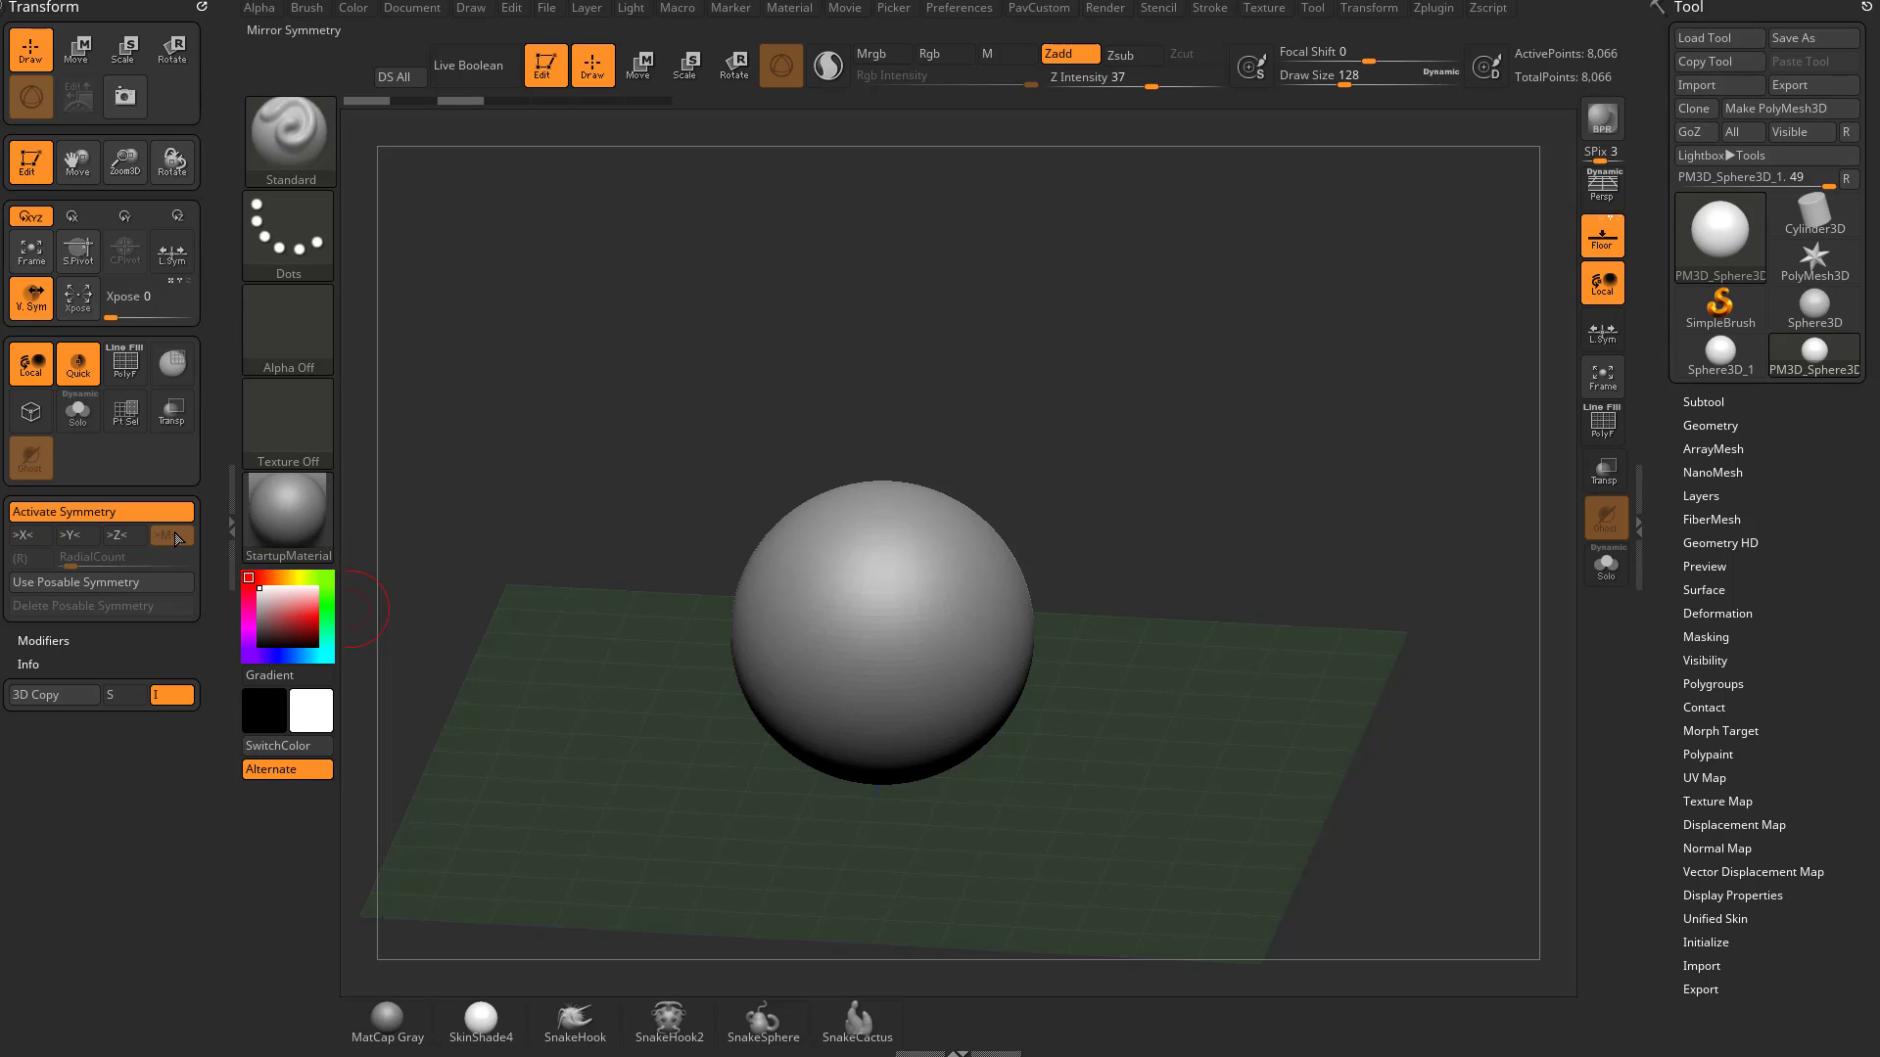
mouse_move(175, 536)
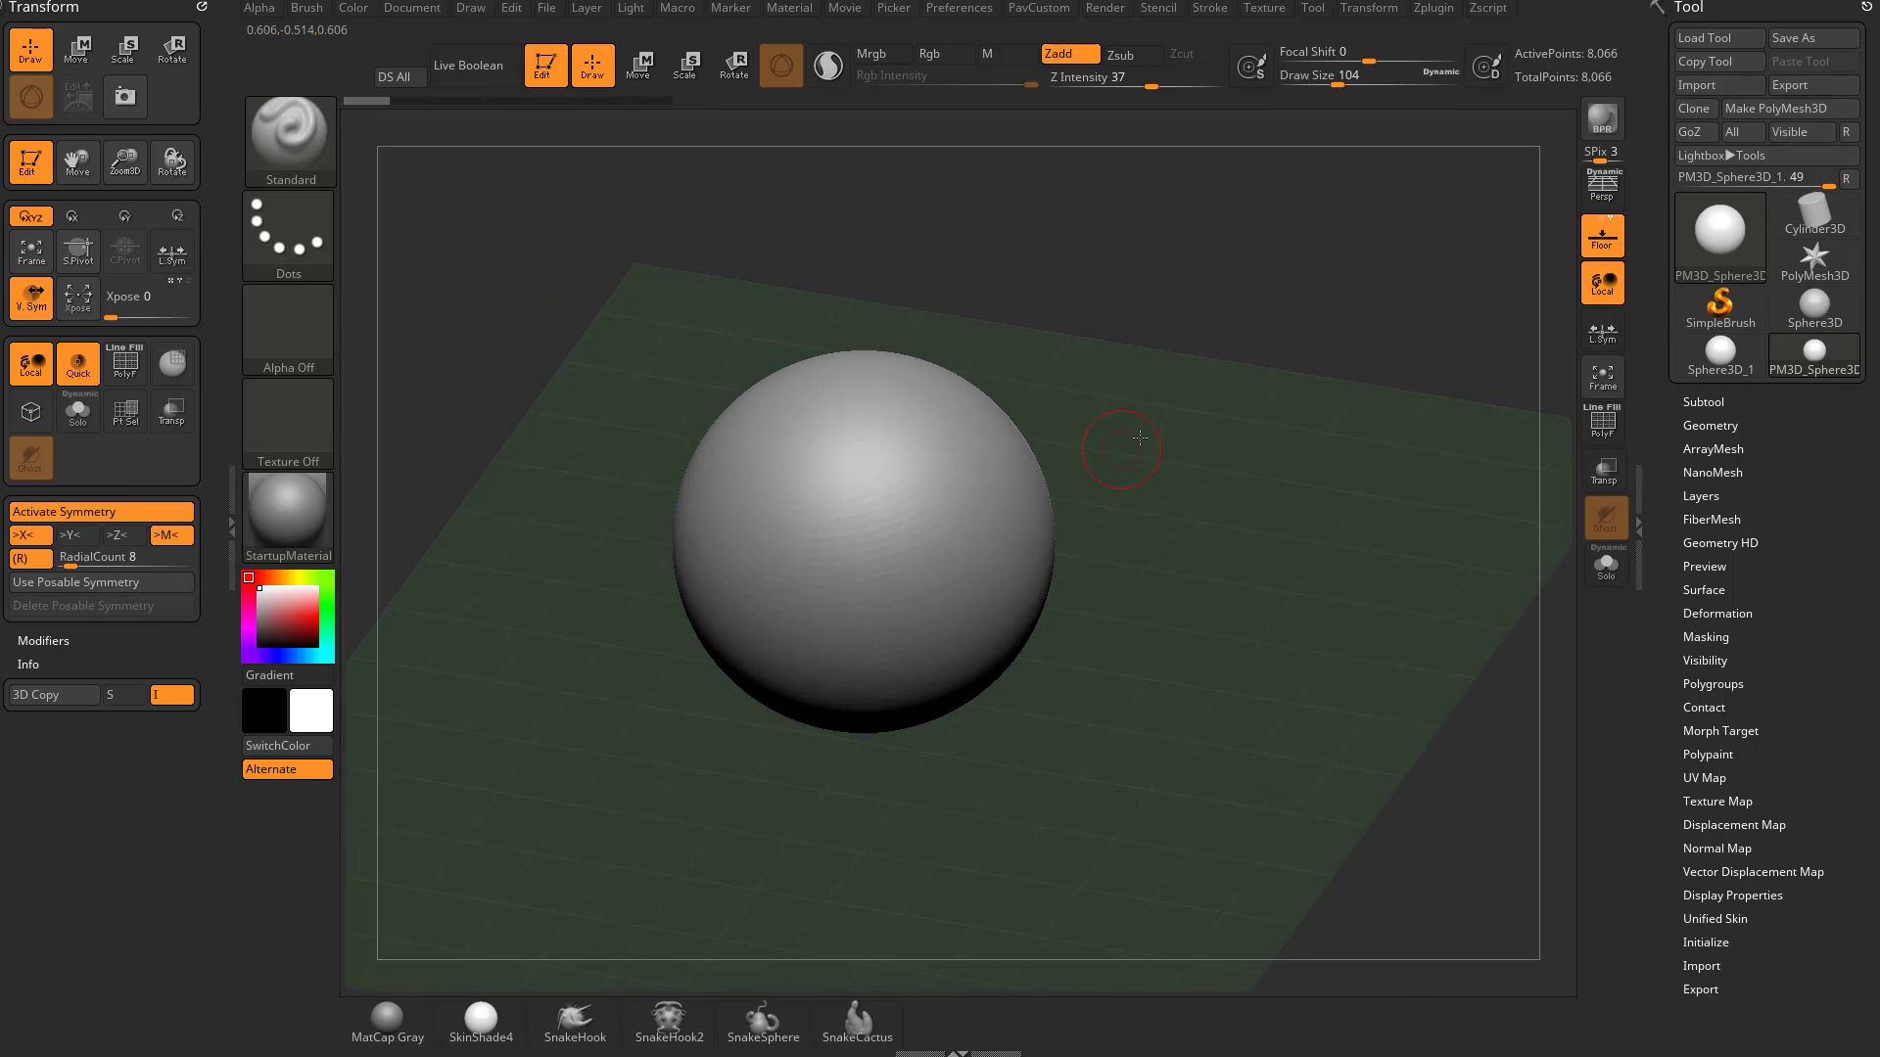
drag(1121, 438, 786, 551)
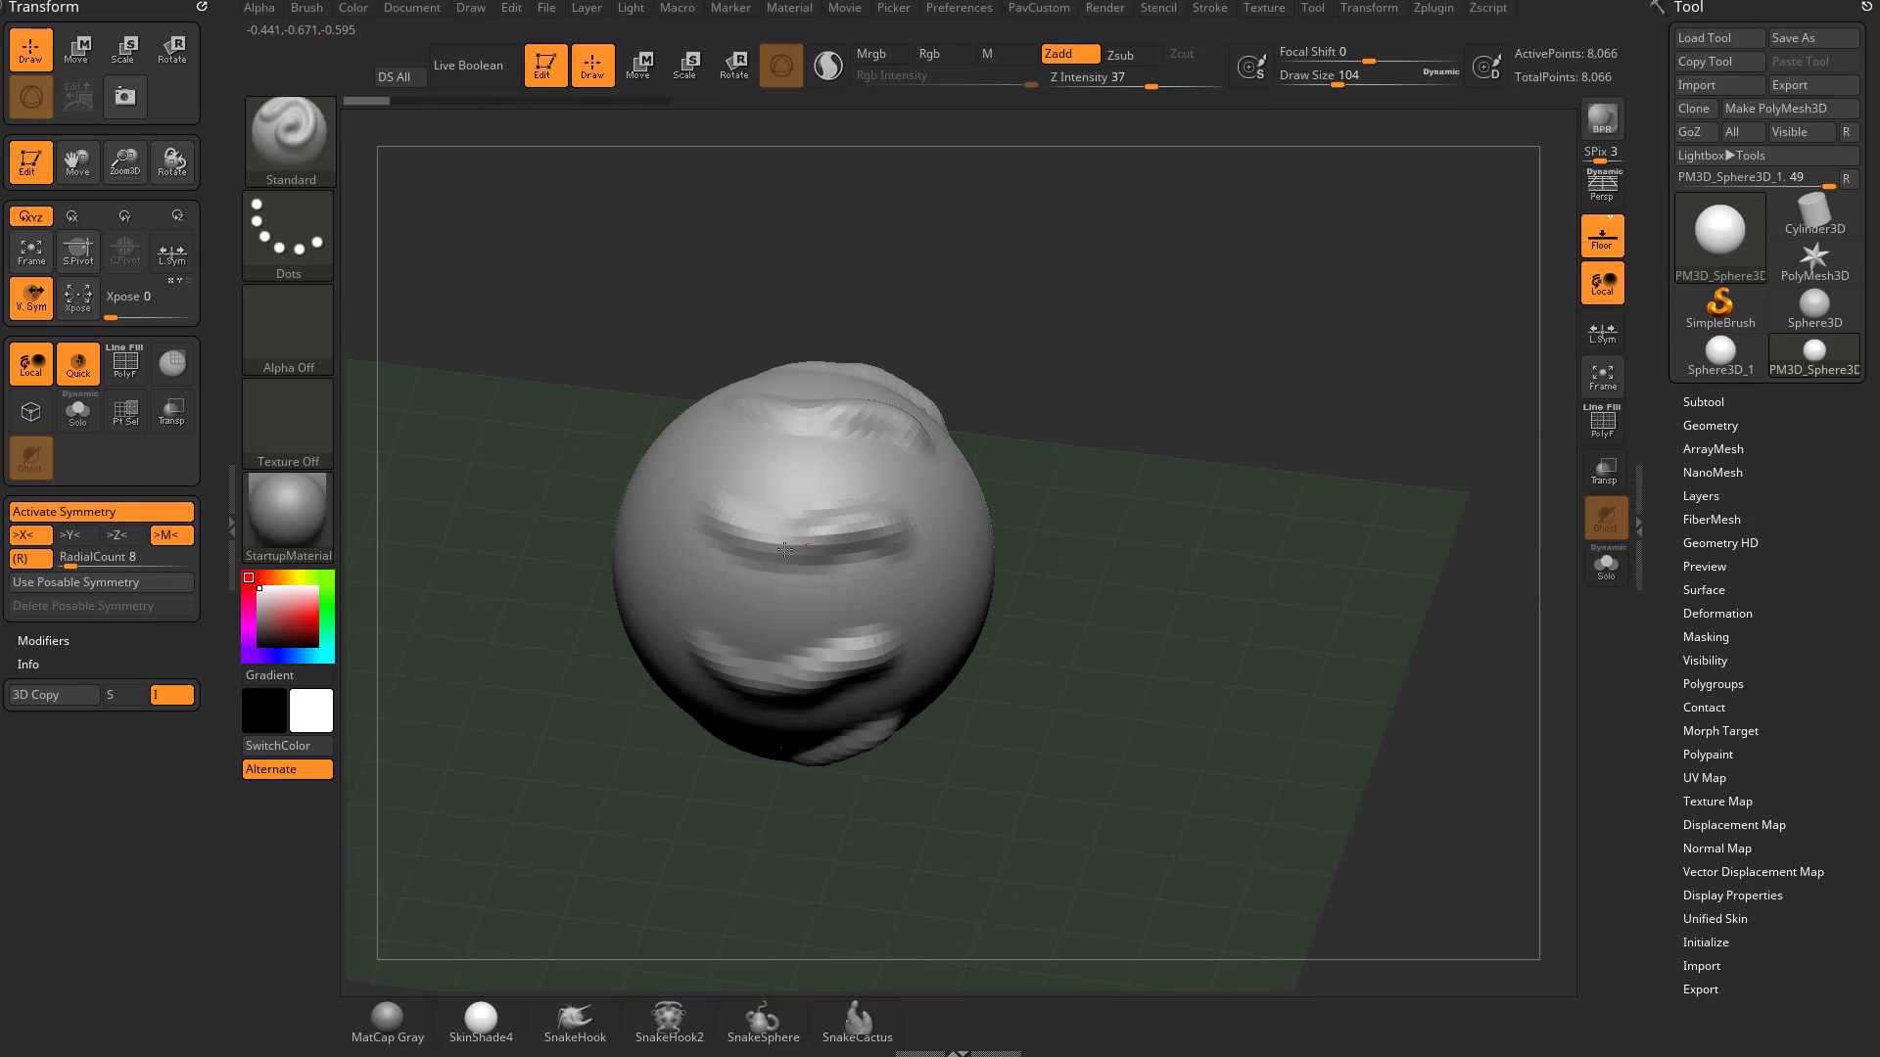
drag(785, 551, 1148, 468)
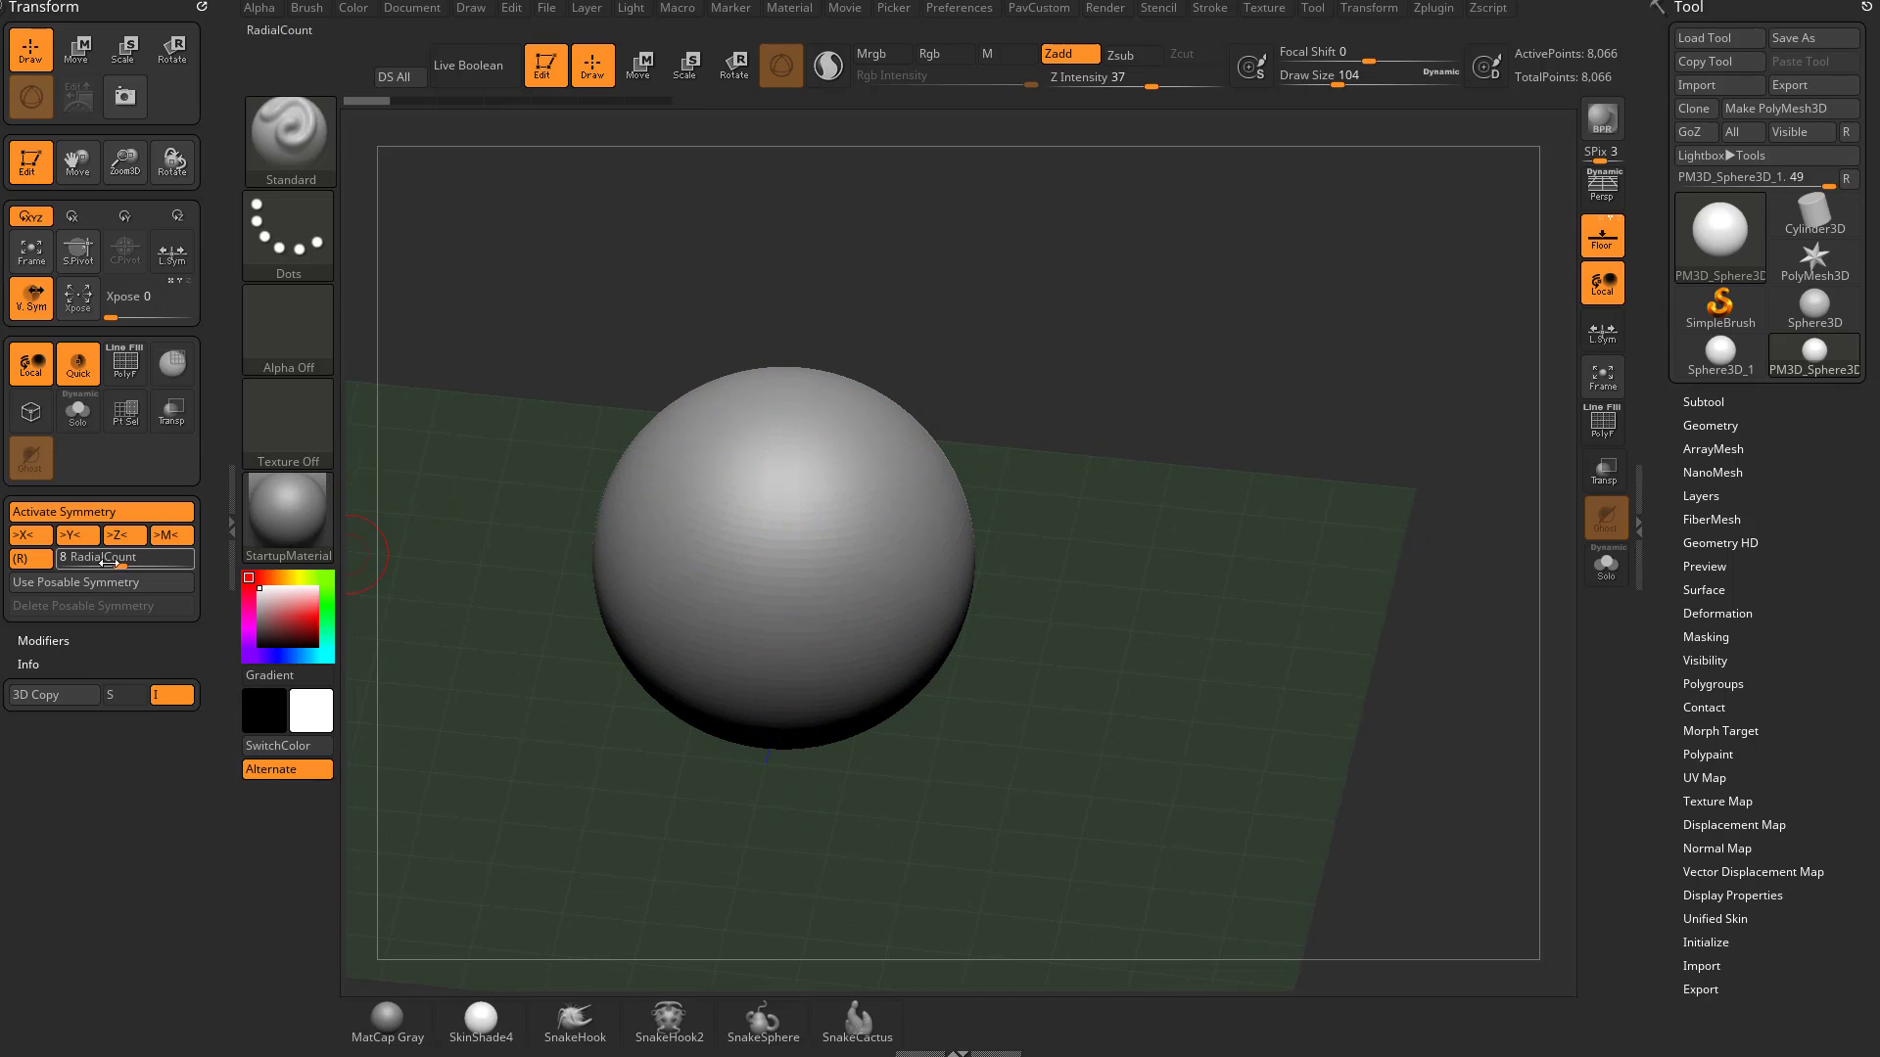
- Set RadialCount to 60 and sculpt raised lid rings around the sphere's top
click(20, 534)
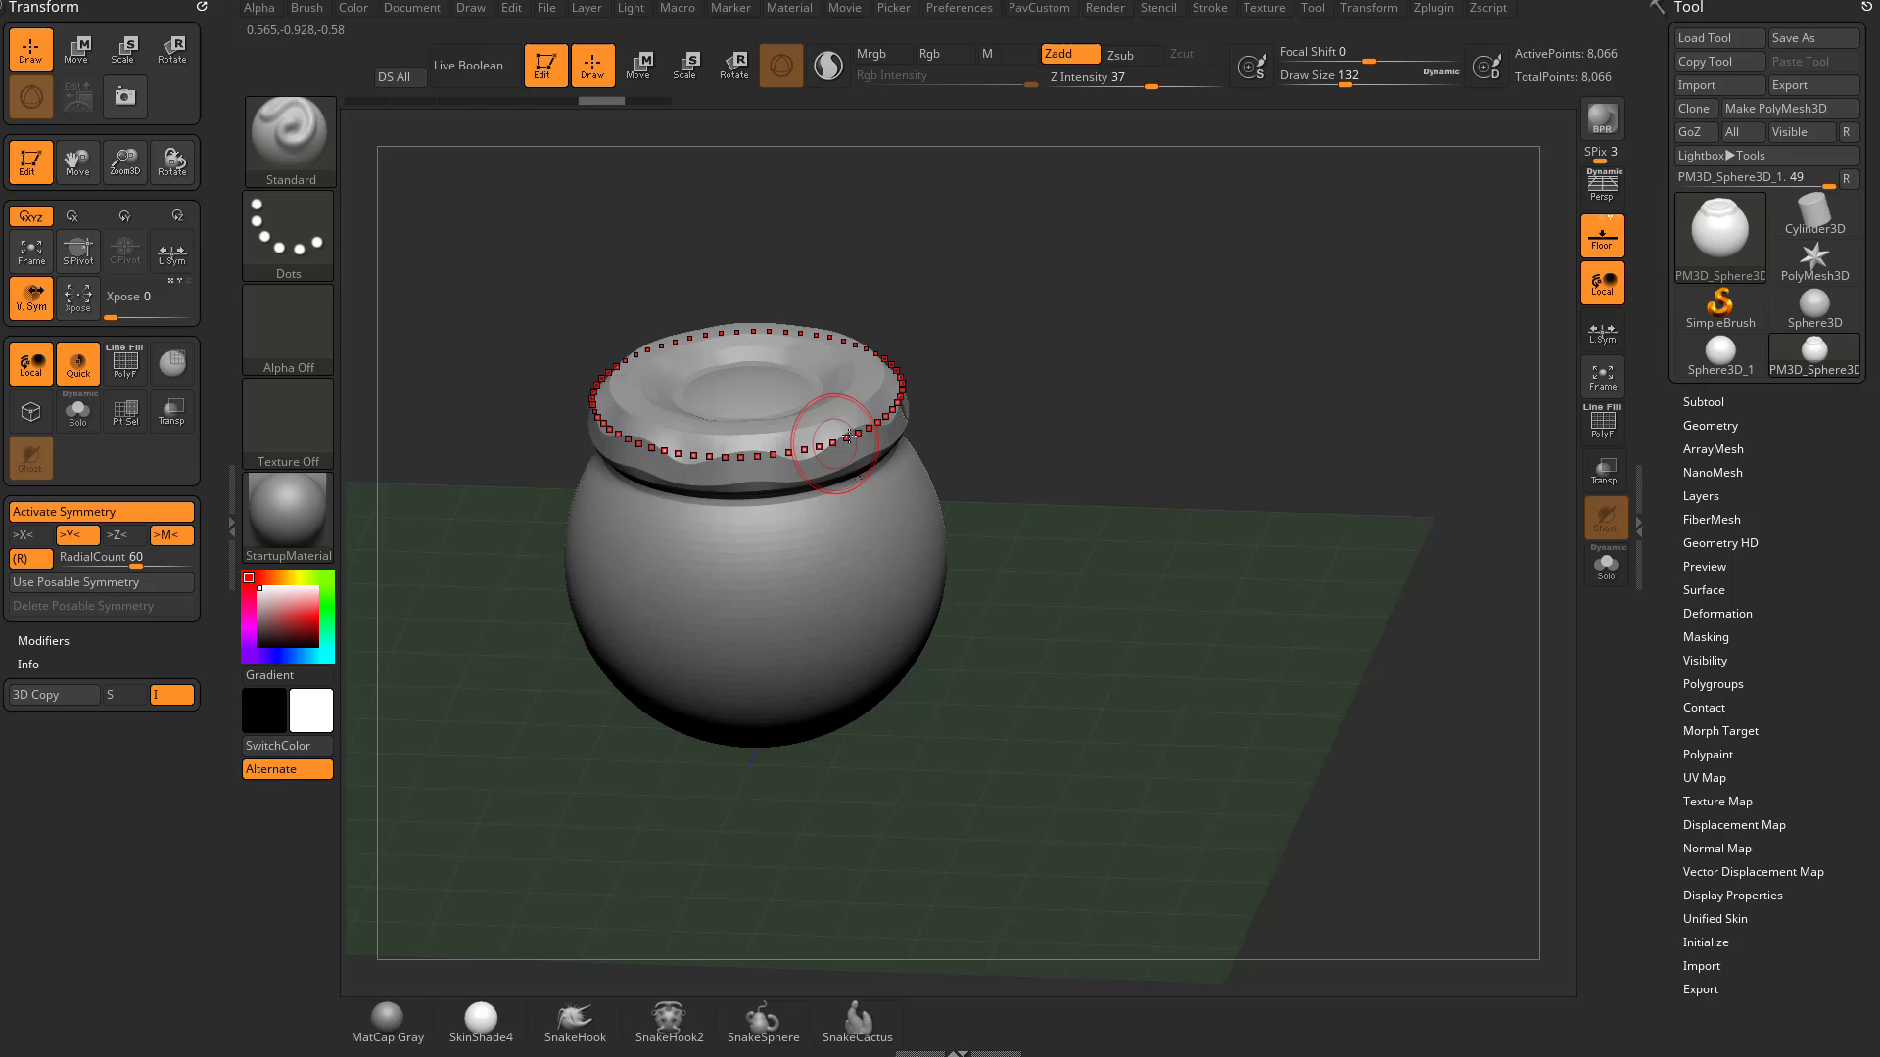
drag(839, 443, 707, 449)
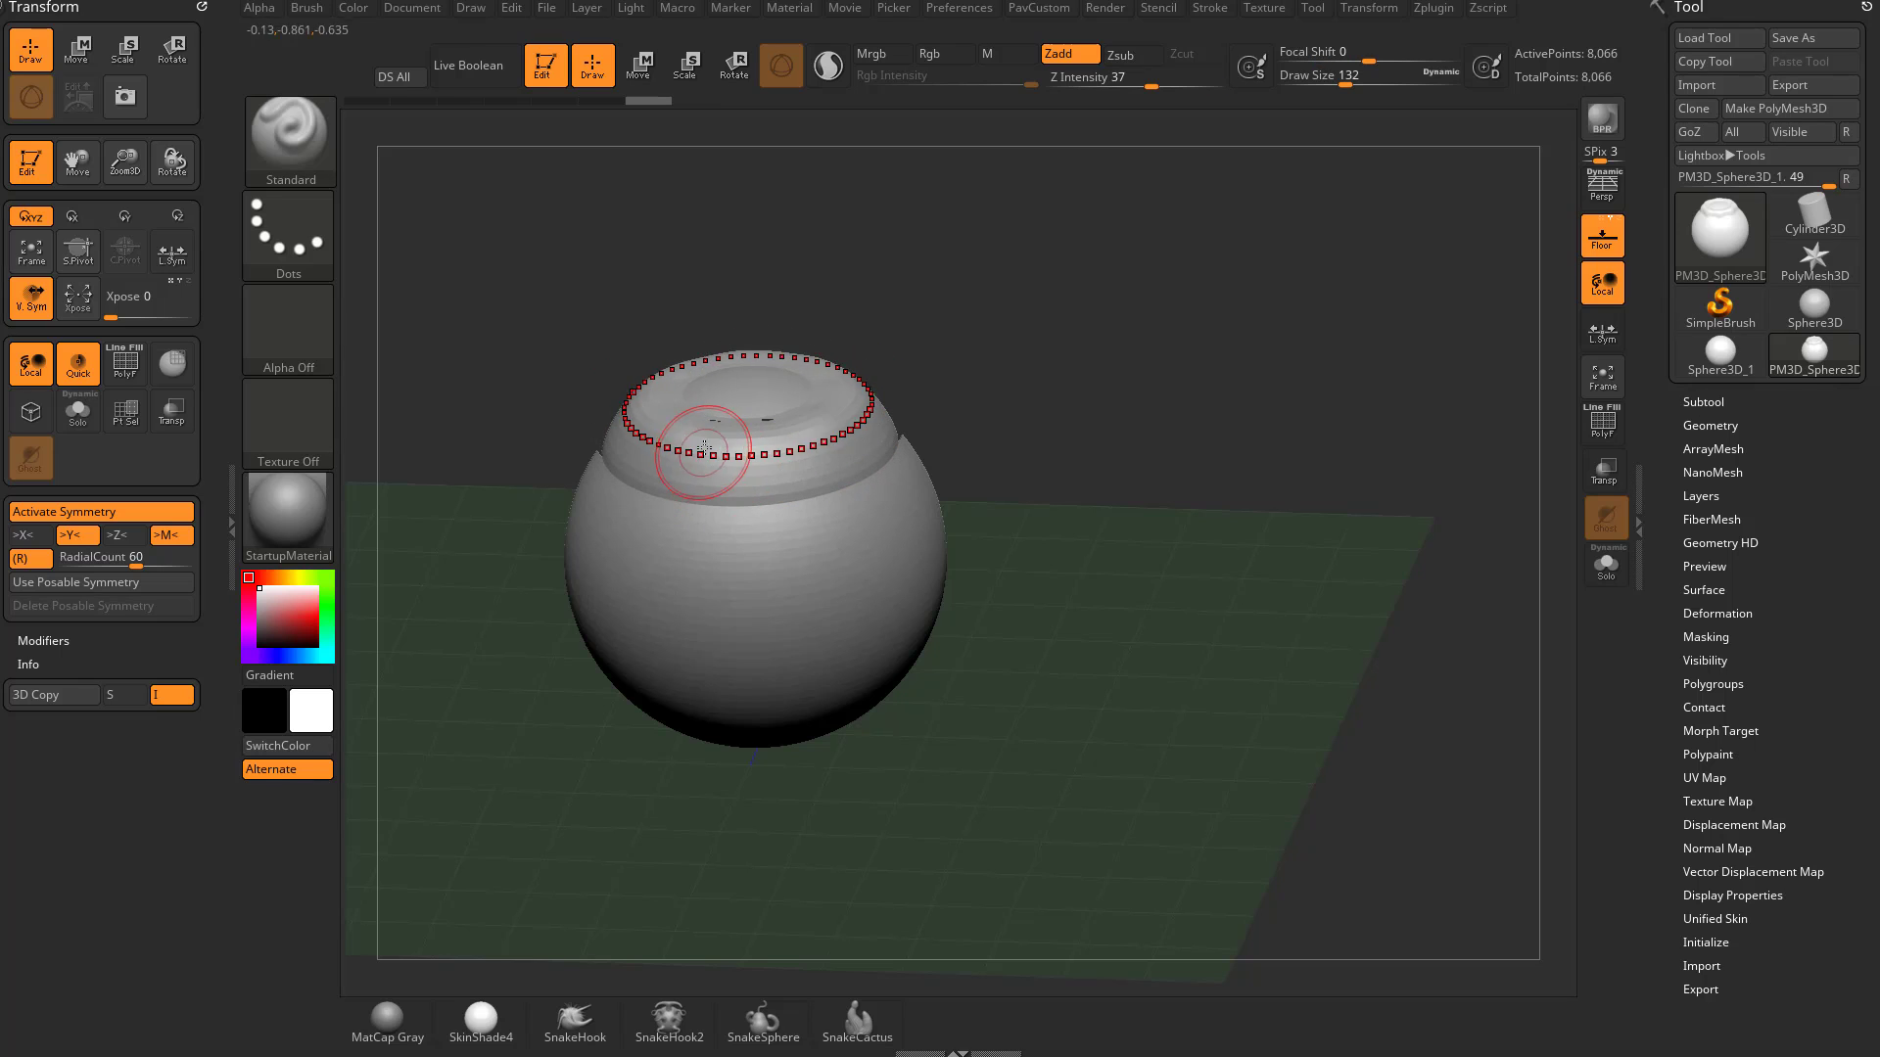
drag(707, 450, 749, 564)
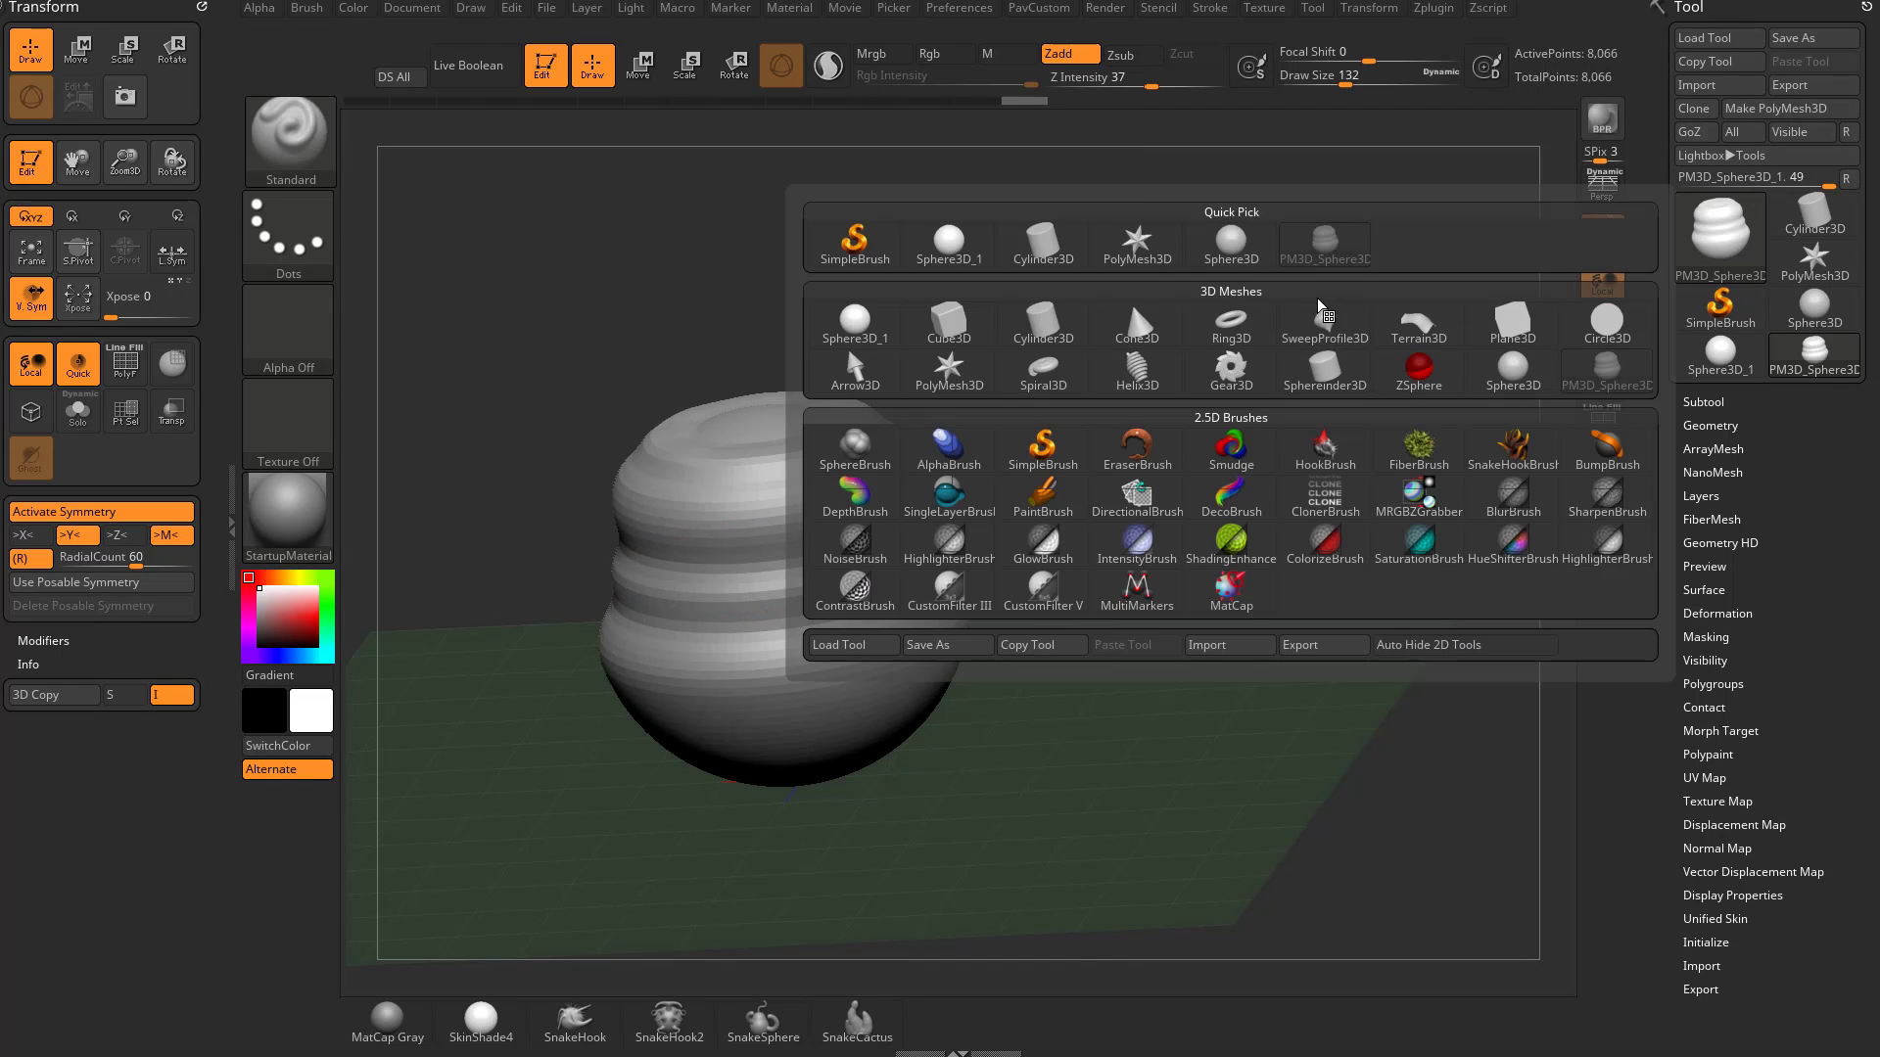
- Sculpt the flared shoulder and lid bands with the Clay brush, then turn the pot
click(1324, 319)
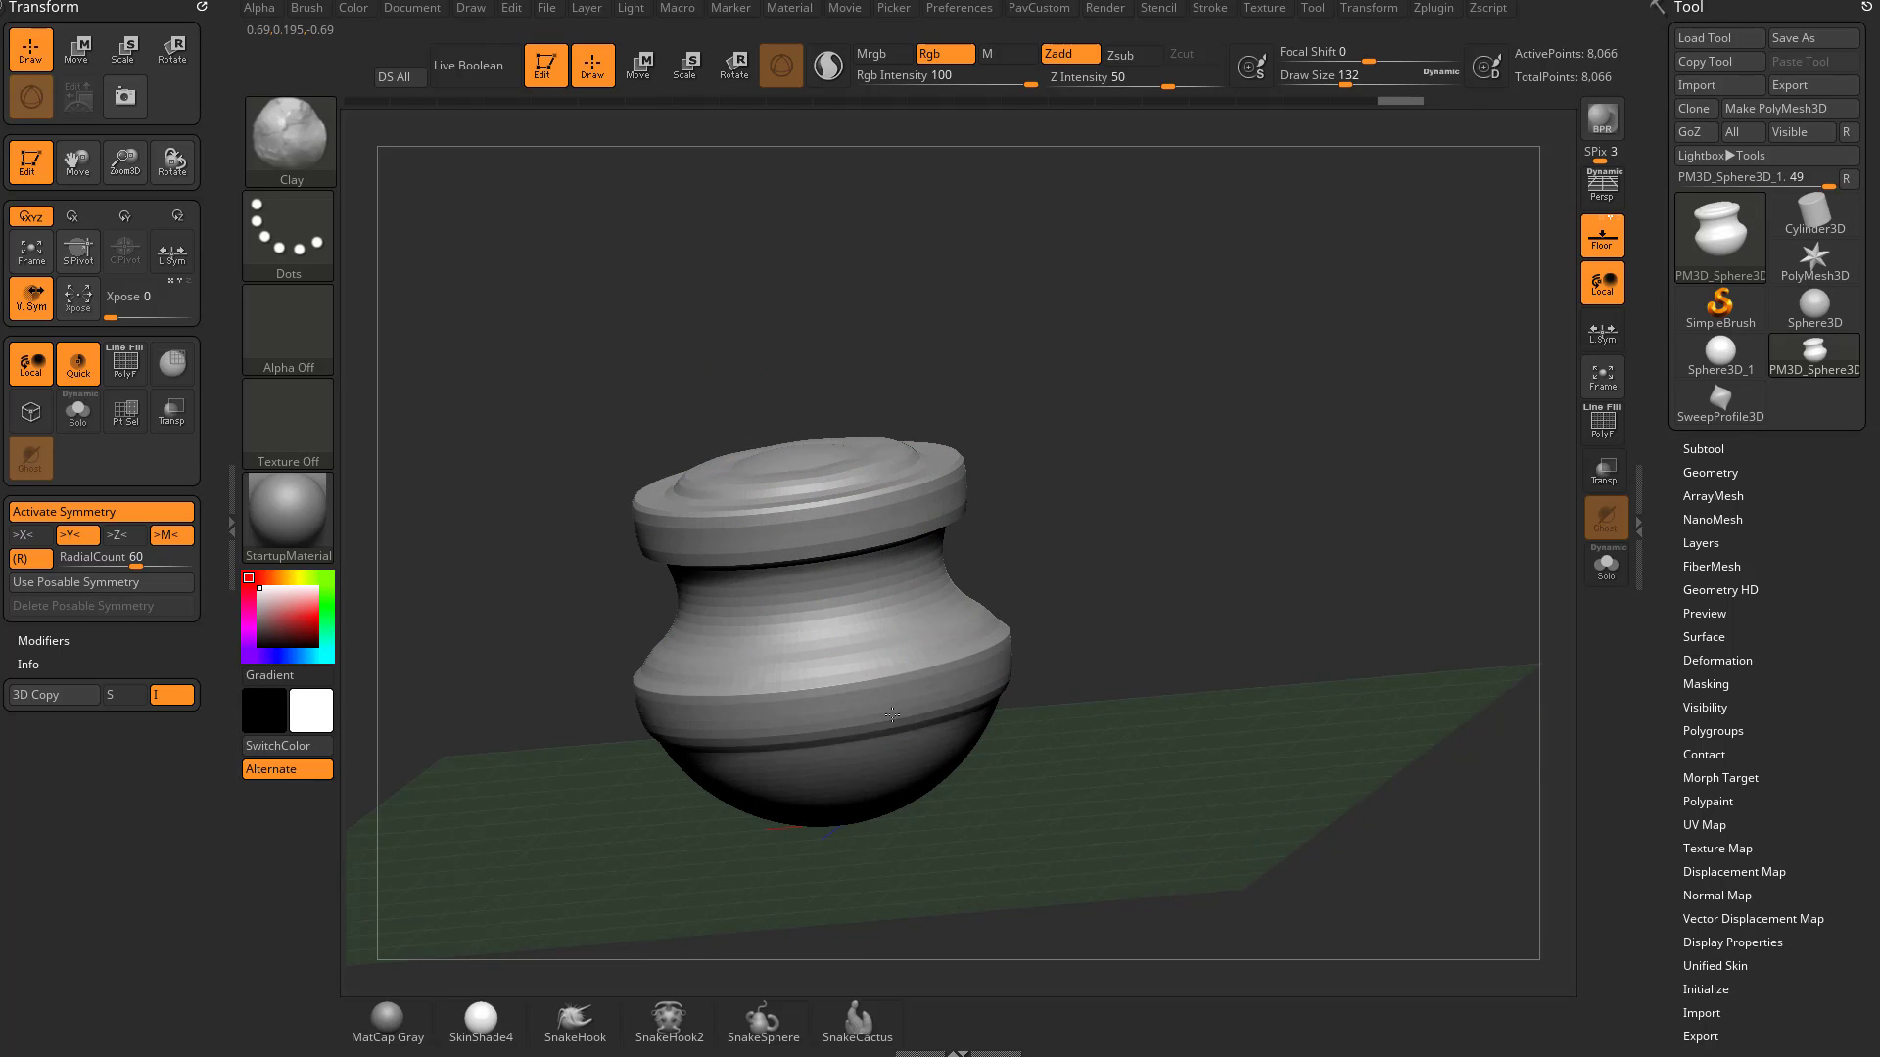
drag(892, 717, 1136, 605)
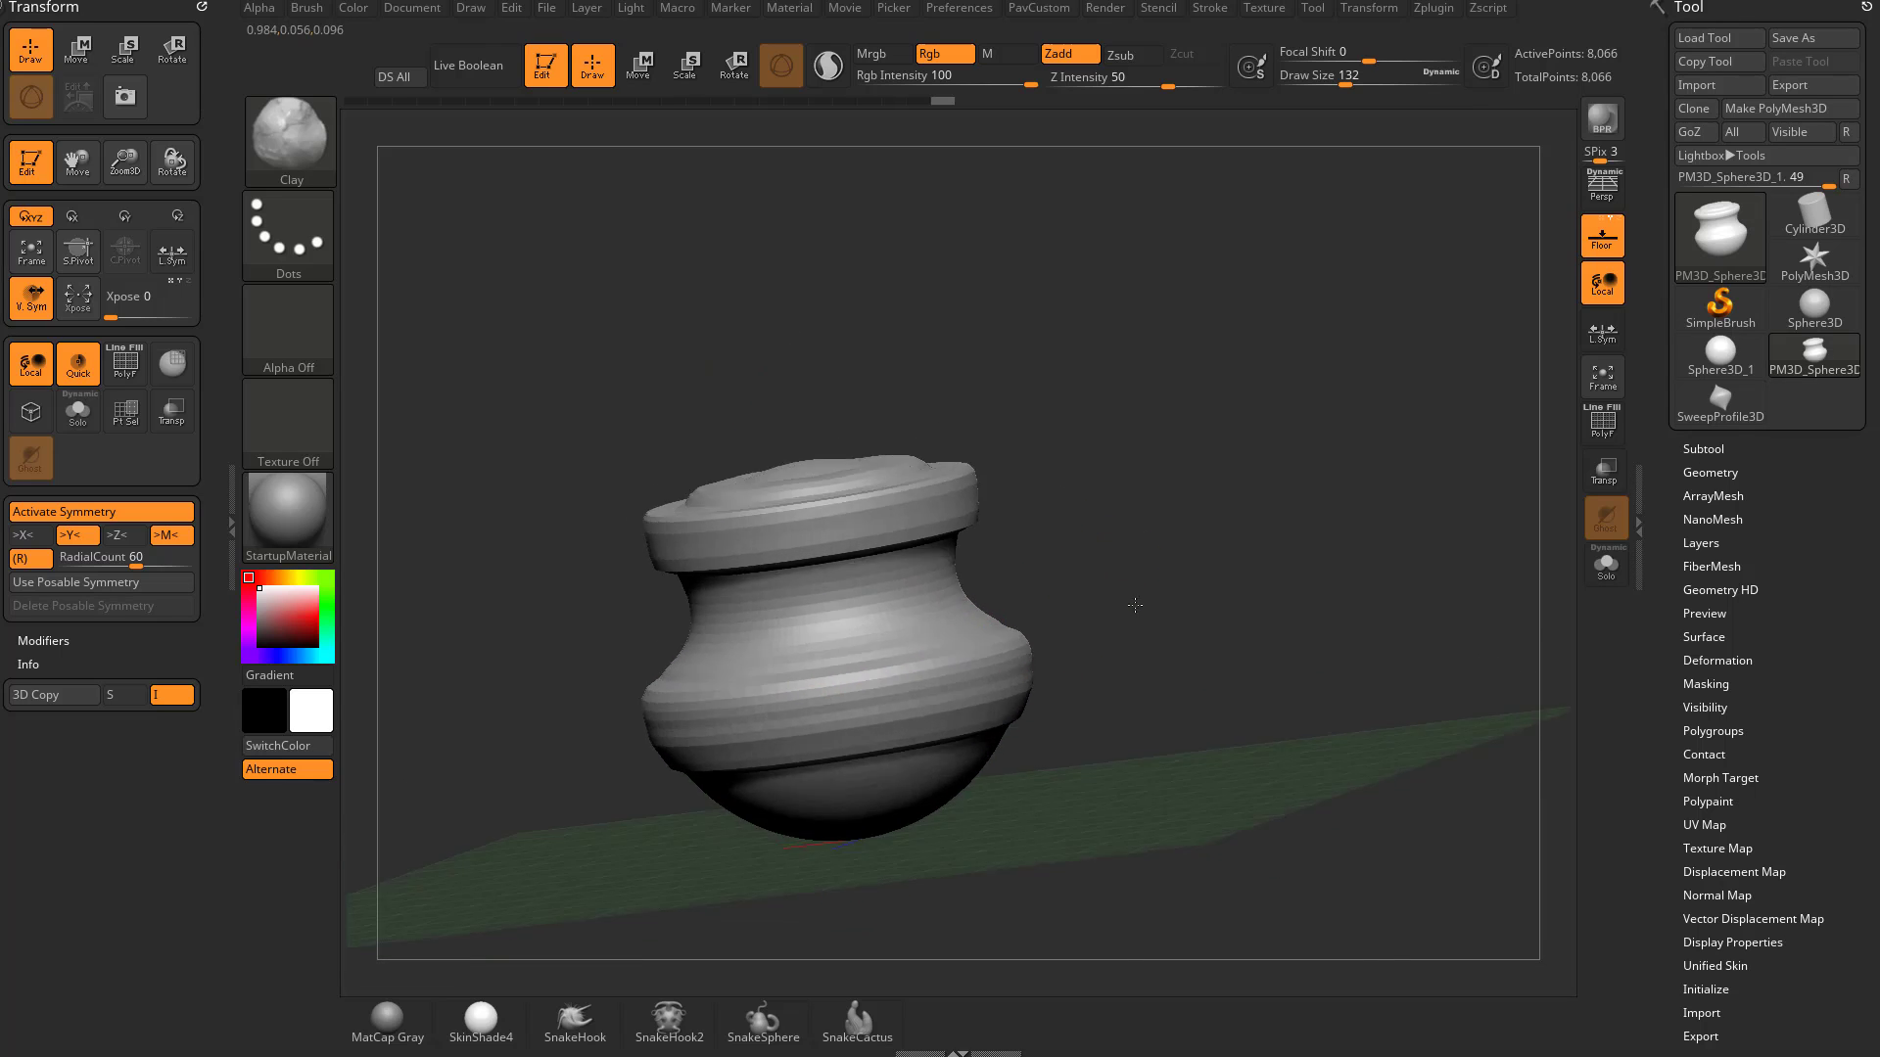